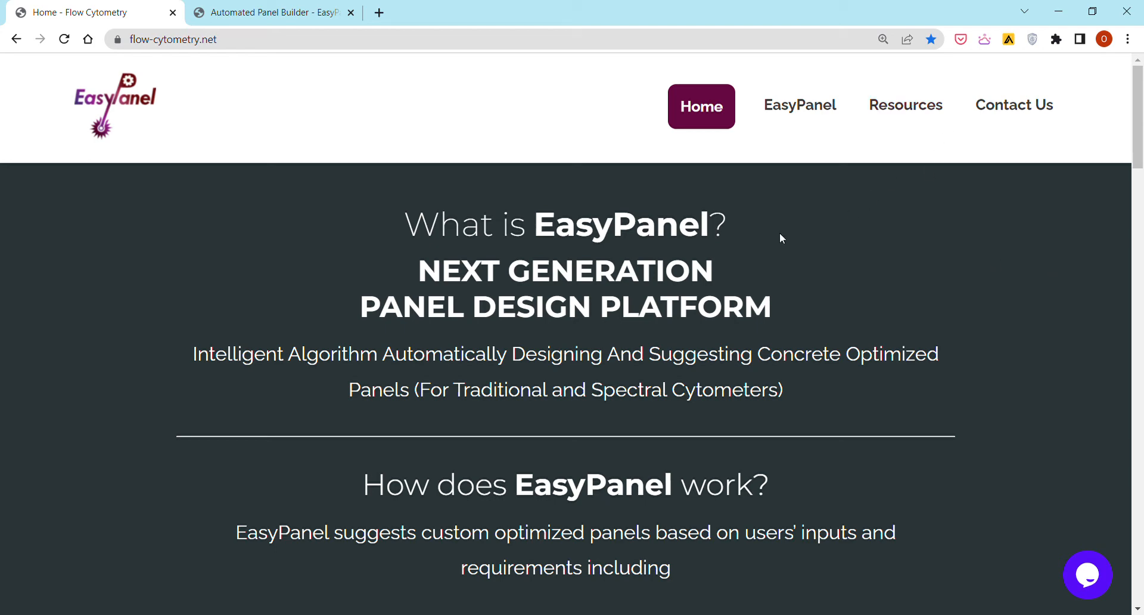
{"action": "mouse_move", "coordinate": [757, 224]}
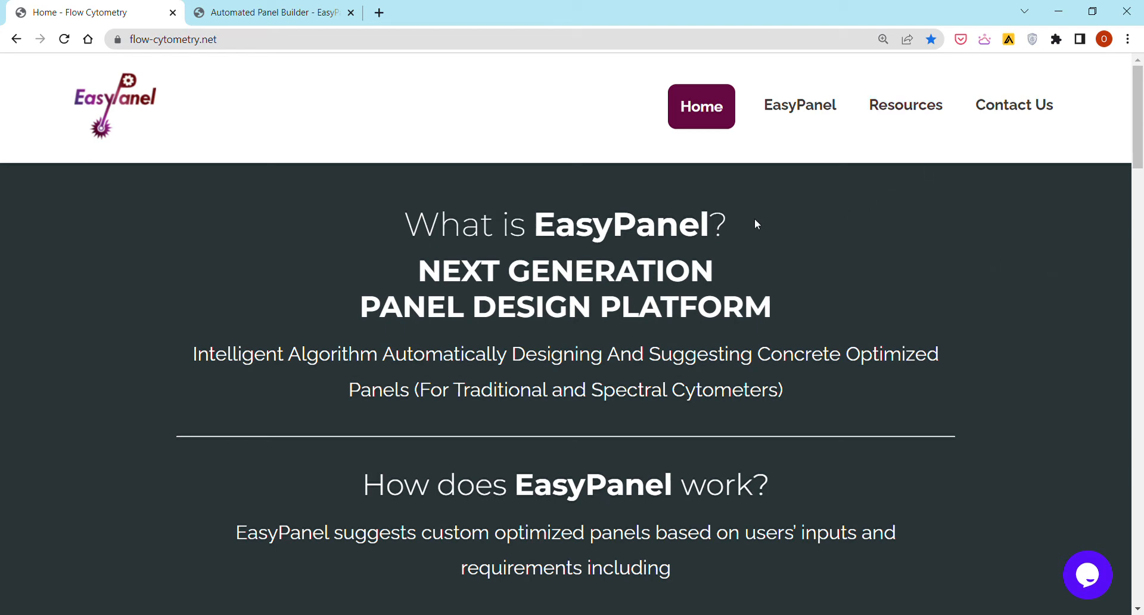
{"action": "mouse_move", "coordinate": [125, 123]}
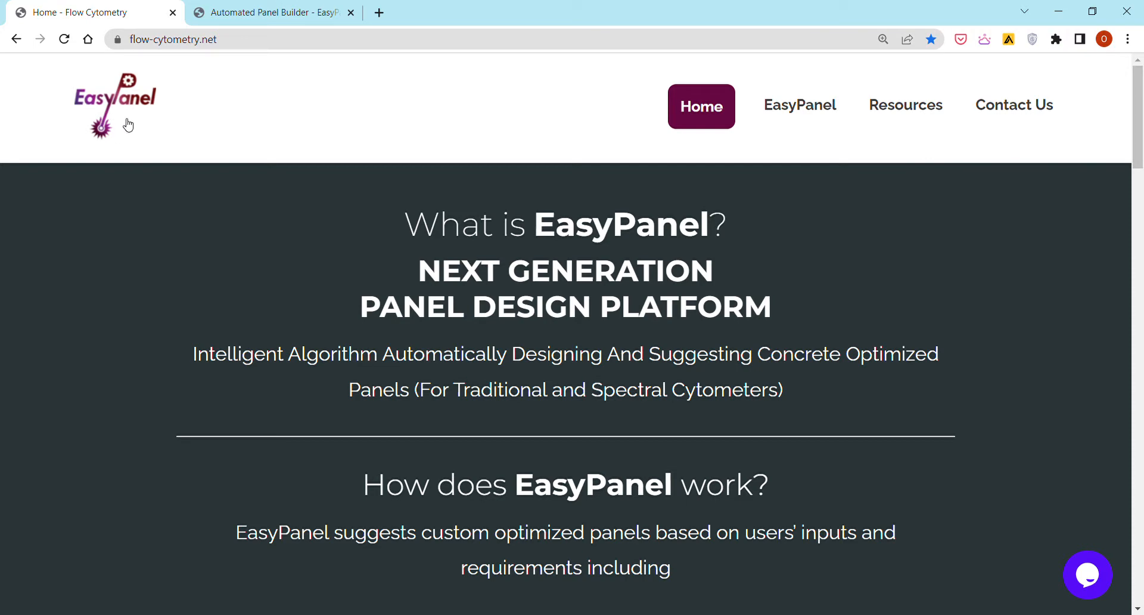
{"action": "mouse_move", "coordinate": [140, 139]}
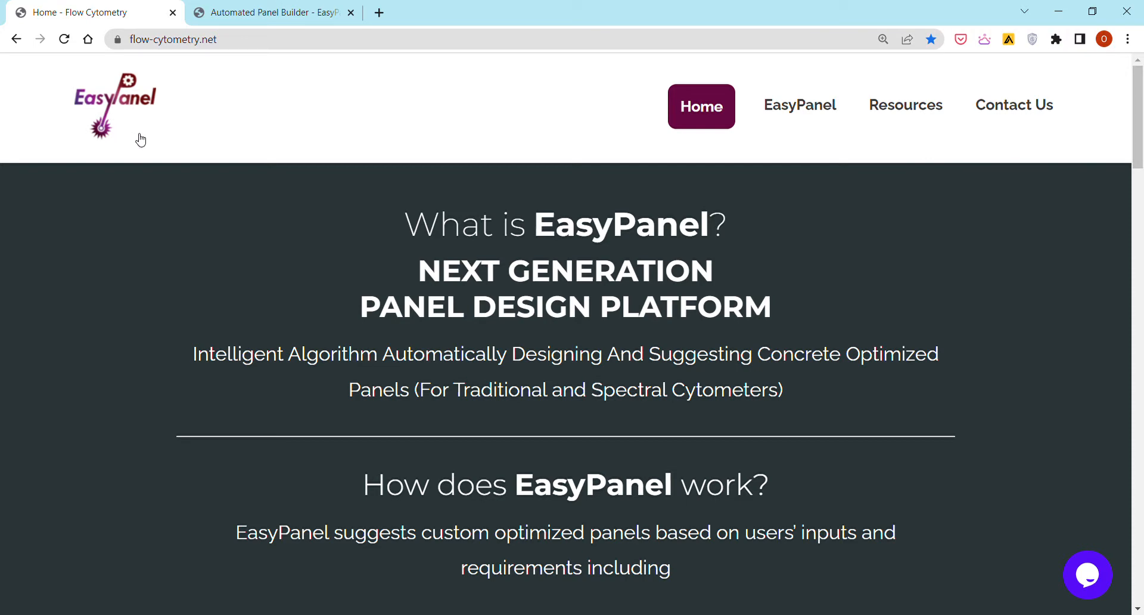
{"action": "mouse_move", "coordinate": [174, 171]}
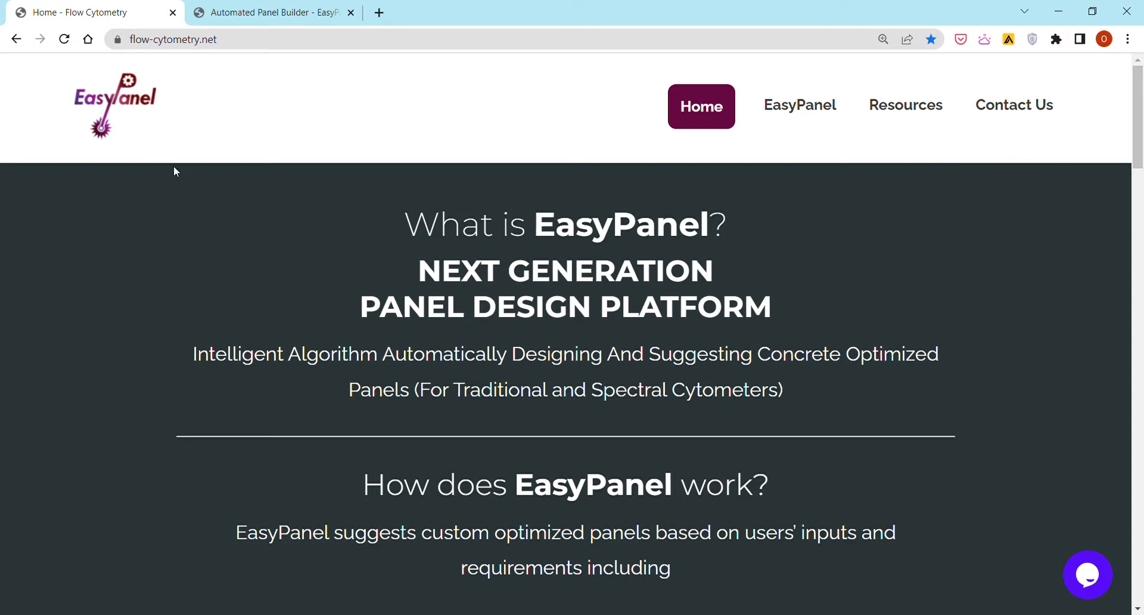
{"action": "mouse_move", "coordinate": [365, 144]}
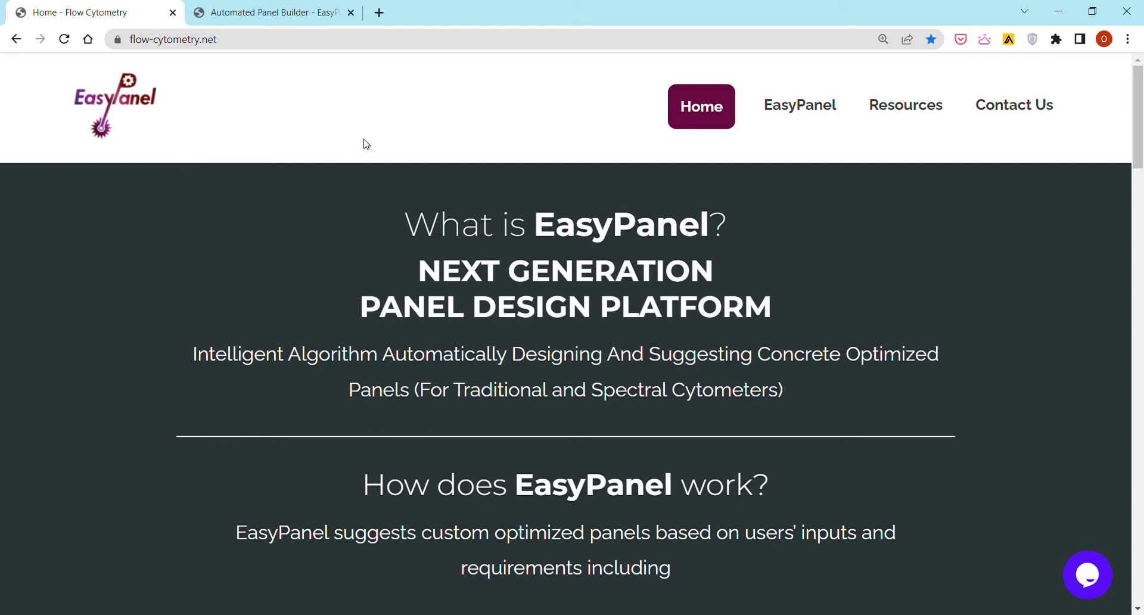
{"action": "mouse_move", "coordinate": [335, 203]}
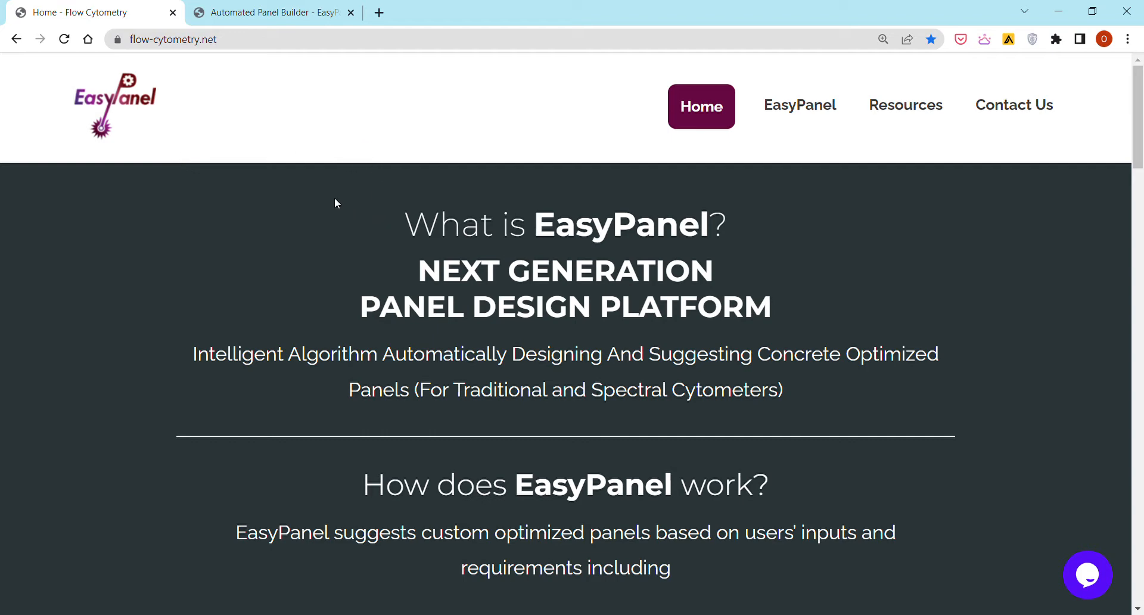
Go to the EasyPanel dashboard and browse the Select Cytometer list toward Symphony A5
{"action": "left_click", "coordinate": [196, 40]}
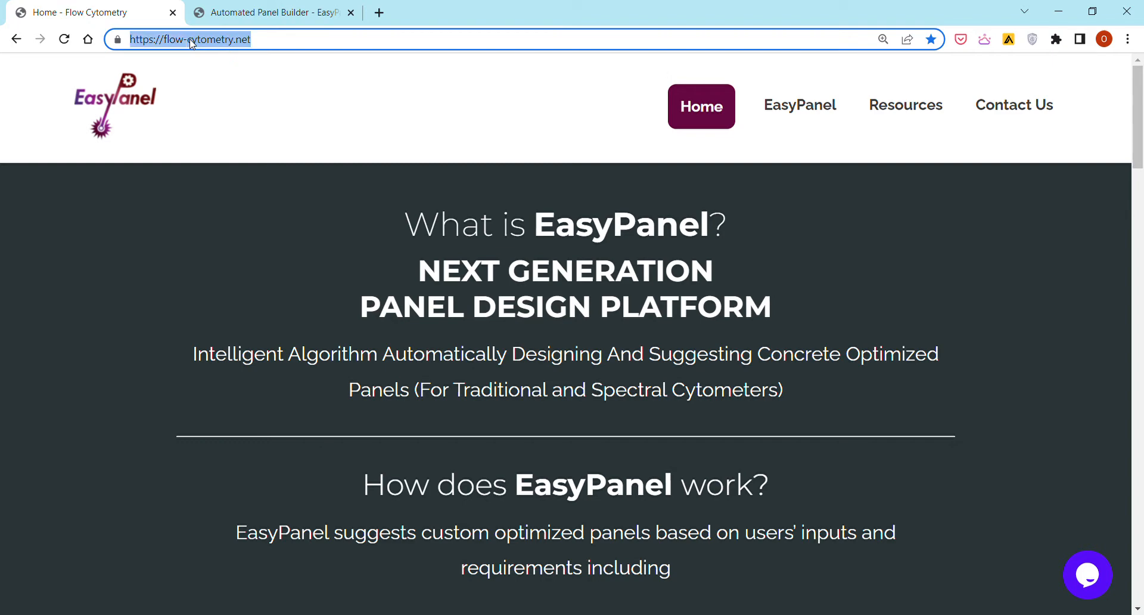
{"action": "mouse_move", "coordinate": [813, 113]}
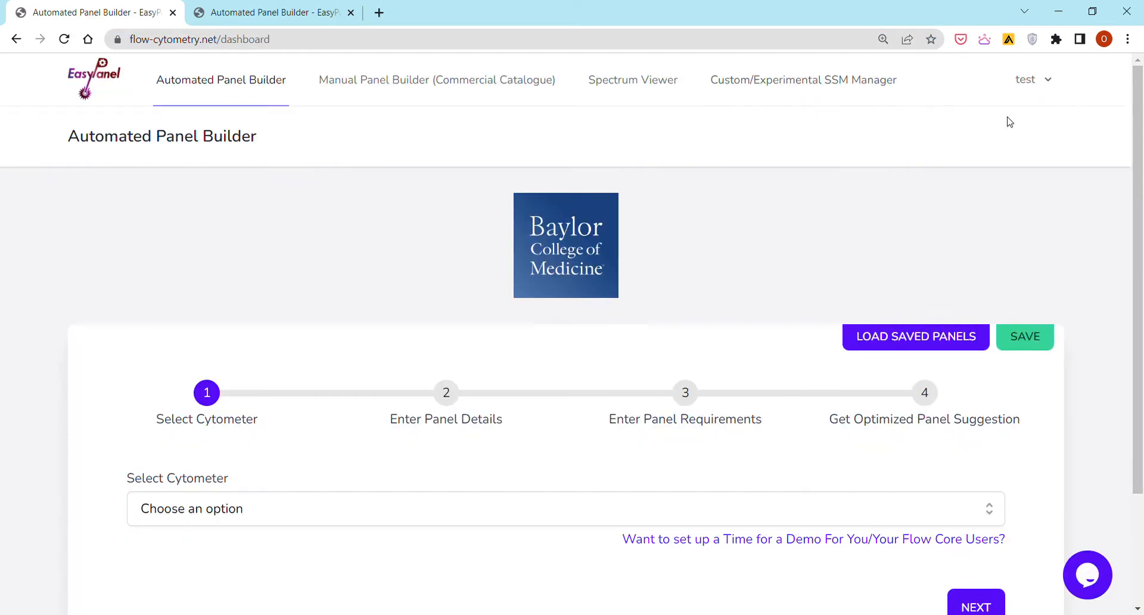
{"action": "mouse_move", "coordinate": [700, 155]}
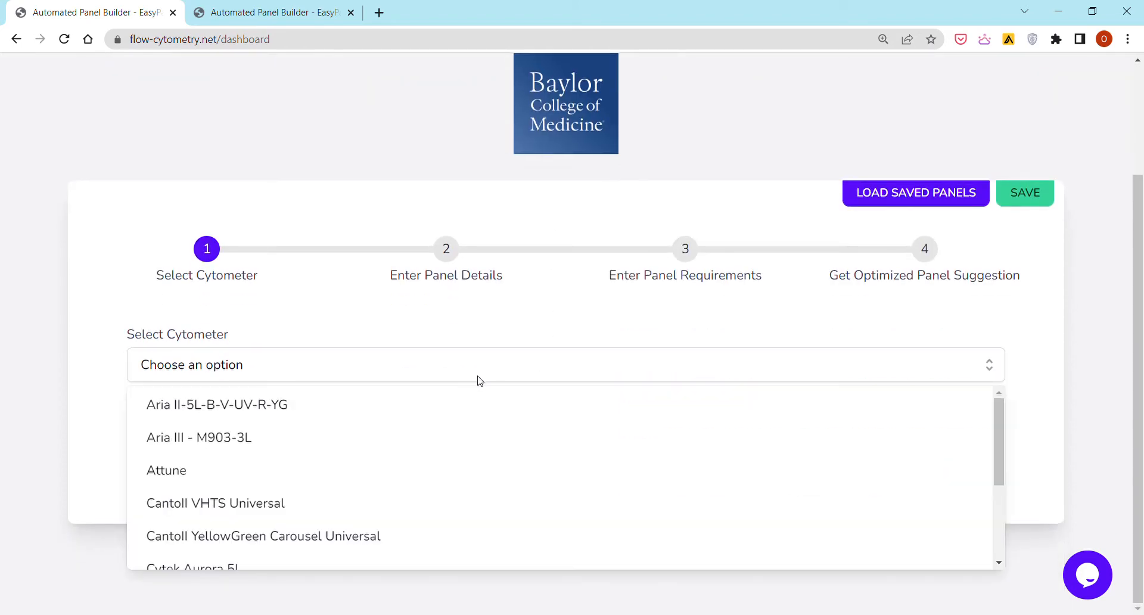
{"action": "mouse_move", "coordinate": [474, 398]}
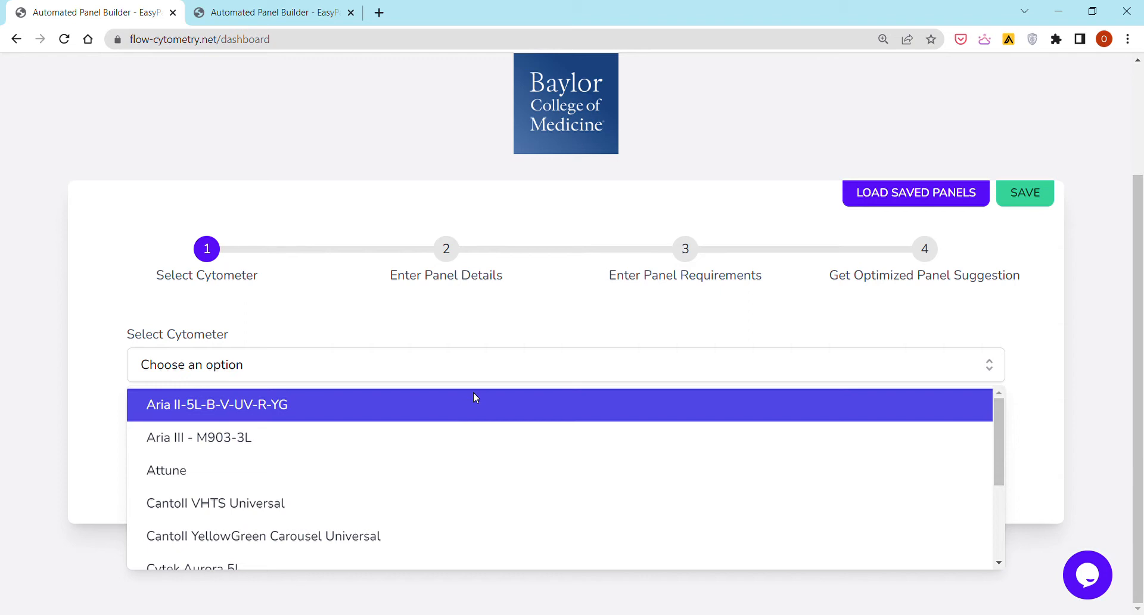
{"action": "mouse_move", "coordinate": [492, 388]}
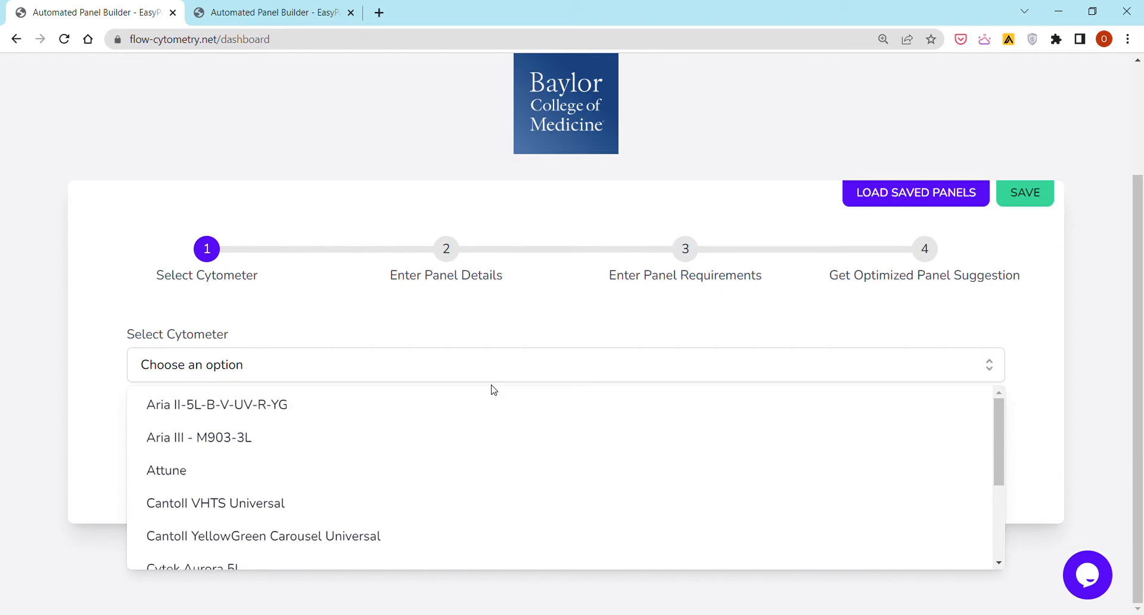
{"action": "mouse_move", "coordinate": [447, 441]}
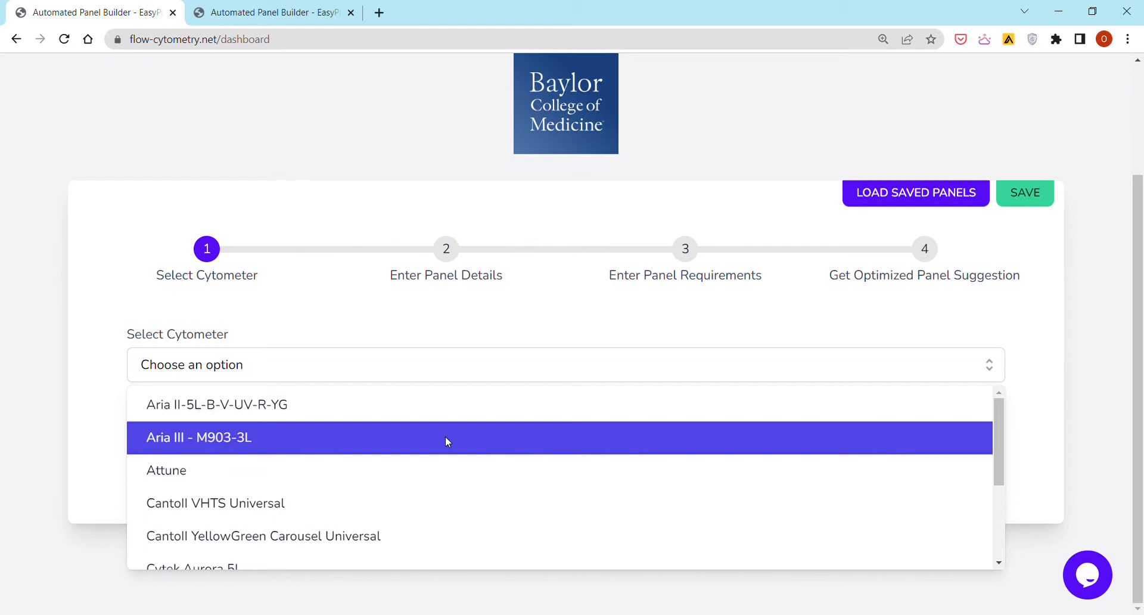
{"action": "mouse_move", "coordinate": [444, 469]}
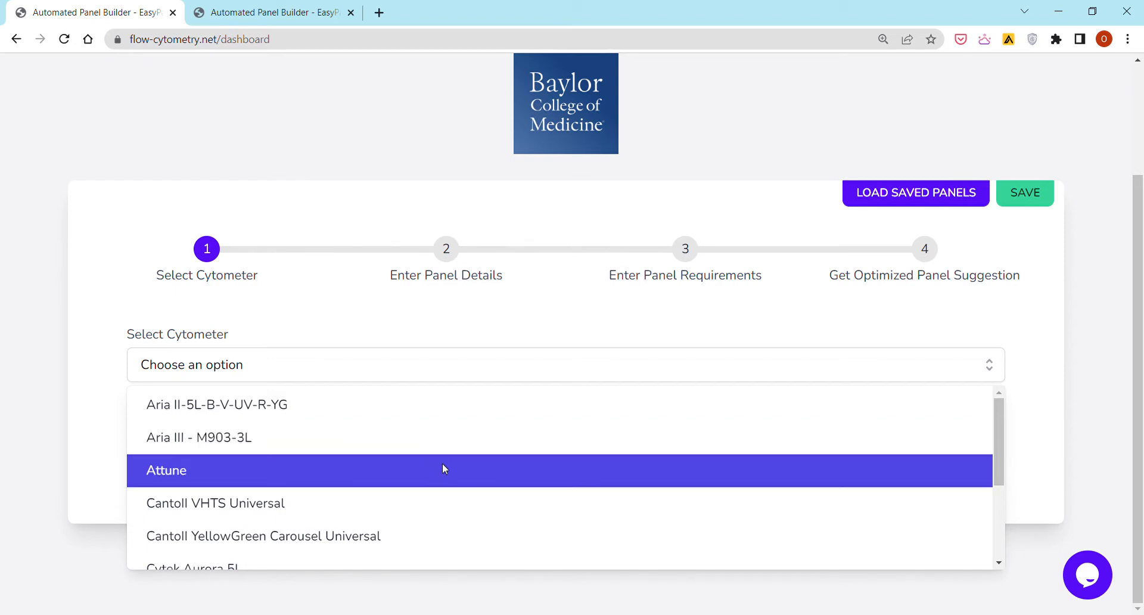
{"action": "scroll", "scroll_direction": "down", "scroll_amount": 3}
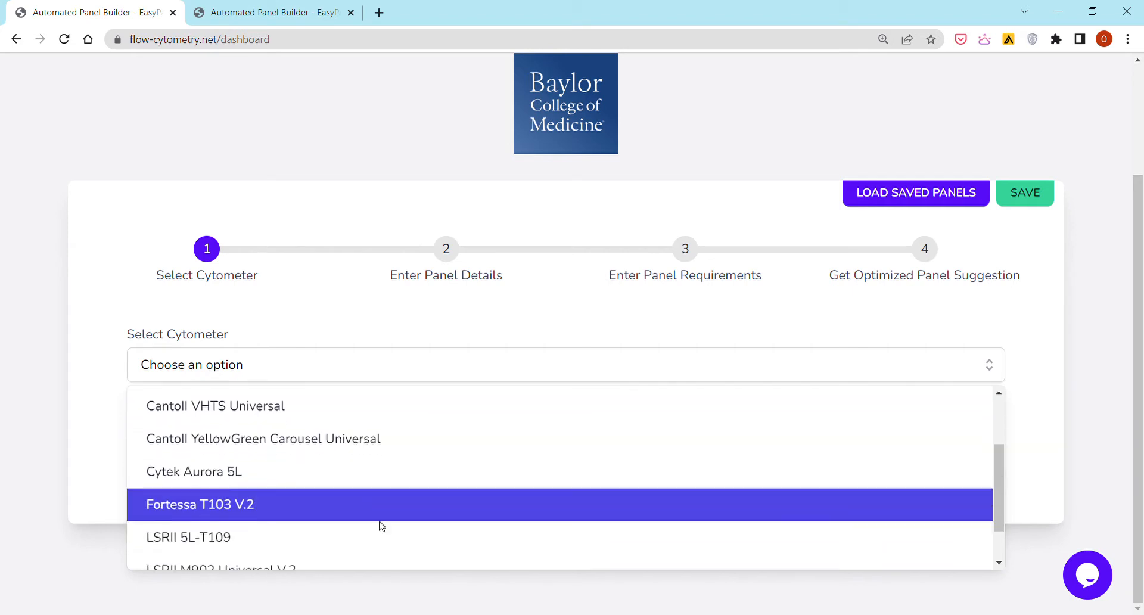
{"action": "scroll", "scroll_direction": "down", "scroll_amount": 3}
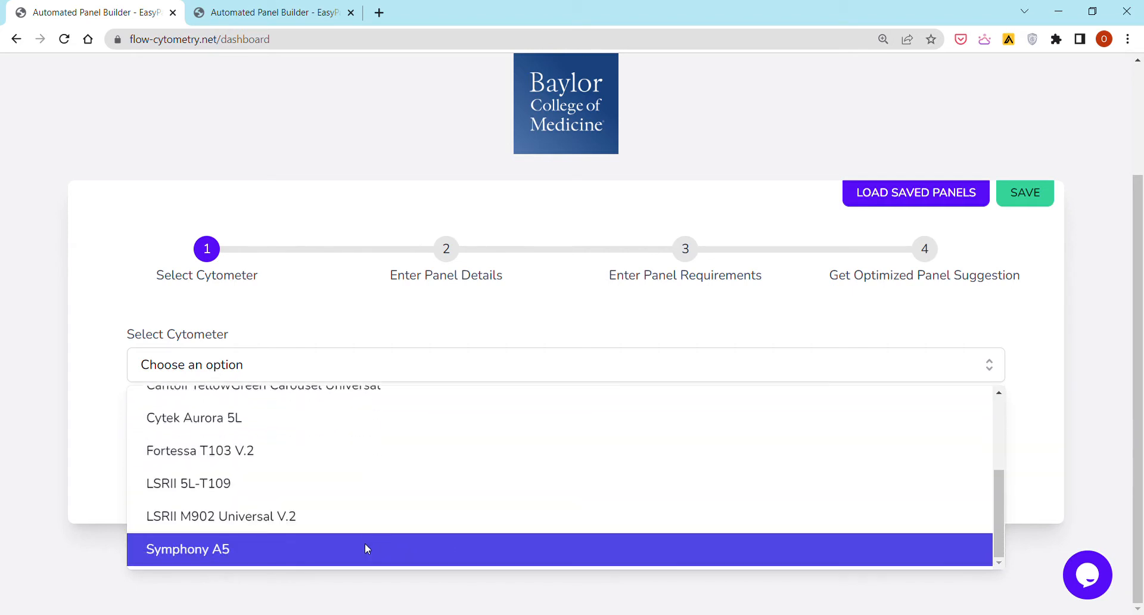
Choose Symphony A5 as the cytometer and review its laser filter layout
{"action": "left_click", "coordinate": [188, 549]}
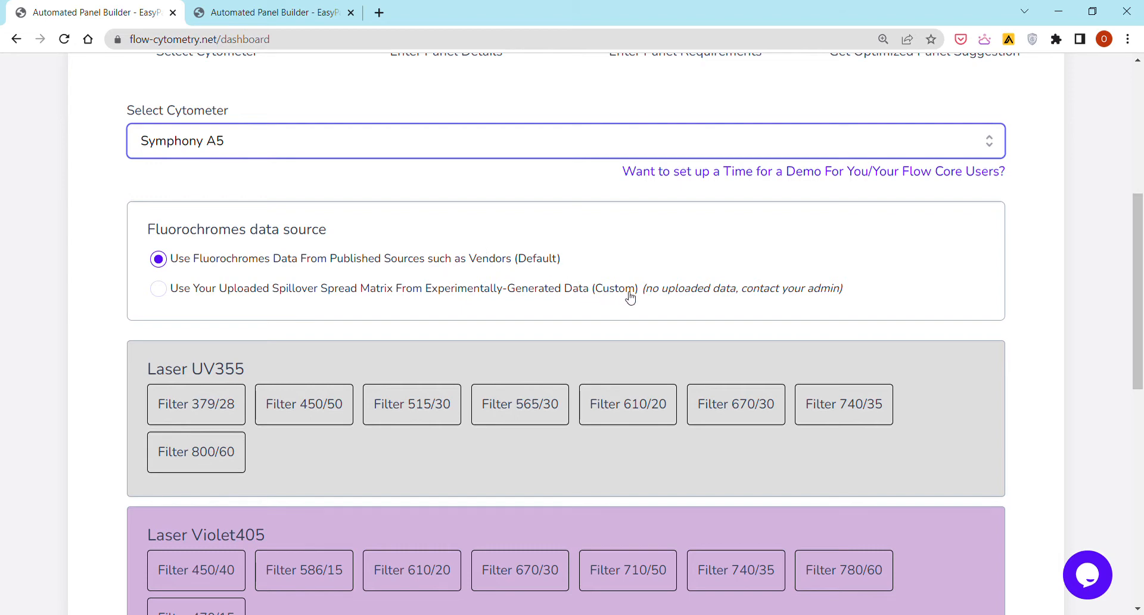
{"action": "mouse_move", "coordinate": [609, 282]}
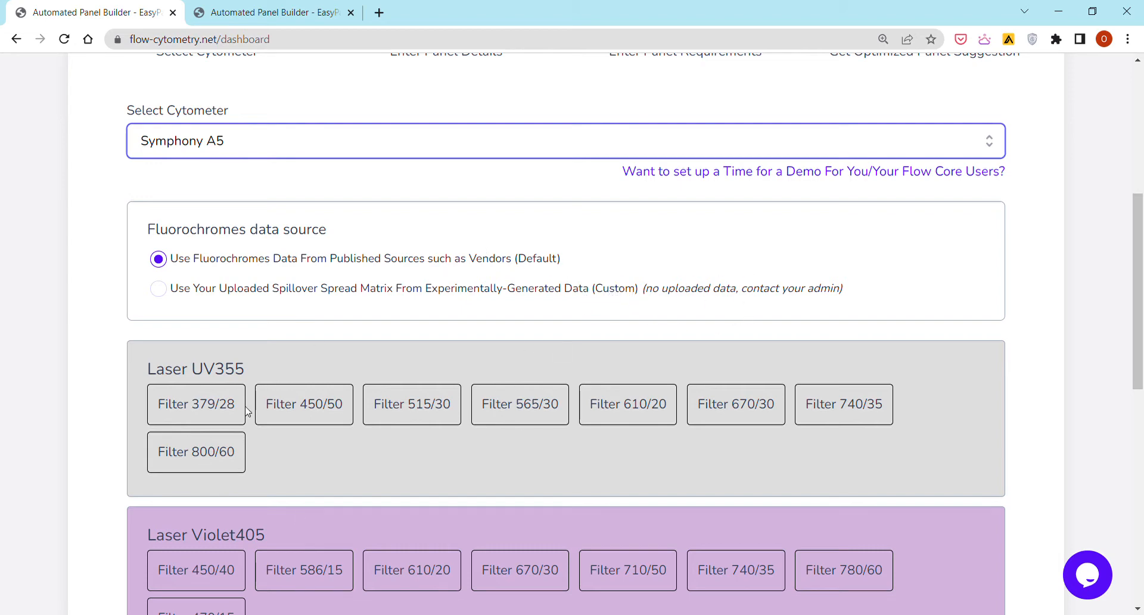
{"action": "scroll", "scroll_direction": "down", "scroll_amount": 3}
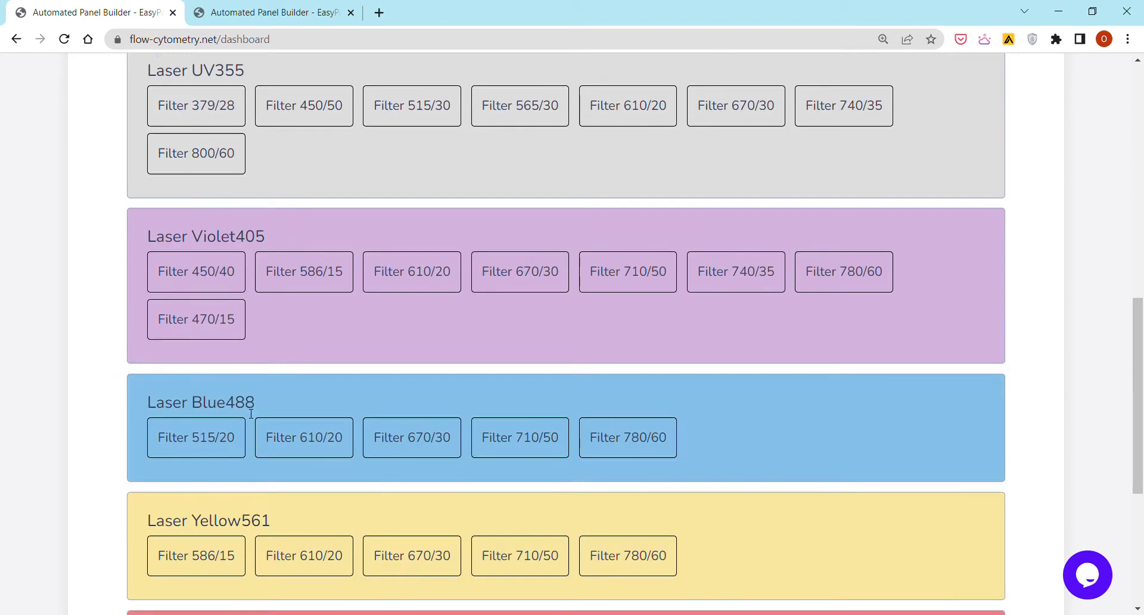
{"action": "mouse_move", "coordinate": [472, 354]}
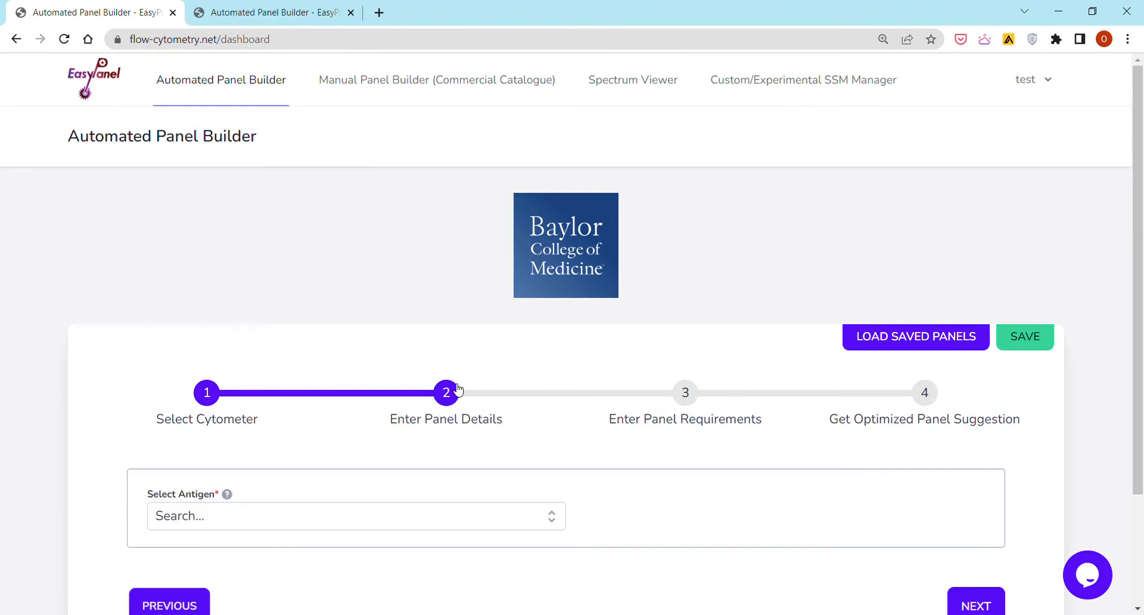
Search the antigen list for cd3, then switch to the tab with the built panel
{"action": "left_click", "coordinate": [355, 516]}
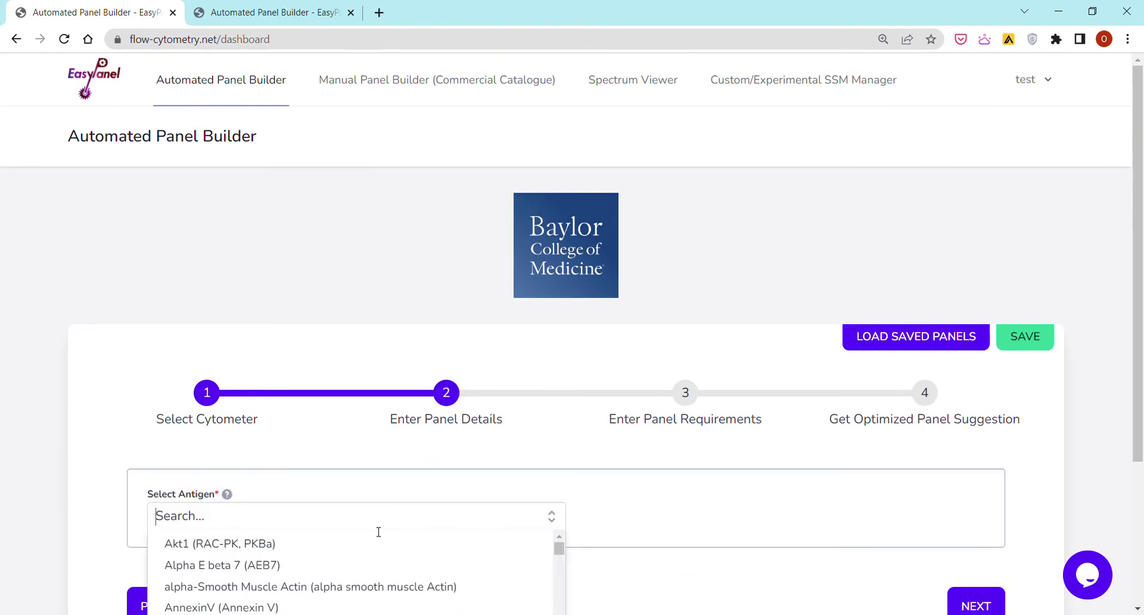
{"action": "type", "text": "cd3"}
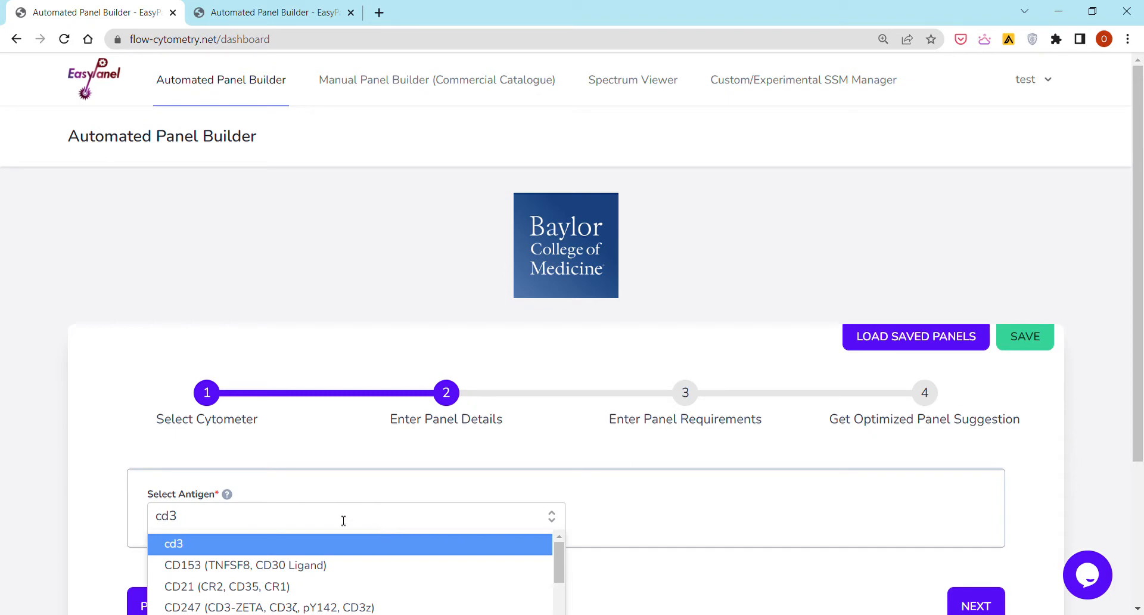
{"action": "left_click", "coordinate": [172, 544]}
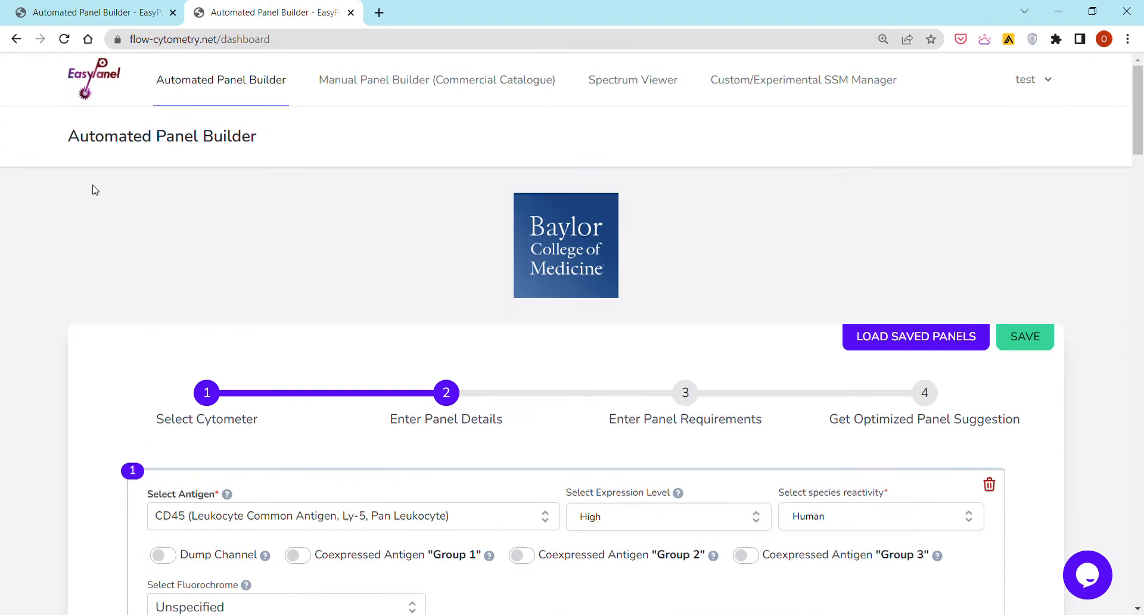
{"action": "scroll", "scroll_direction": "down", "scroll_amount": 3}
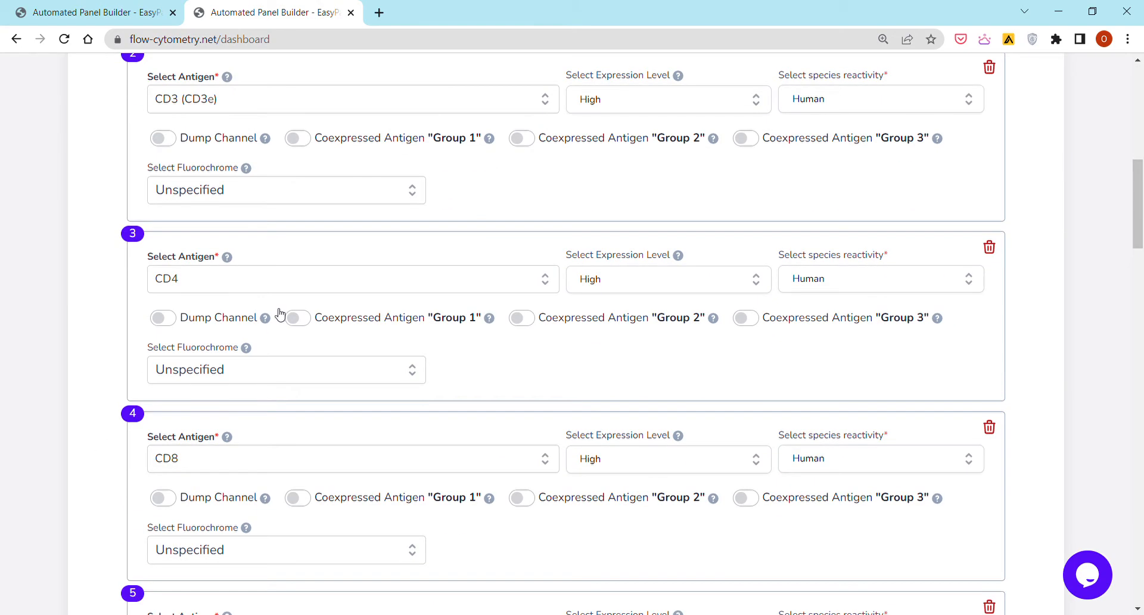
{"action": "scroll", "scroll_direction": "down", "scroll_amount": 3}
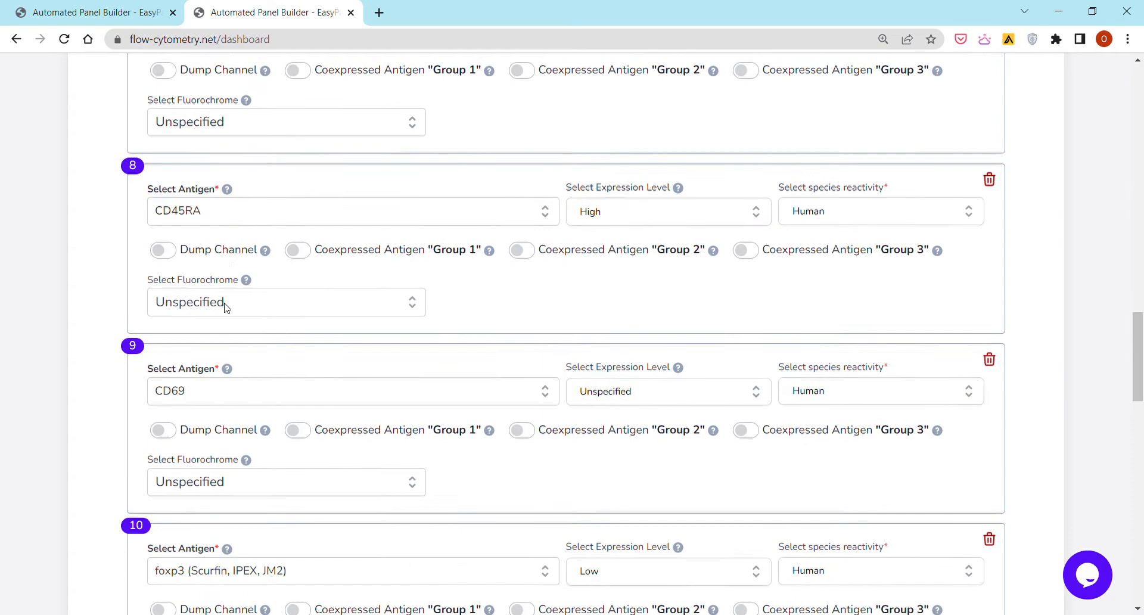
{"action": "scroll", "scroll_direction": "down", "scroll_amount": 3}
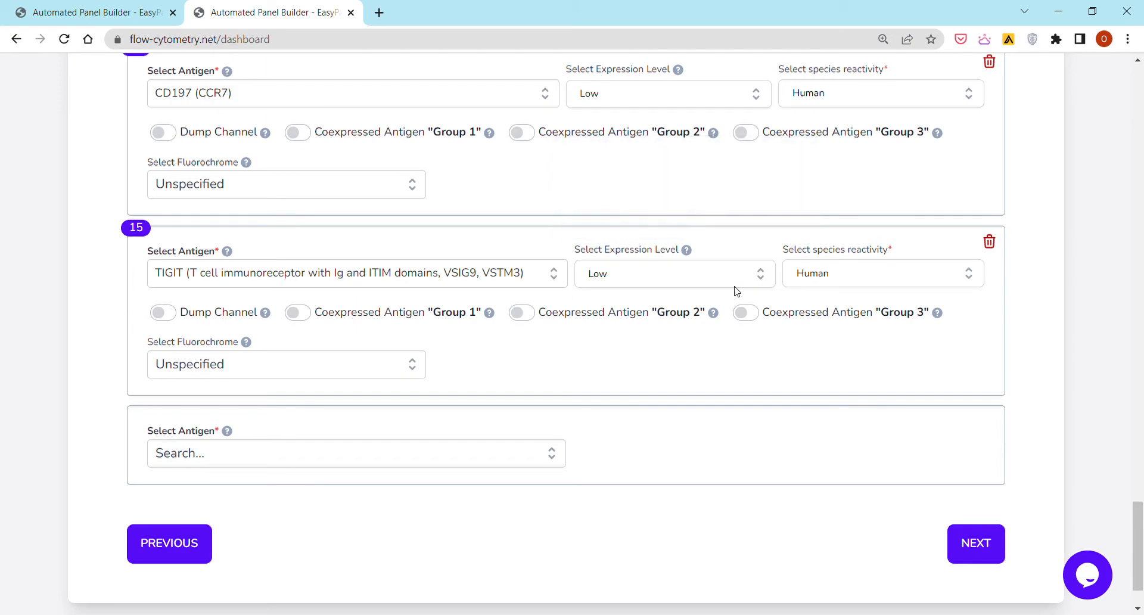
{"action": "mouse_move", "coordinate": [738, 251]}
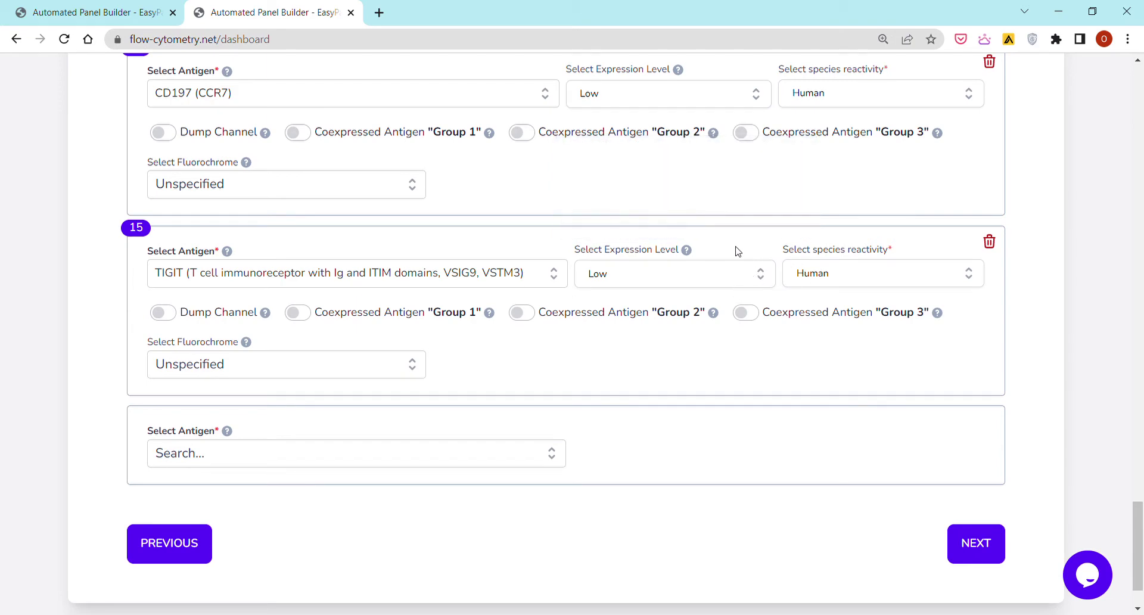
{"action": "mouse_move", "coordinate": [727, 256]}
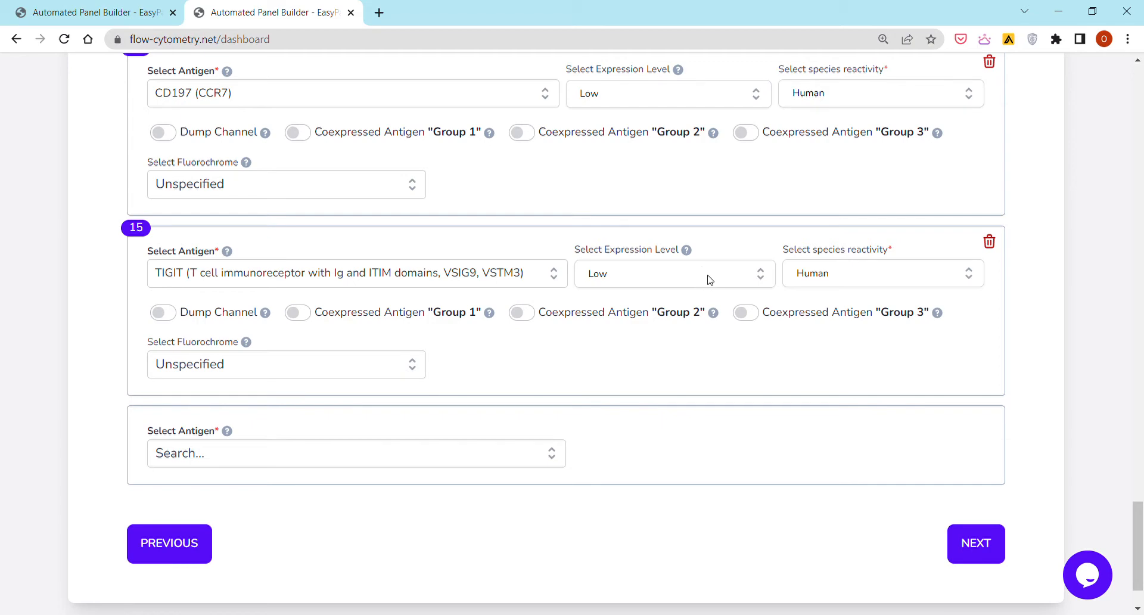
{"action": "mouse_move", "coordinate": [738, 270]}
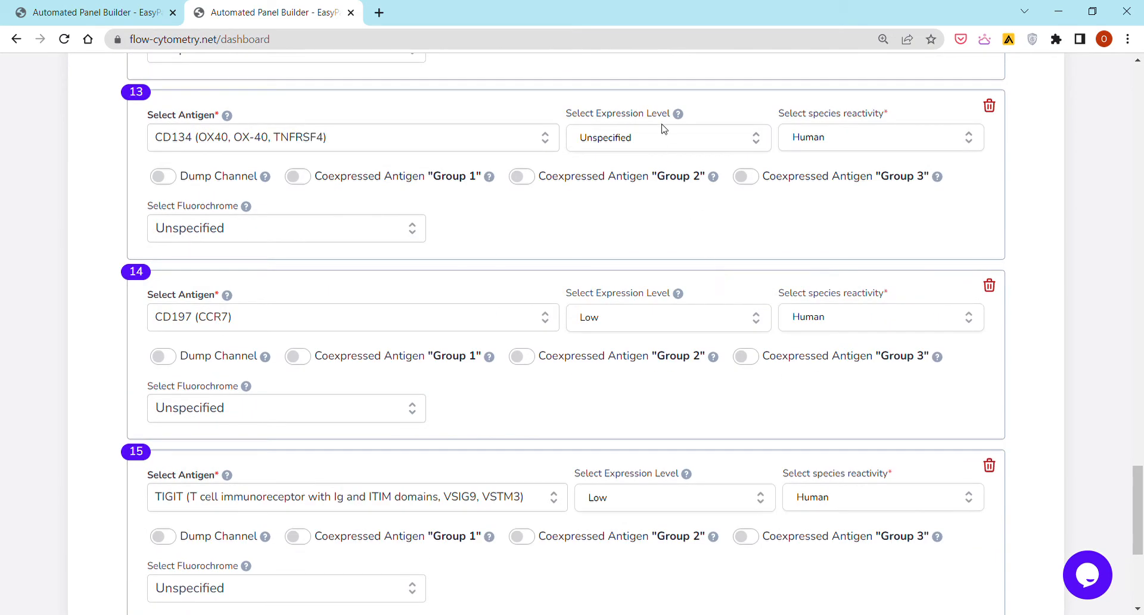
{"action": "mouse_move", "coordinate": [656, 247]}
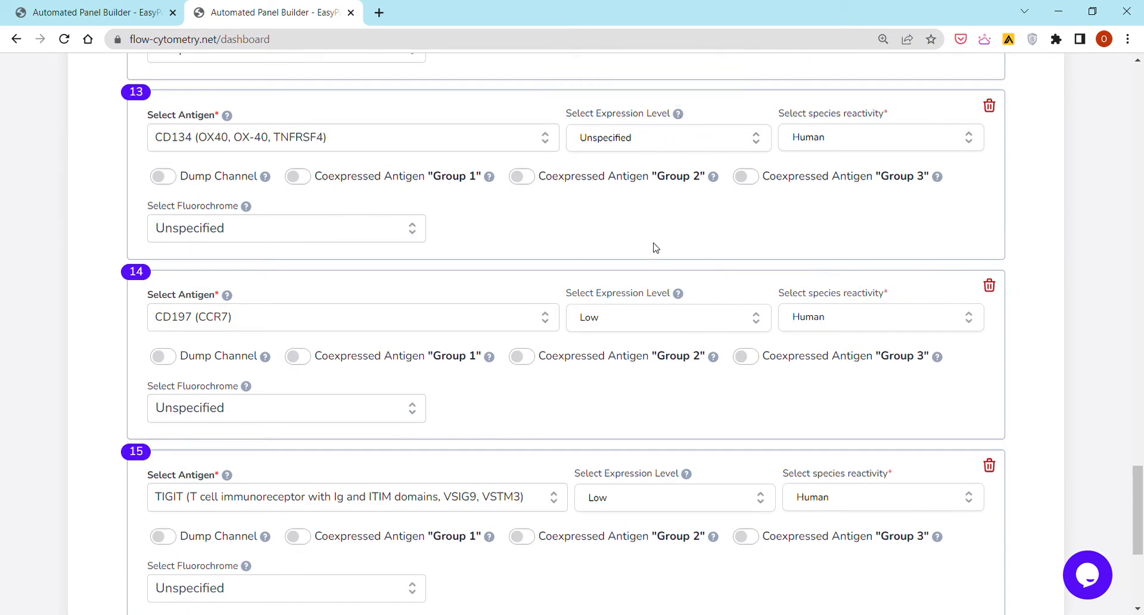
{"action": "mouse_move", "coordinate": [884, 138]}
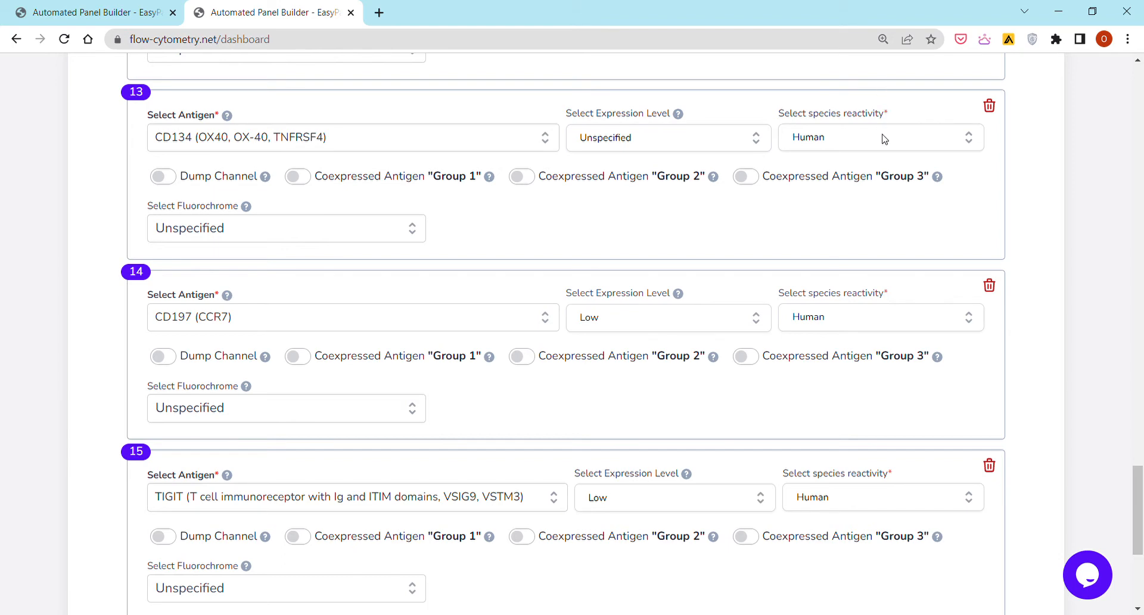
Keep CD134 as Human and mark it as a dump channel
{"action": "left_click", "coordinate": [879, 138]}
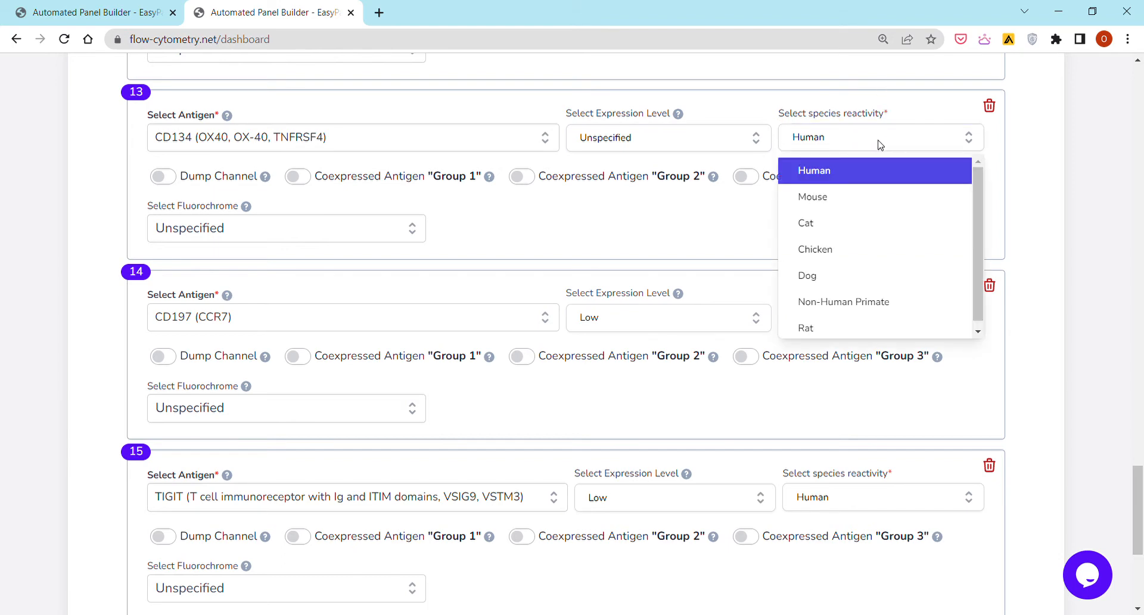
{"action": "left_click", "coordinate": [813, 171]}
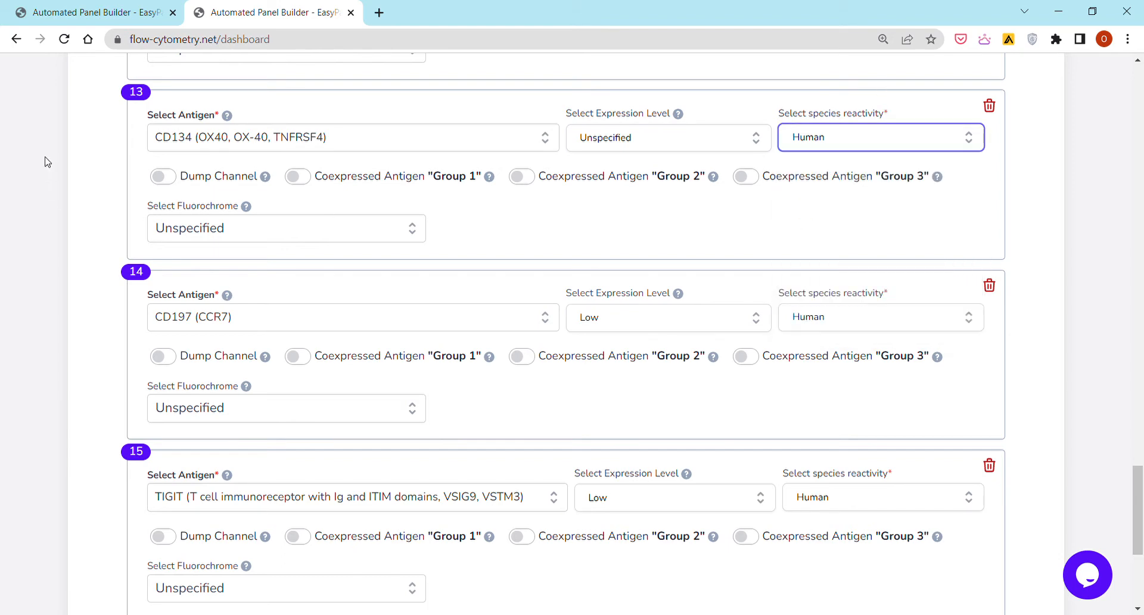
{"action": "left_click", "coordinate": [162, 176]}
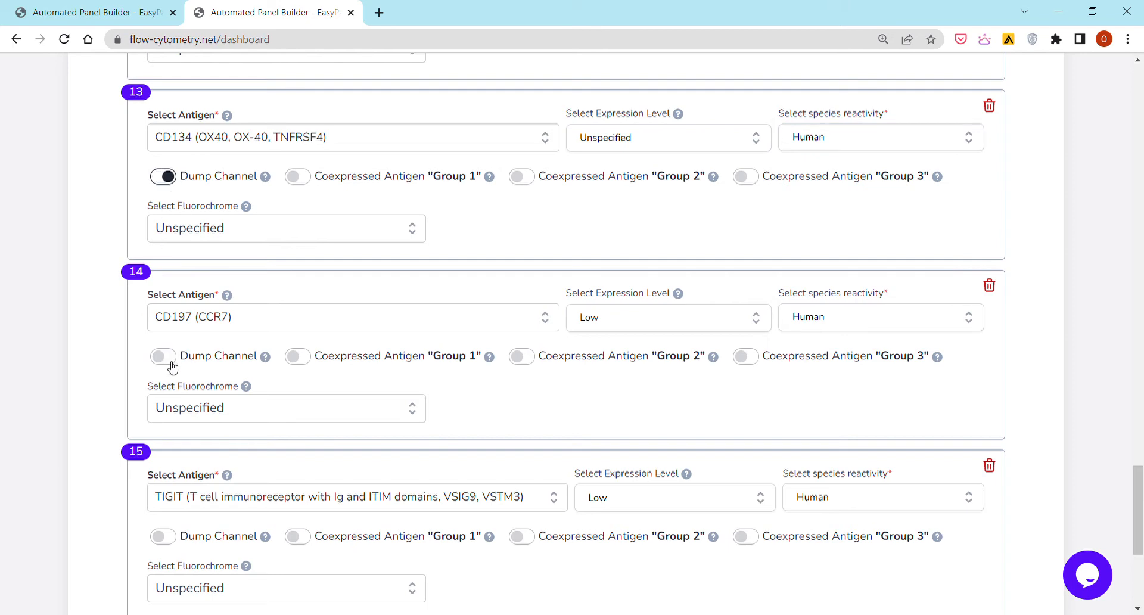
{"action": "left_click", "coordinate": [163, 176]}
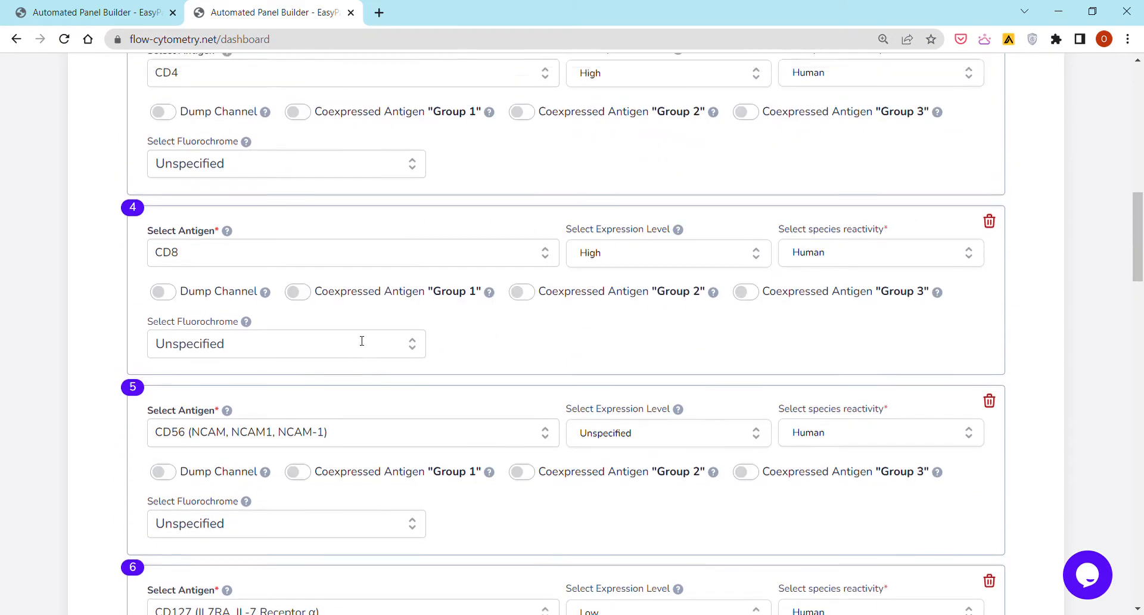
{"action": "scroll", "scroll_direction": "down", "scroll_amount": 3}
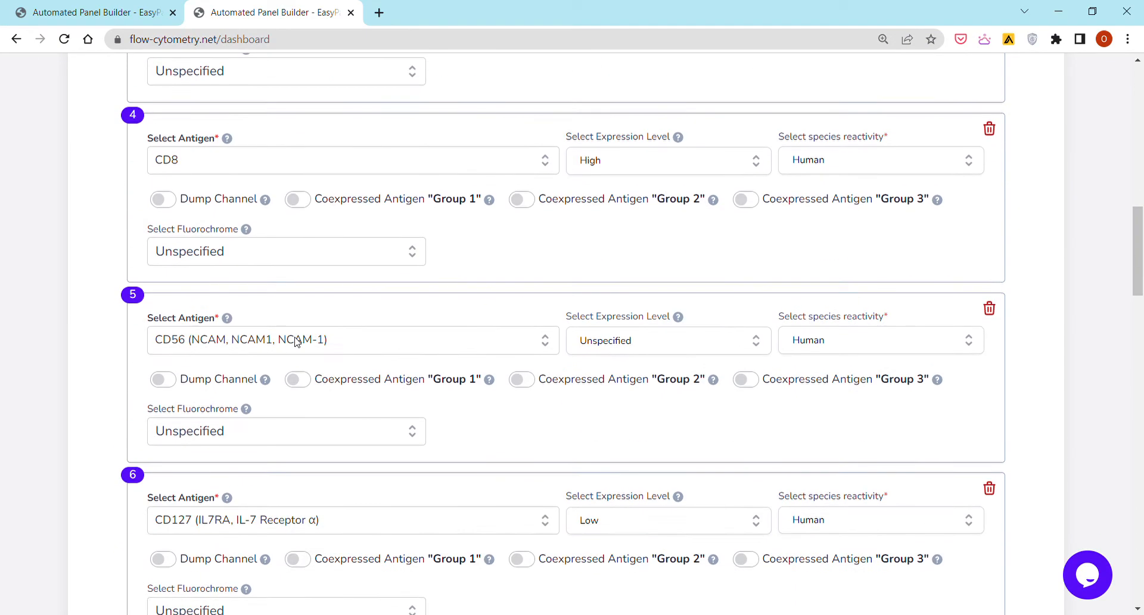
Put CD127 and CD25 together in coexpressed antigen Group 1
{"action": "left_click", "coordinate": [297, 334]}
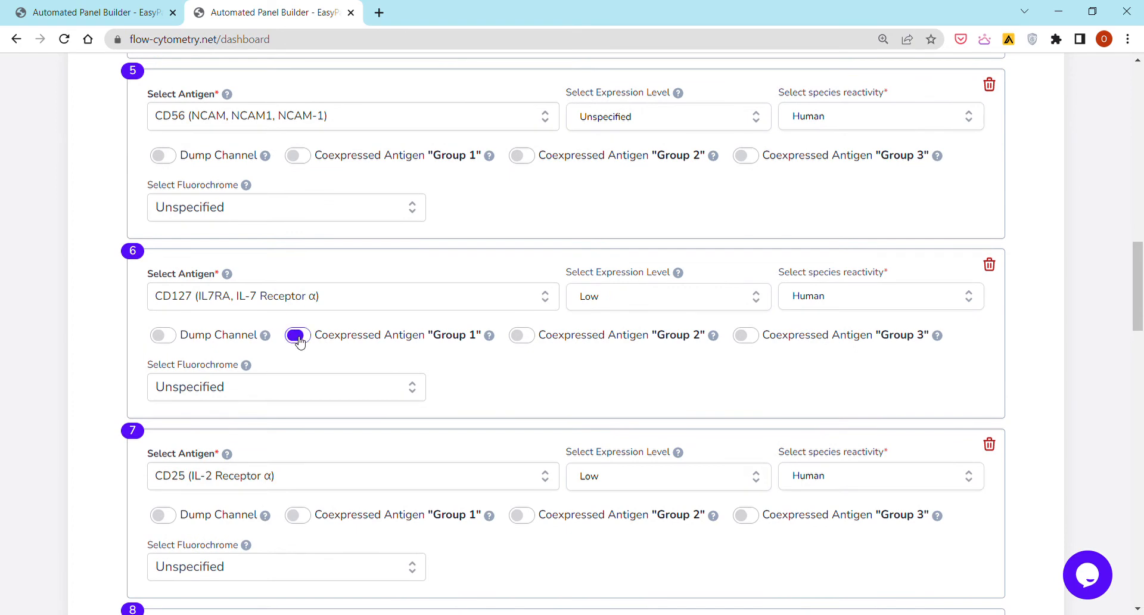
{"action": "left_click", "coordinate": [298, 514]}
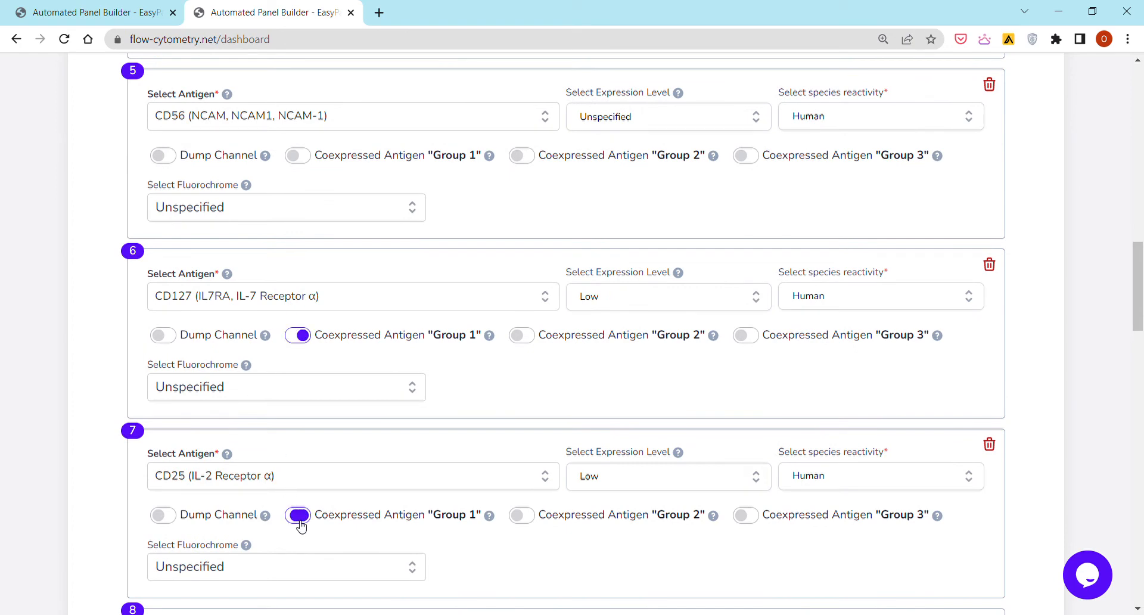
{"action": "scroll", "scroll_direction": "down", "scroll_amount": 3}
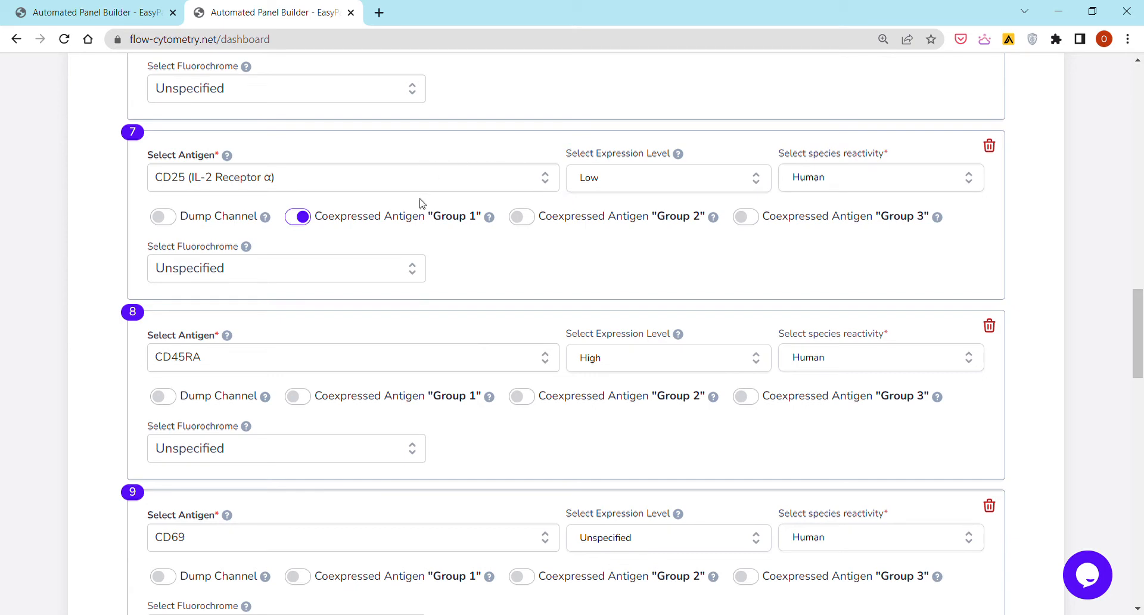
{"action": "mouse_move", "coordinate": [679, 291]}
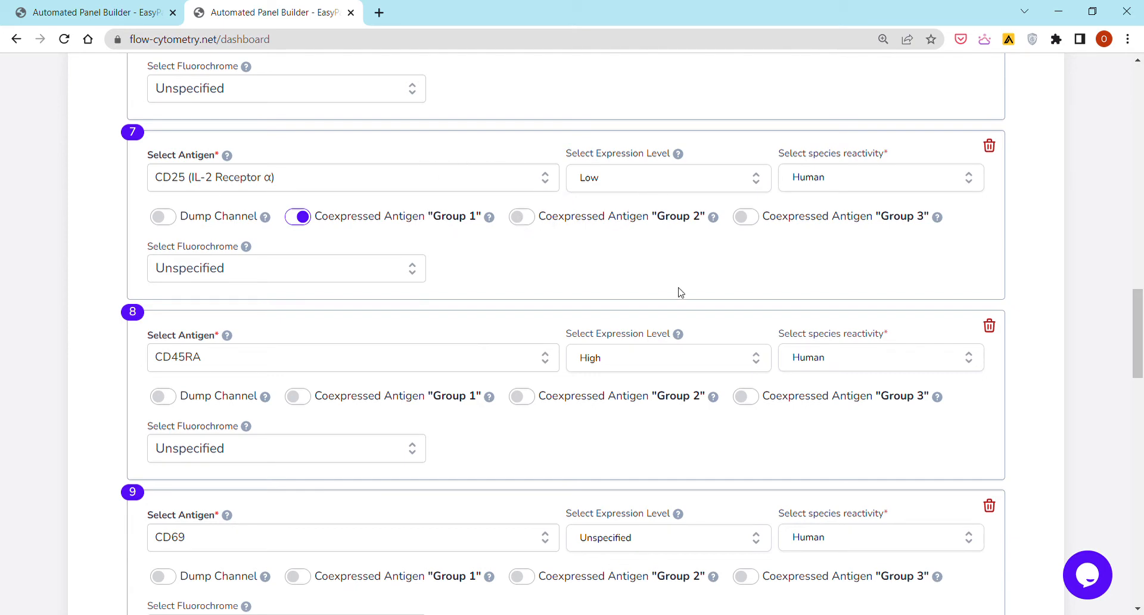
{"action": "mouse_move", "coordinate": [944, 279]}
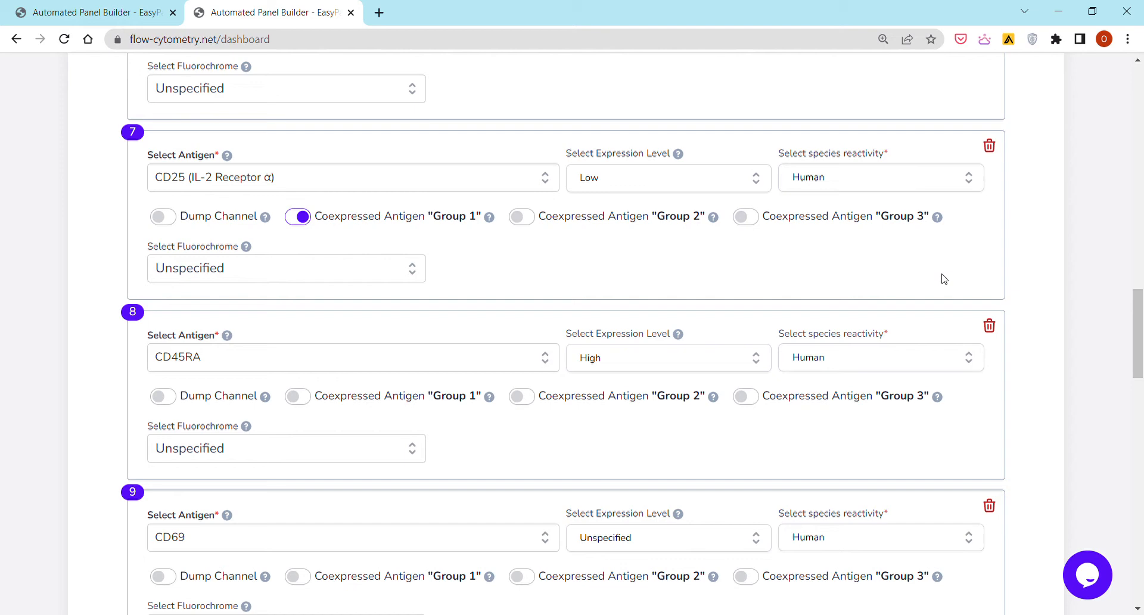
{"action": "mouse_move", "coordinate": [198, 402]}
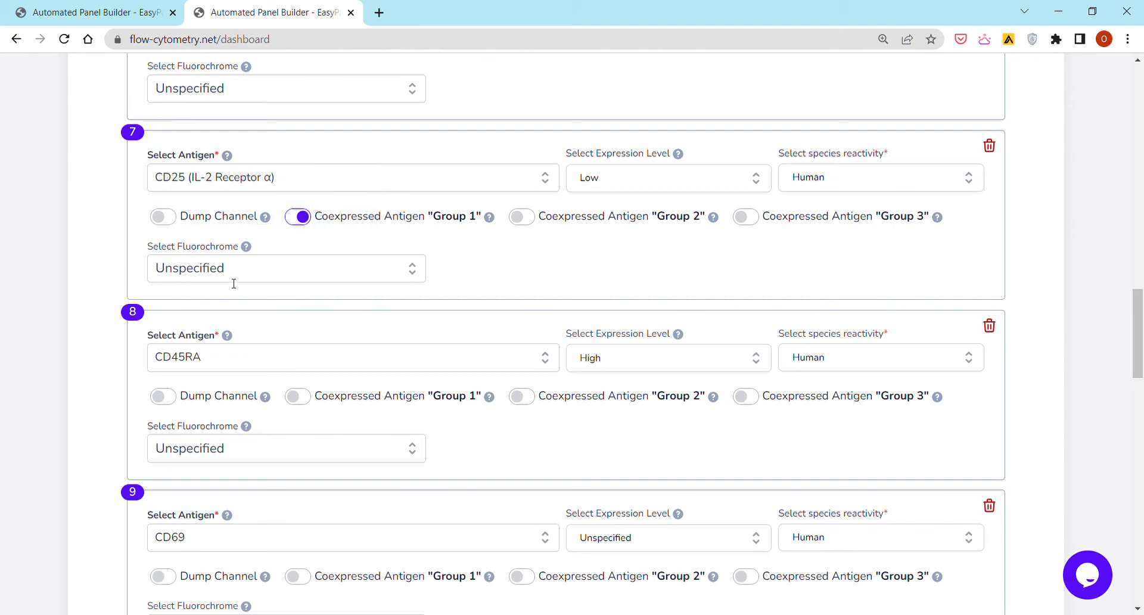
{"action": "mouse_move", "coordinate": [244, 277]}
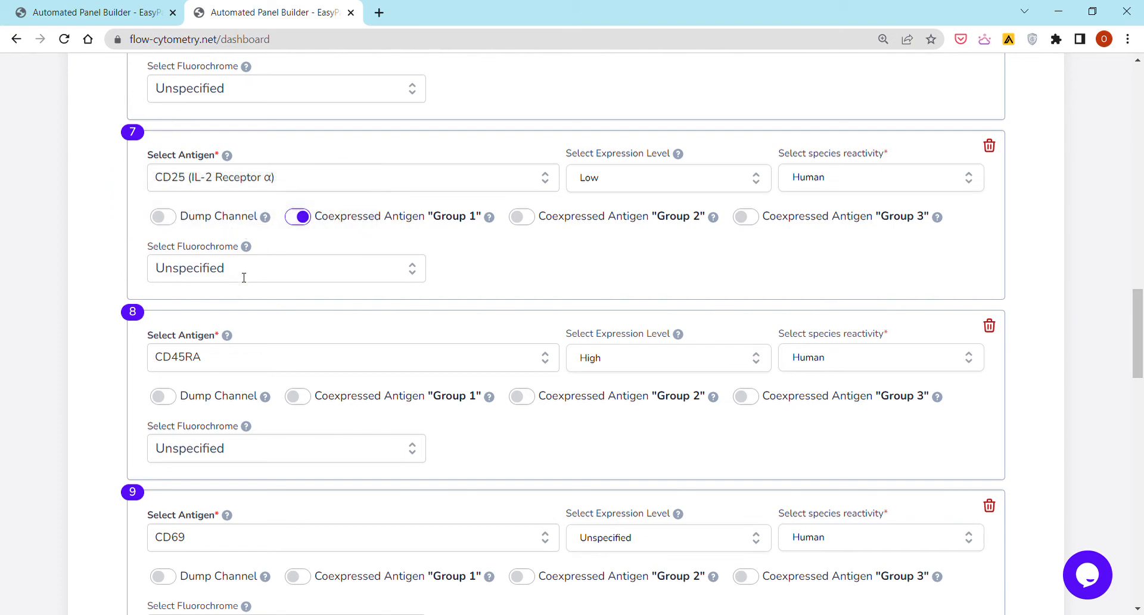
{"action": "mouse_move", "coordinate": [235, 337]}
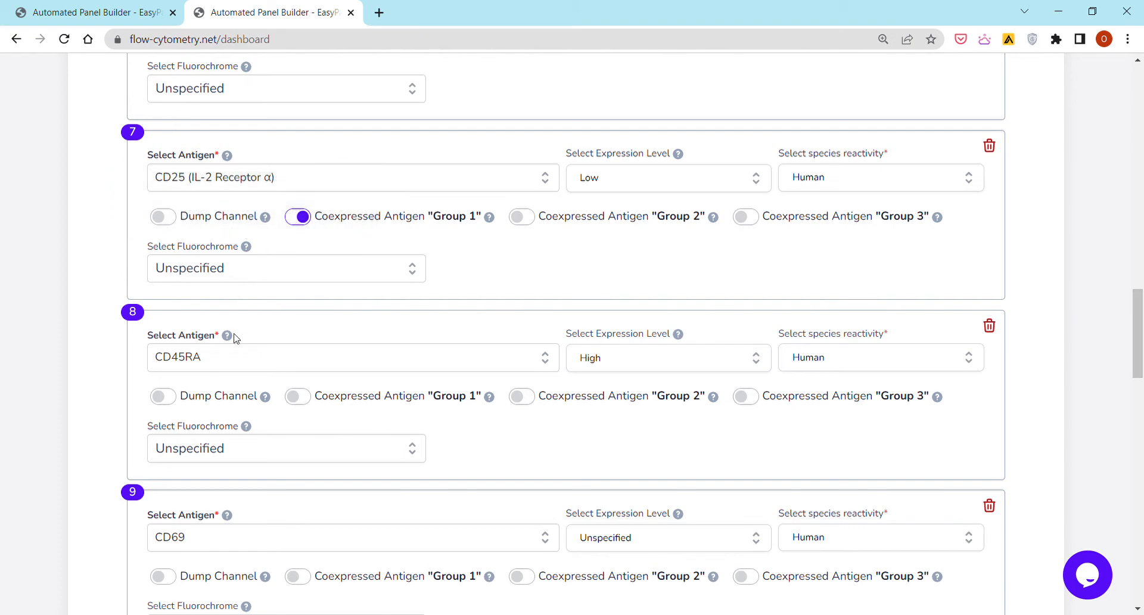
{"action": "scroll", "scroll_direction": "down", "scroll_amount": 3}
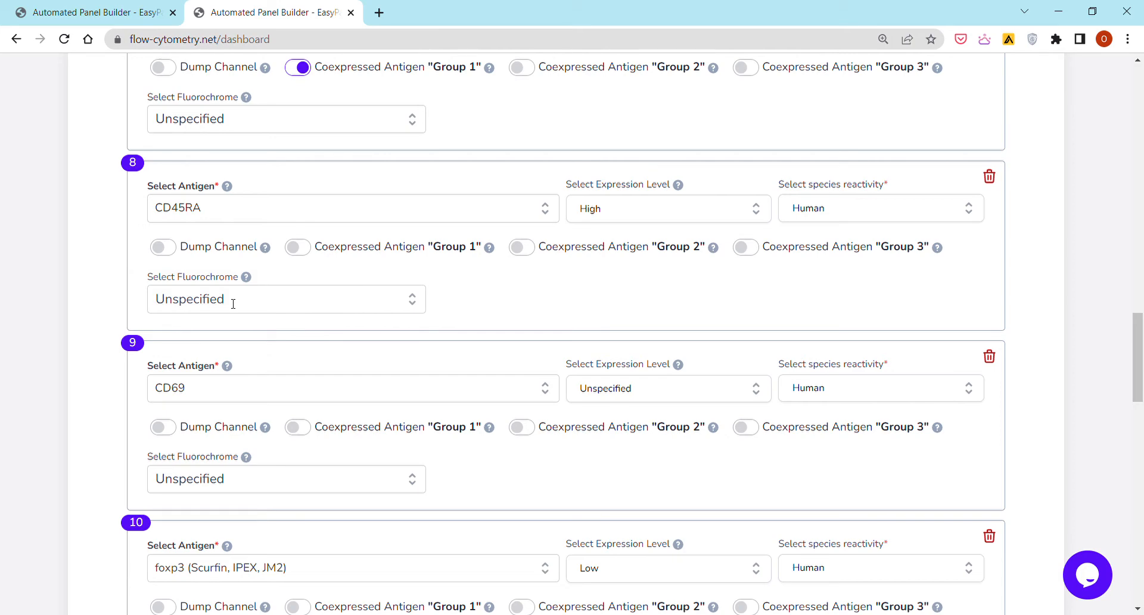
{"action": "type", "text": "fitc"}
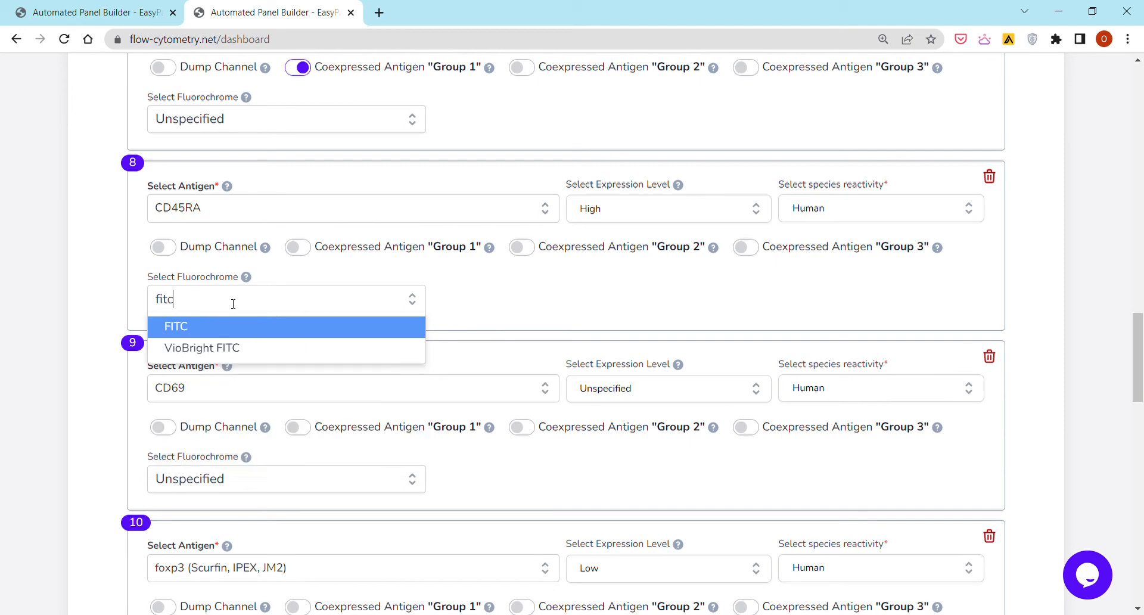
{"action": "left_click", "coordinate": [175, 326]}
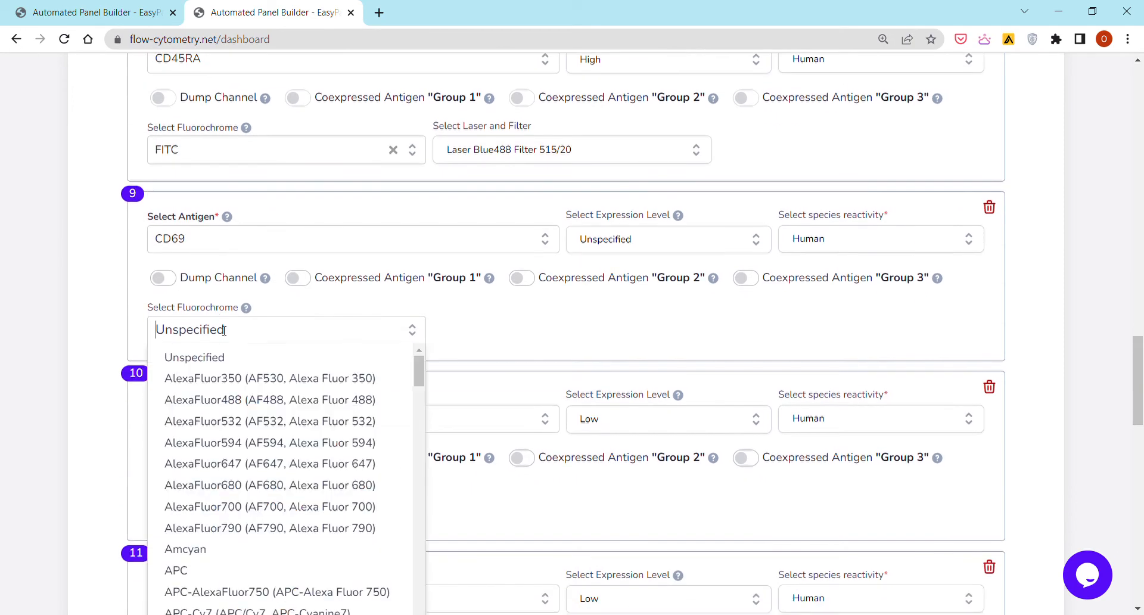
{"action": "left_click", "coordinate": [177, 570]}
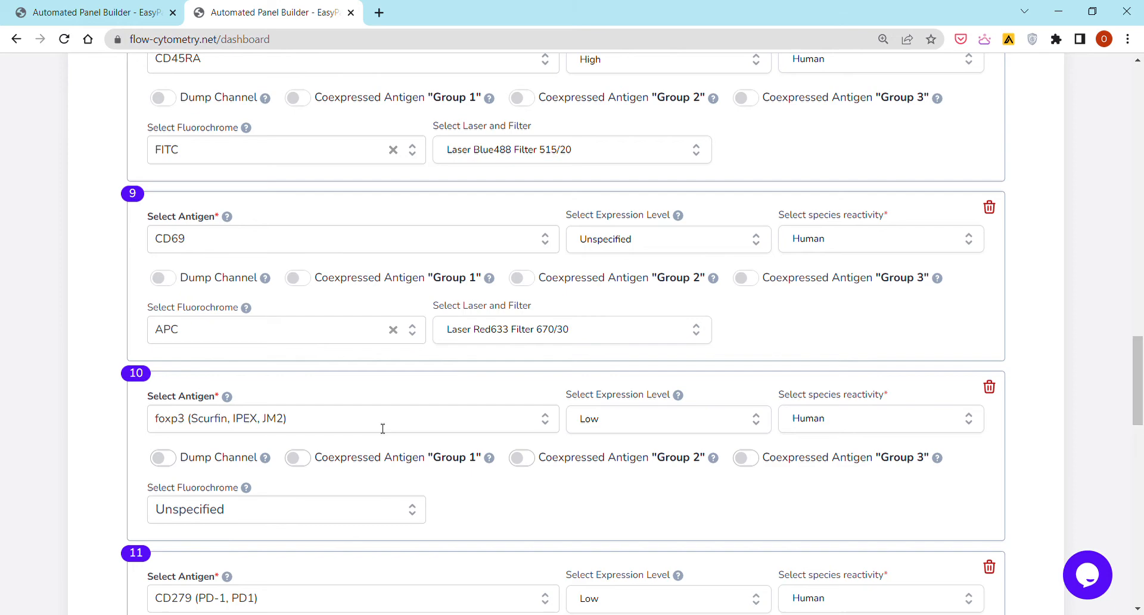
{"action": "mouse_move", "coordinate": [231, 514]}
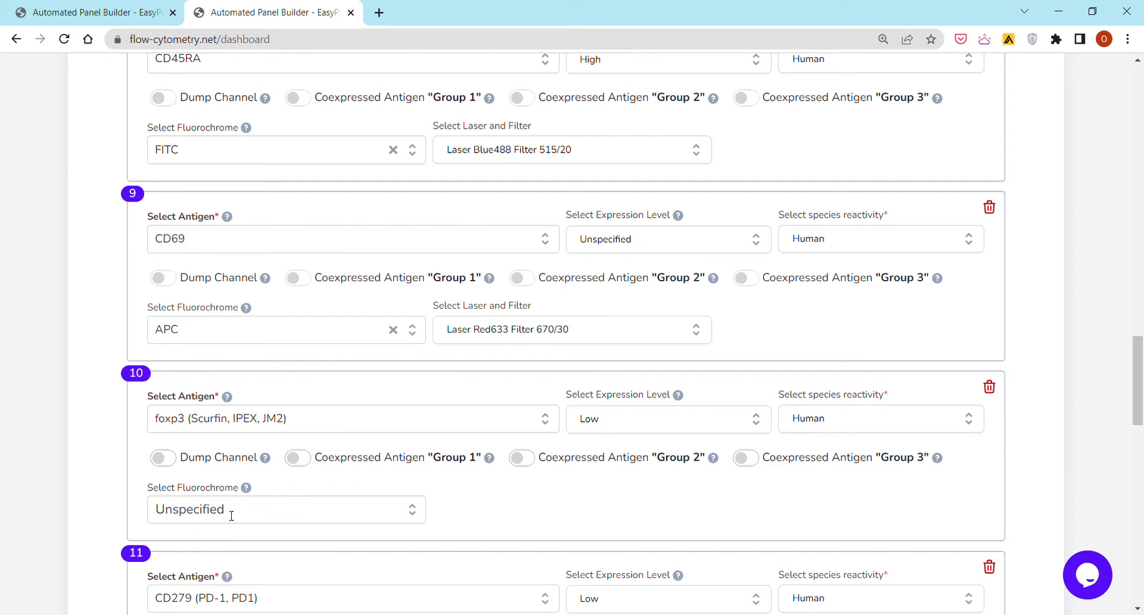
{"action": "mouse_move", "coordinate": [349, 418]}
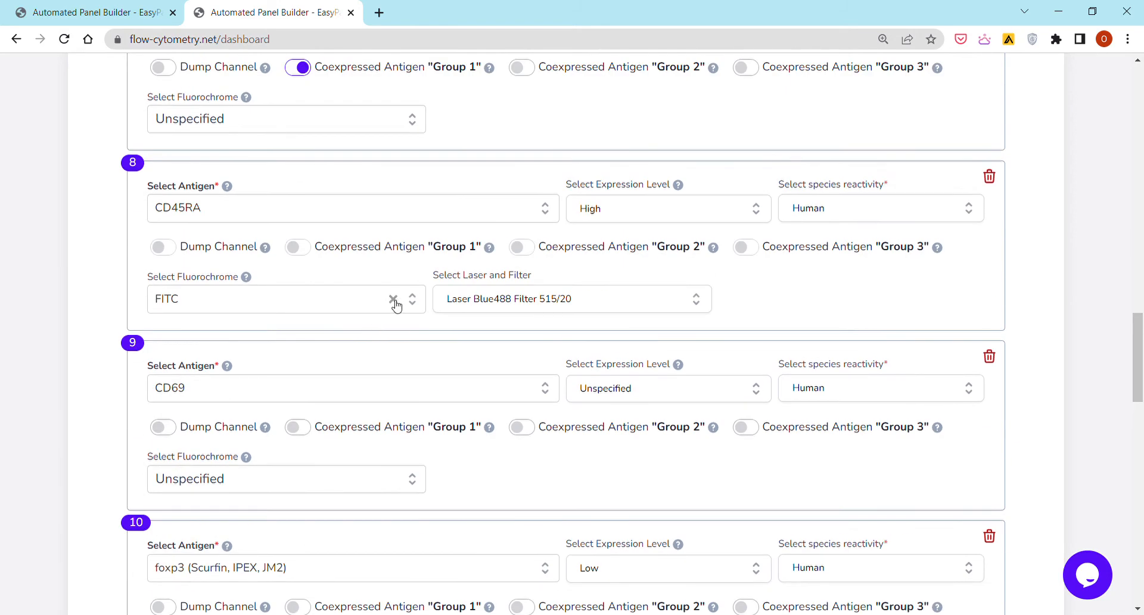
{"action": "left_click", "coordinate": [392, 299]}
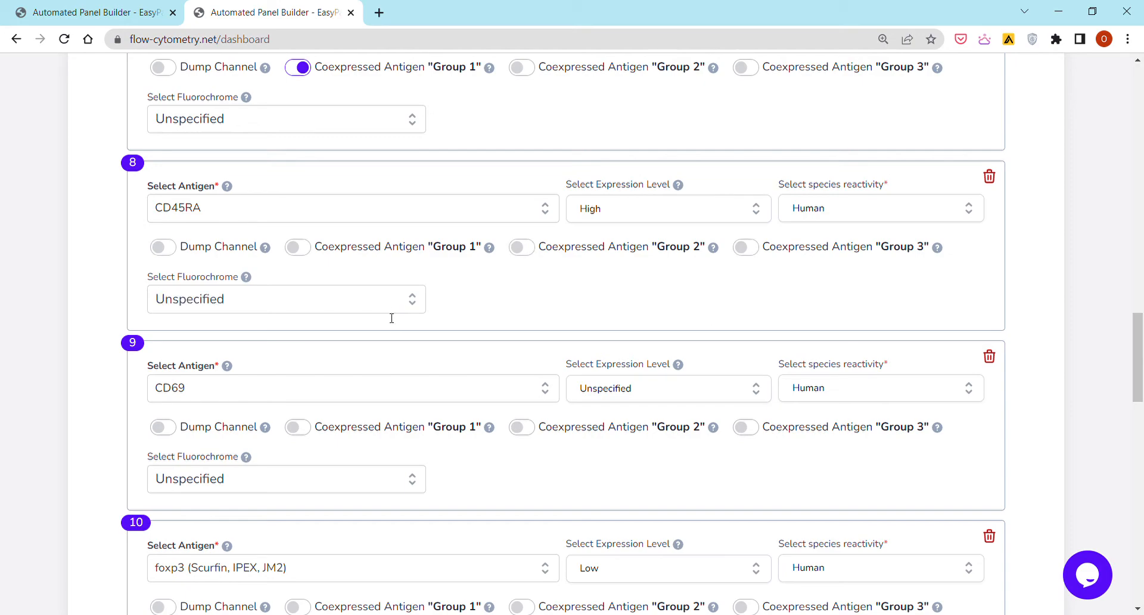
Review TIGIT (Low, Human) as antigen 15 and advance to the viability dye step
{"action": "scroll", "scroll_direction": "down", "scroll_amount": 3}
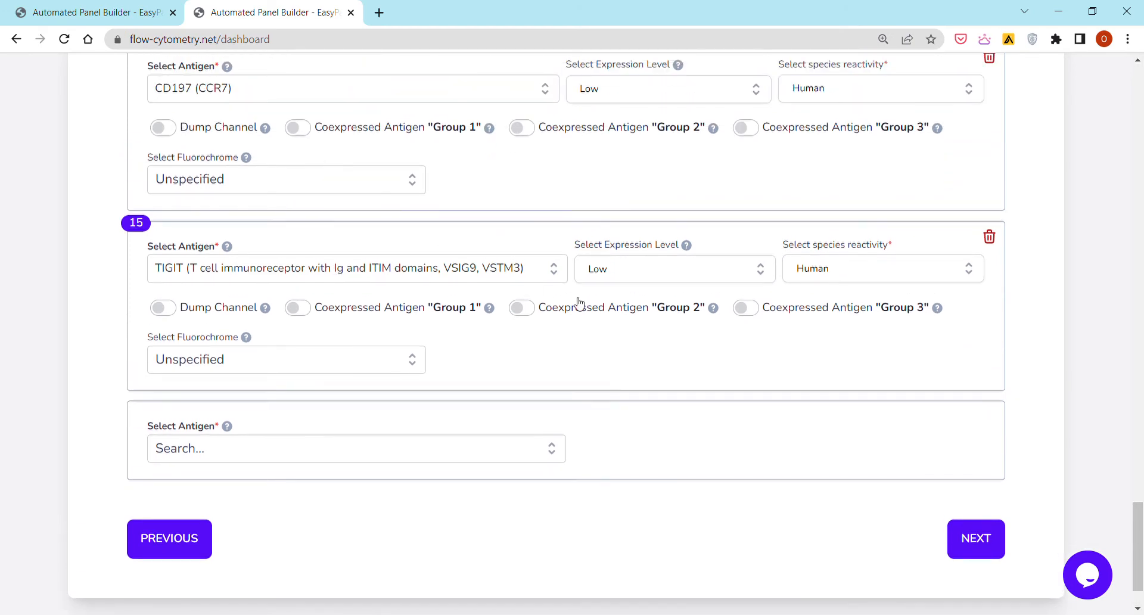
{"action": "mouse_move", "coordinate": [489, 307]}
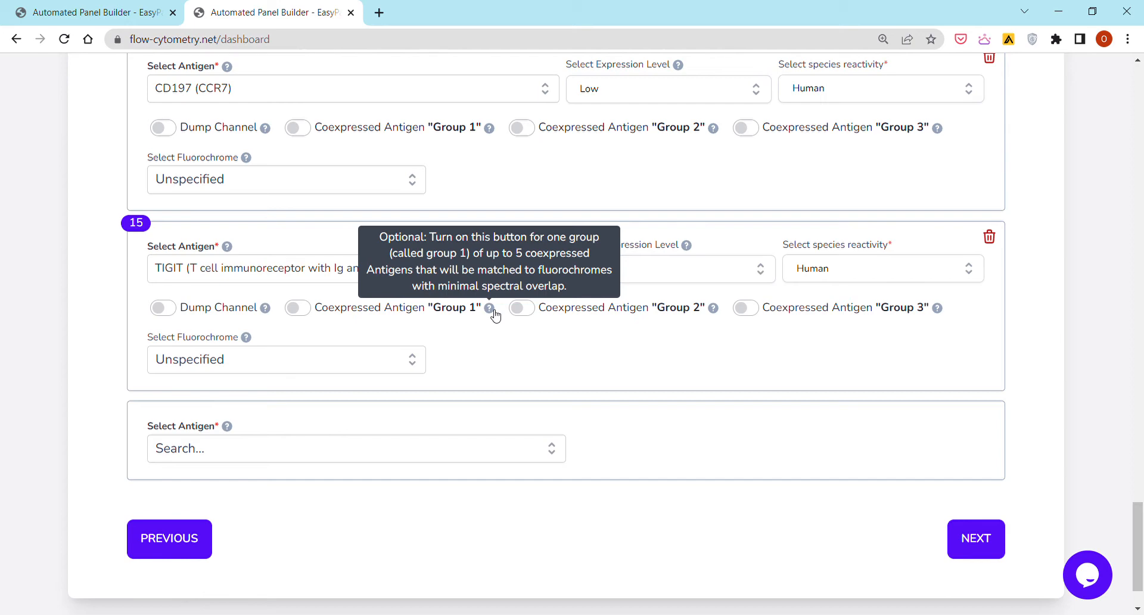
{"action": "mouse_move", "coordinate": [976, 527]}
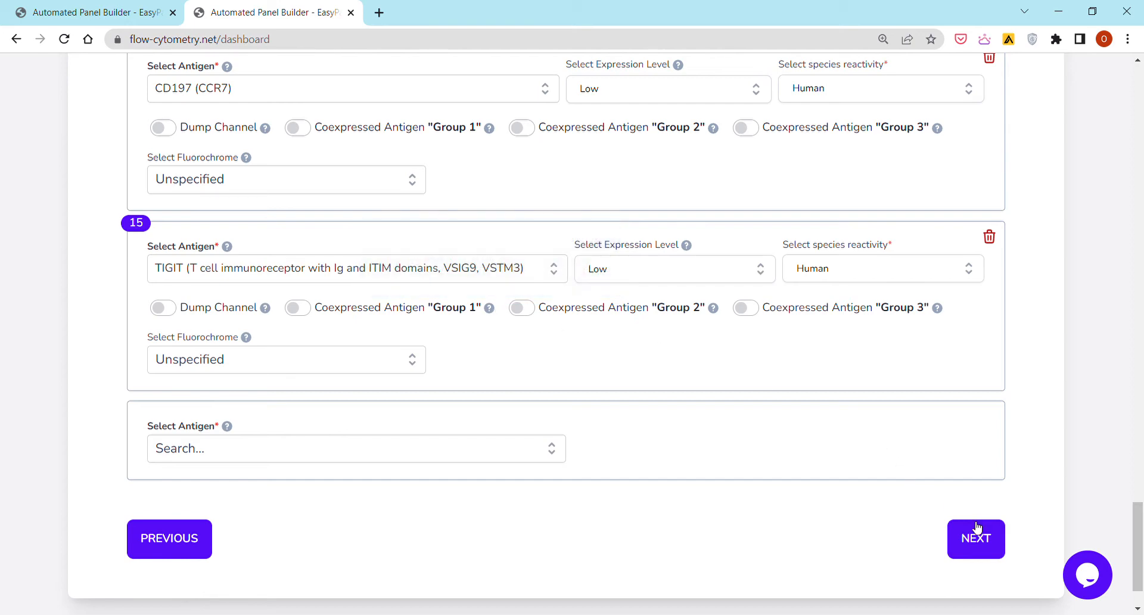
{"action": "left_click", "coordinate": [976, 538]}
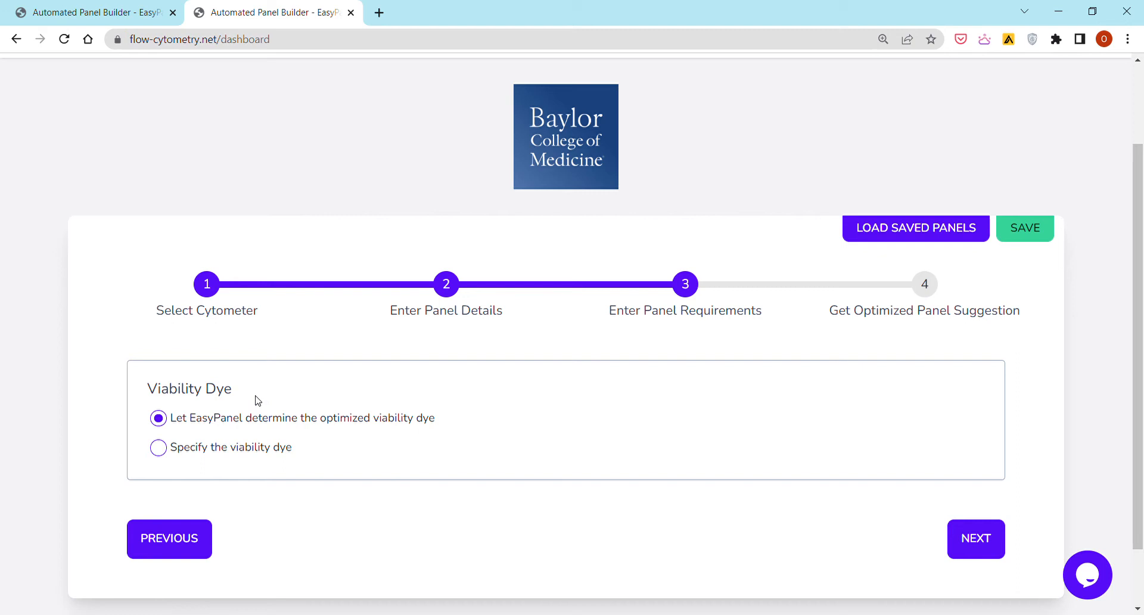
{"action": "mouse_move", "coordinate": [358, 416]}
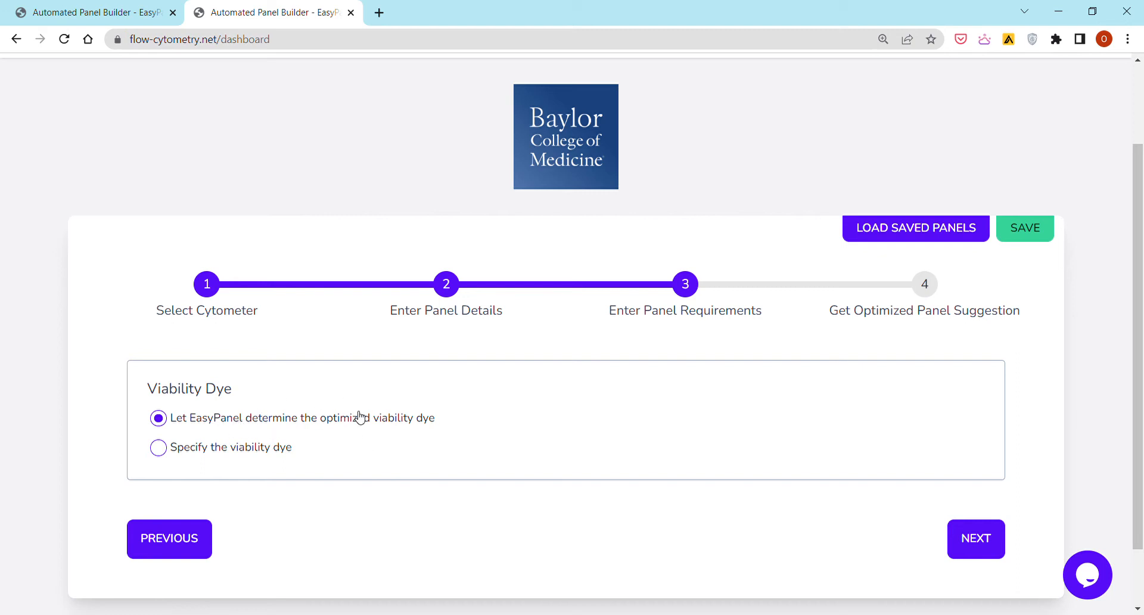
{"action": "mouse_move", "coordinate": [315, 422]}
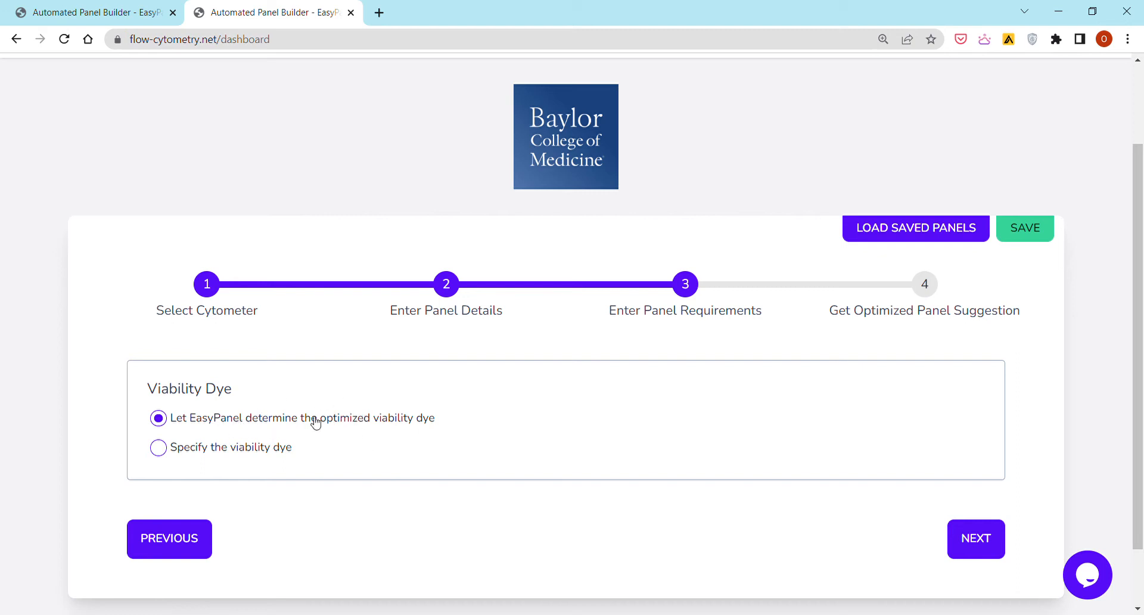
{"action": "mouse_move", "coordinate": [248, 458]}
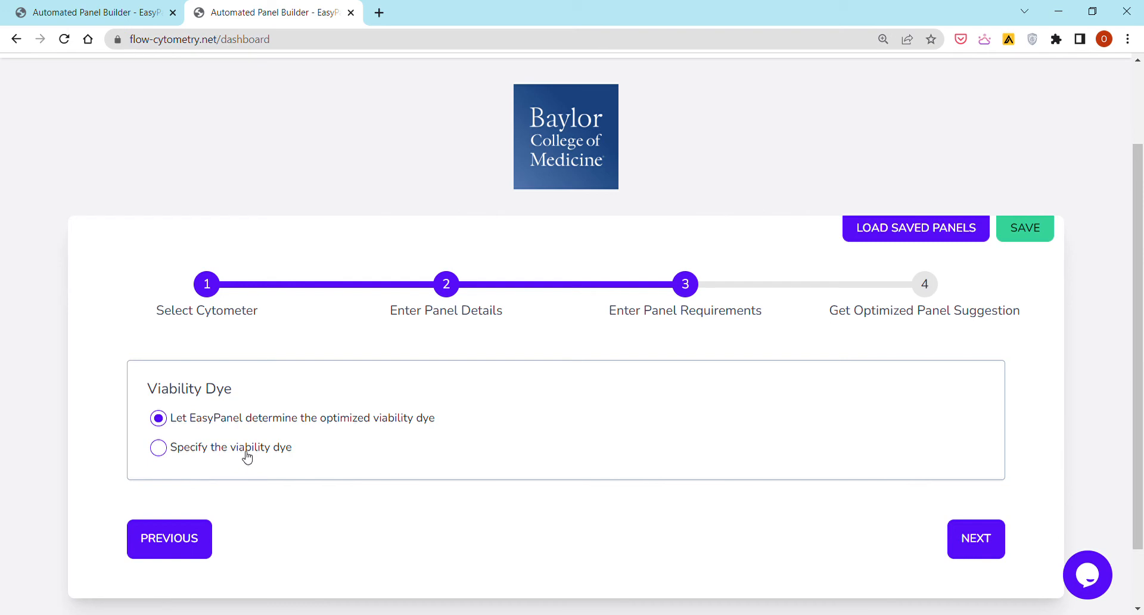
{"action": "left_click", "coordinate": [158, 447]}
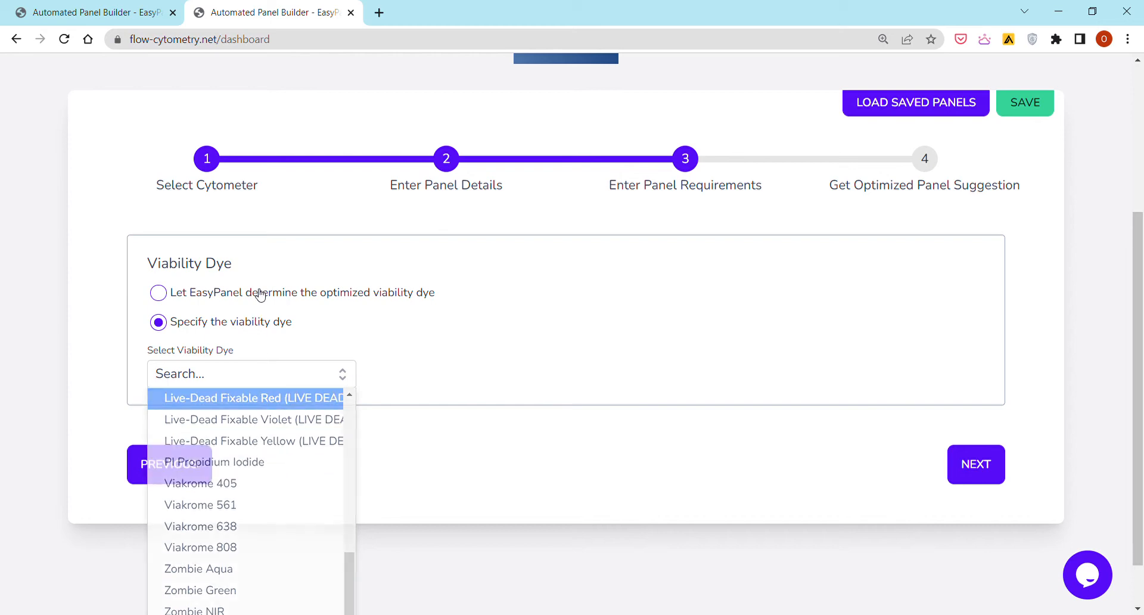
{"action": "left_click", "coordinate": [158, 292]}
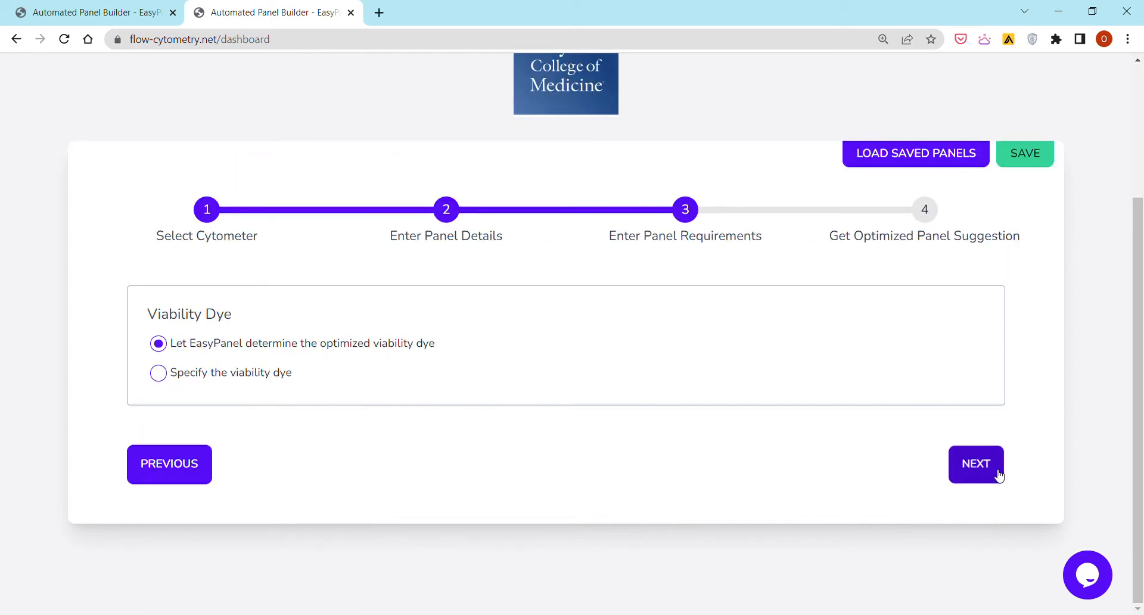
Generate the optimized panel with laser, filter and fluorochrome assignments
{"action": "left_click", "coordinate": [975, 464]}
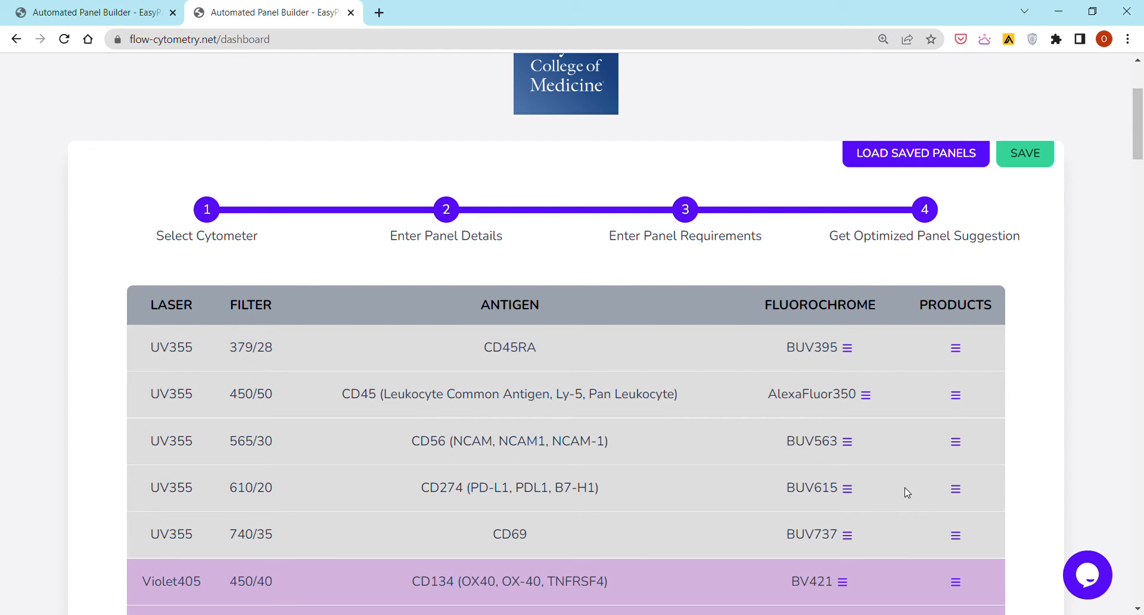
{"action": "mouse_move", "coordinate": [912, 478]}
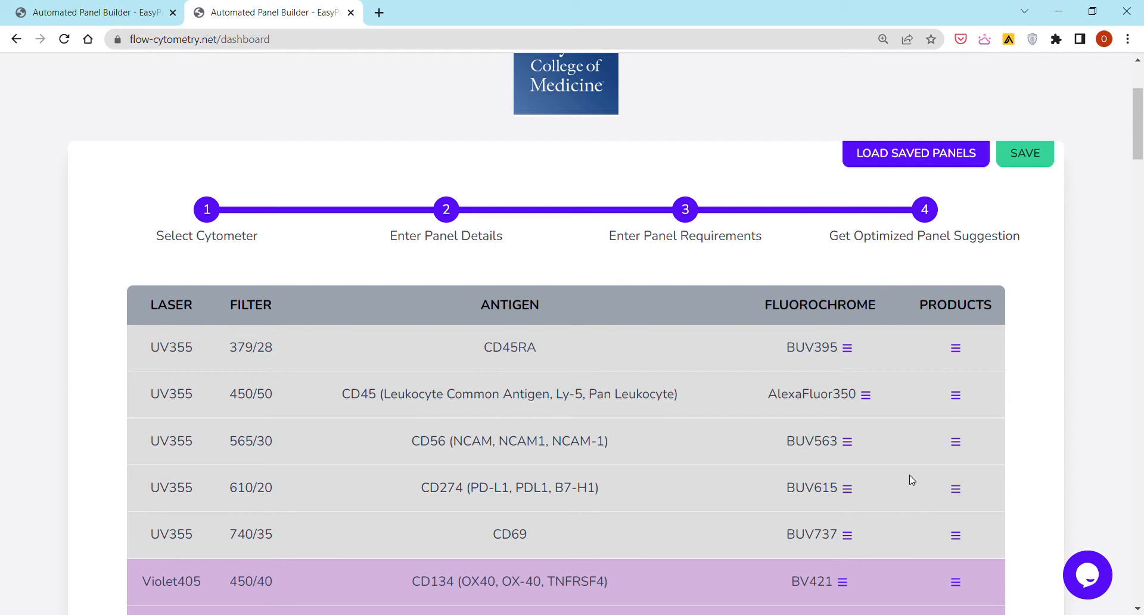
{"action": "mouse_move", "coordinate": [856, 447]}
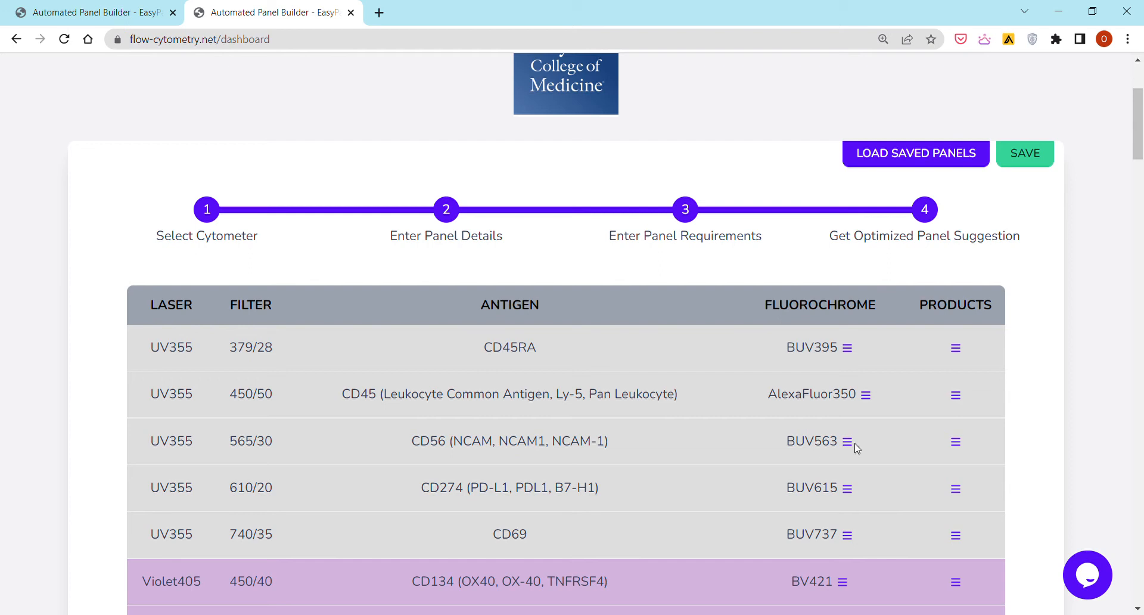
{"action": "mouse_move", "coordinate": [309, 366]}
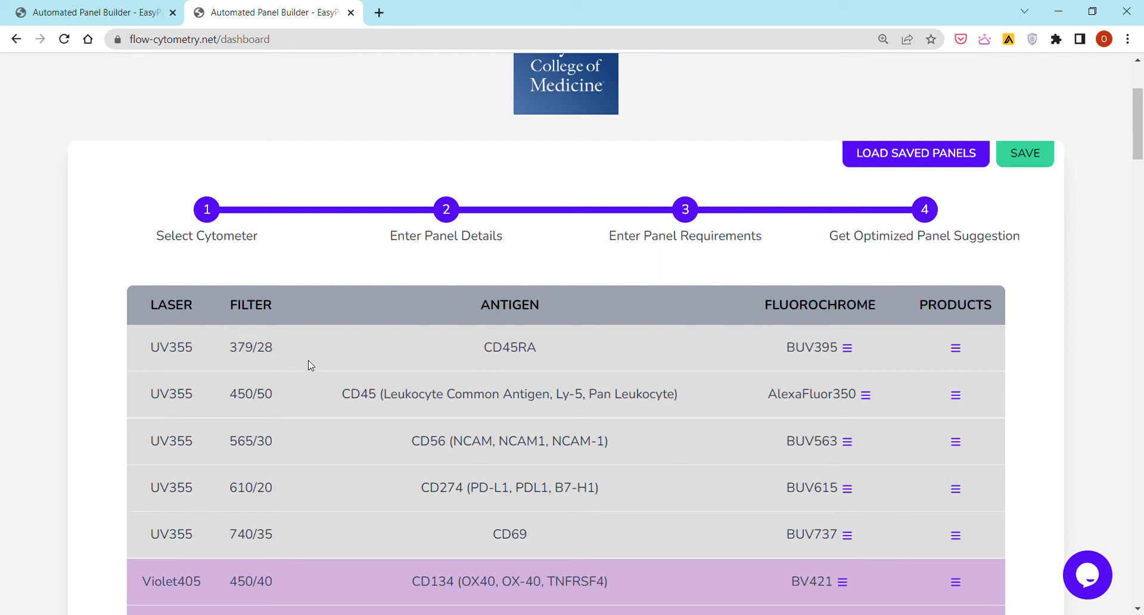
{"action": "mouse_move", "coordinate": [292, 355]}
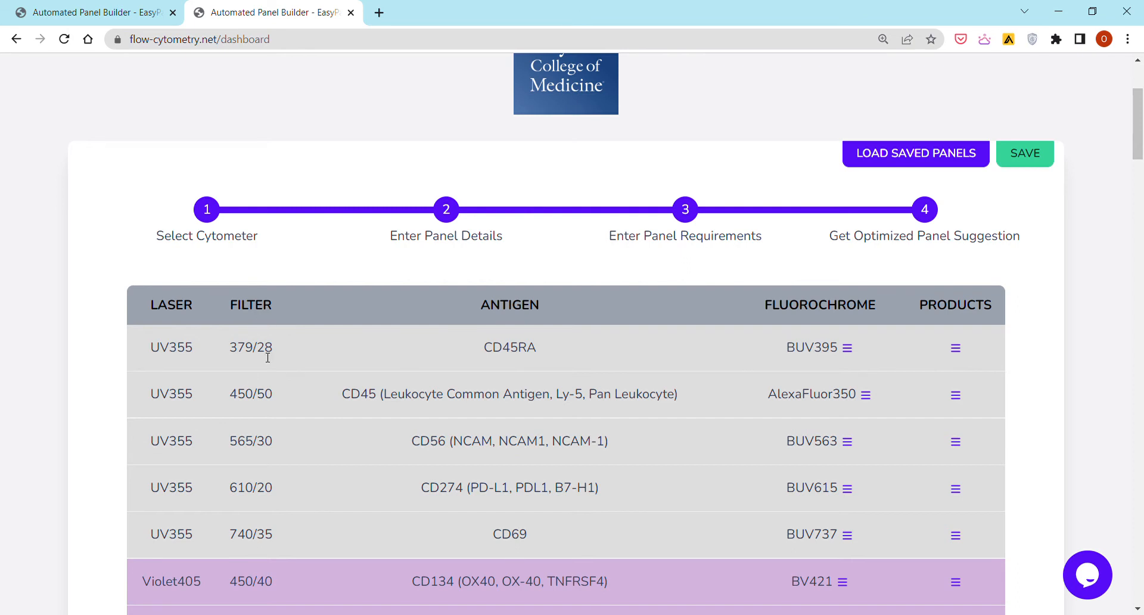
{"action": "mouse_move", "coordinate": [502, 357]}
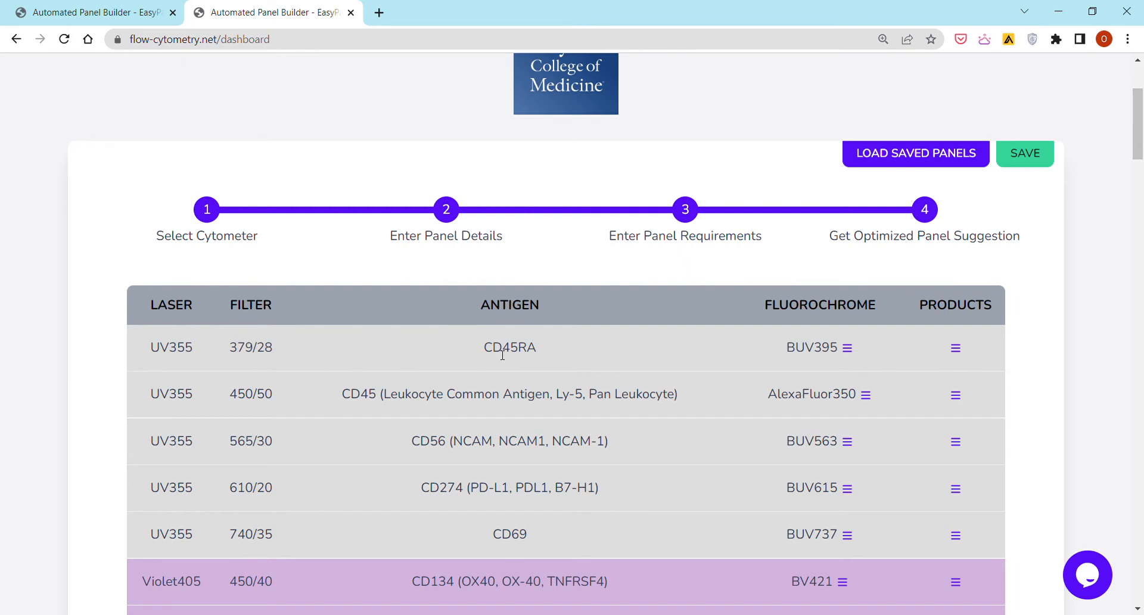
{"action": "mouse_move", "coordinate": [511, 349]}
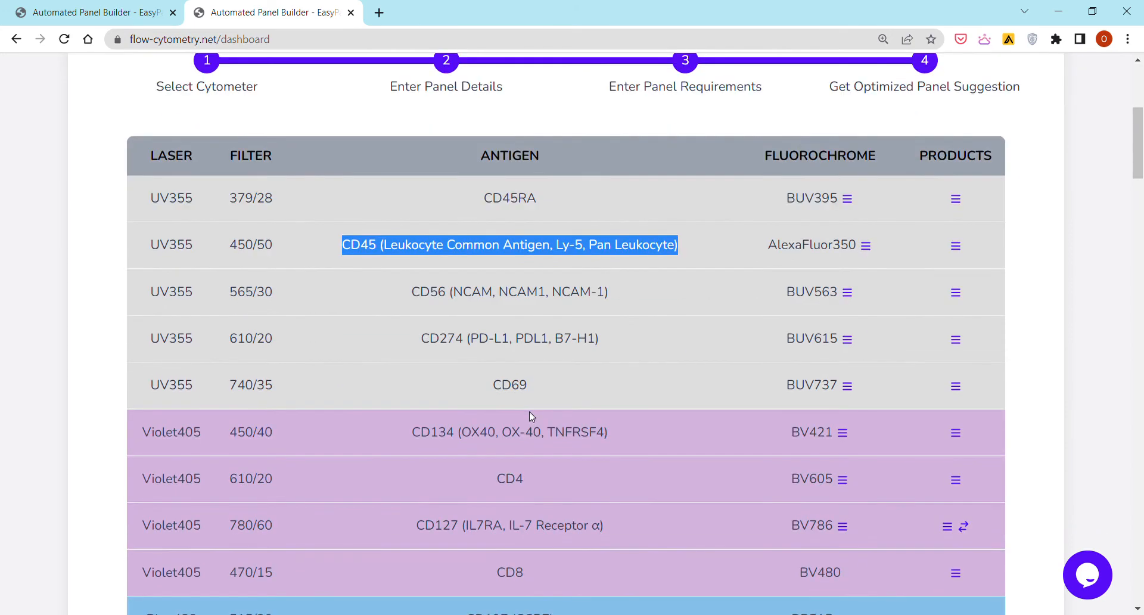
{"action": "mouse_move", "coordinate": [839, 183]}
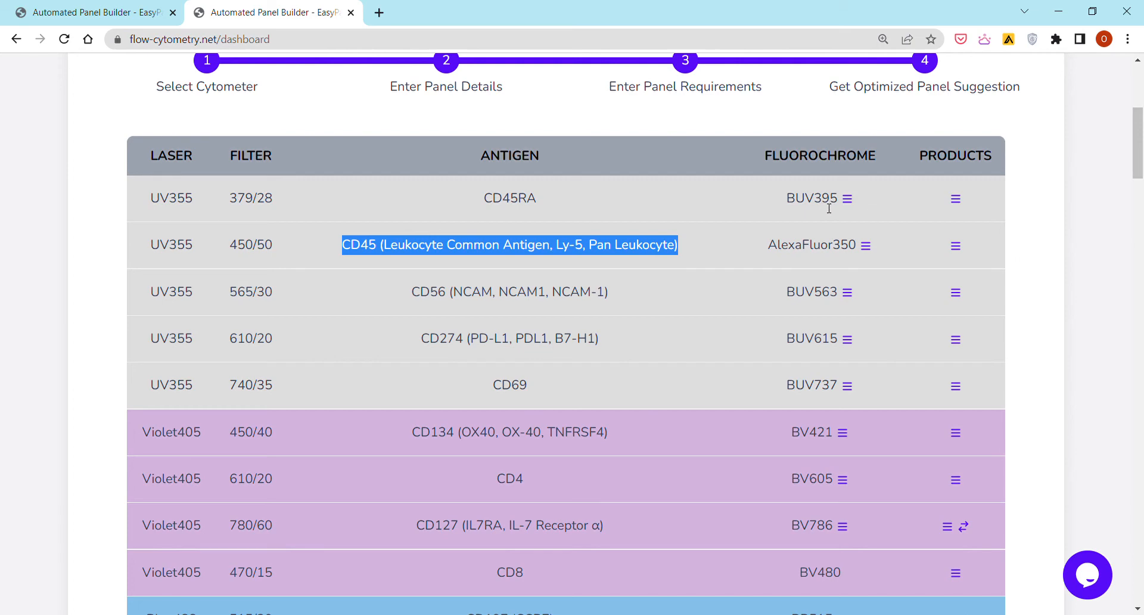
{"action": "mouse_move", "coordinate": [821, 217]}
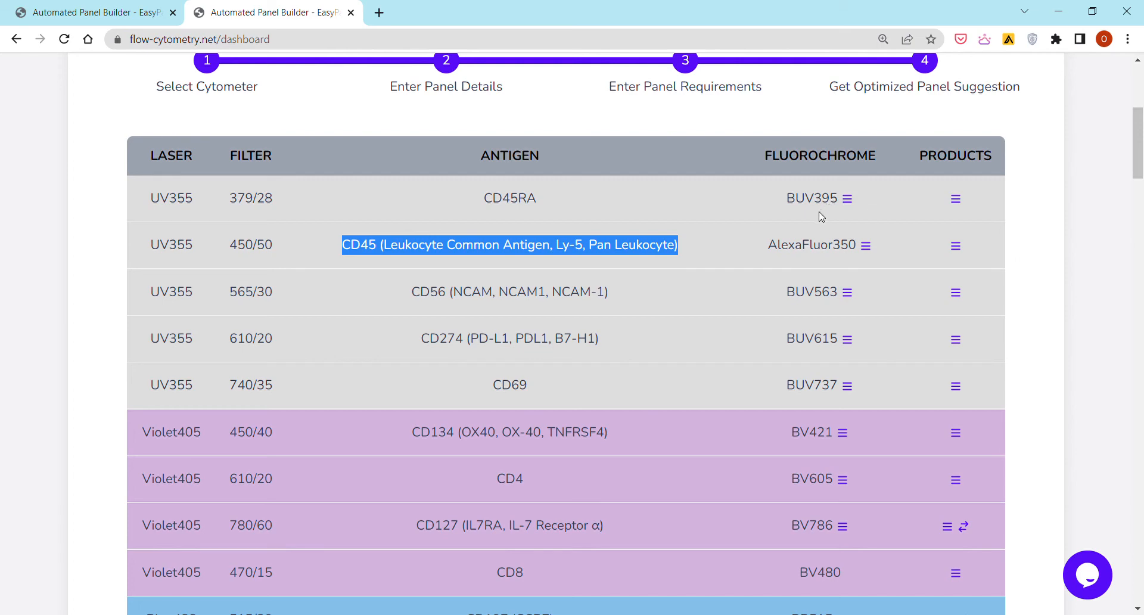
{"action": "mouse_move", "coordinate": [933, 315]}
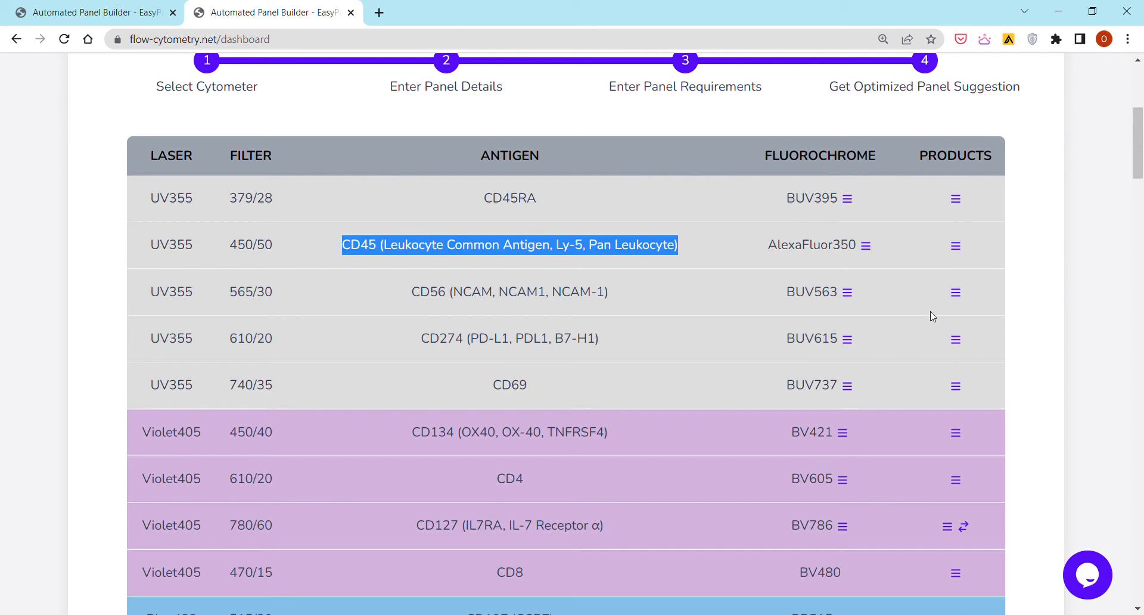
{"action": "mouse_move", "coordinate": [927, 322]}
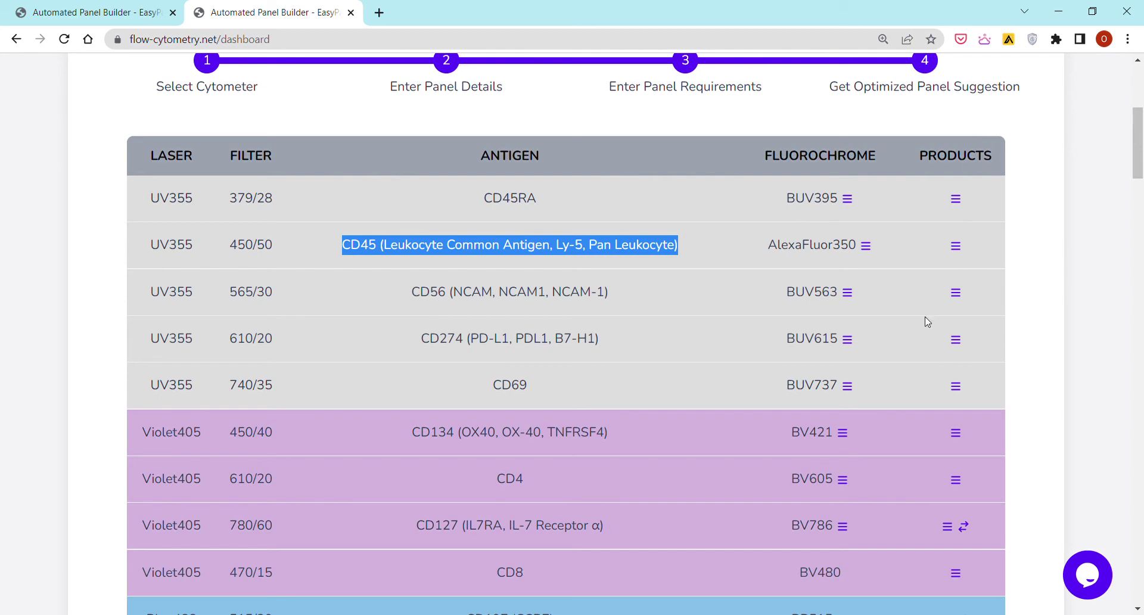
View foxp3 PE product suggestions, open BioLegend catalog 320207, and return to the panel
{"action": "scroll", "scroll_direction": "down", "scroll_amount": 3}
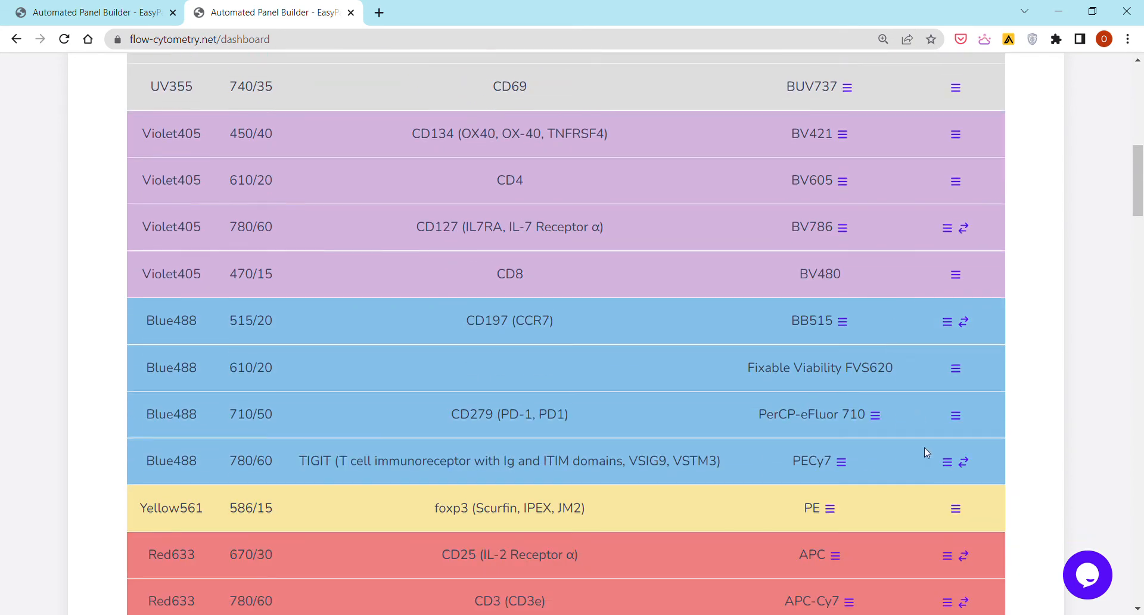
{"action": "left_click", "coordinate": [955, 508]}
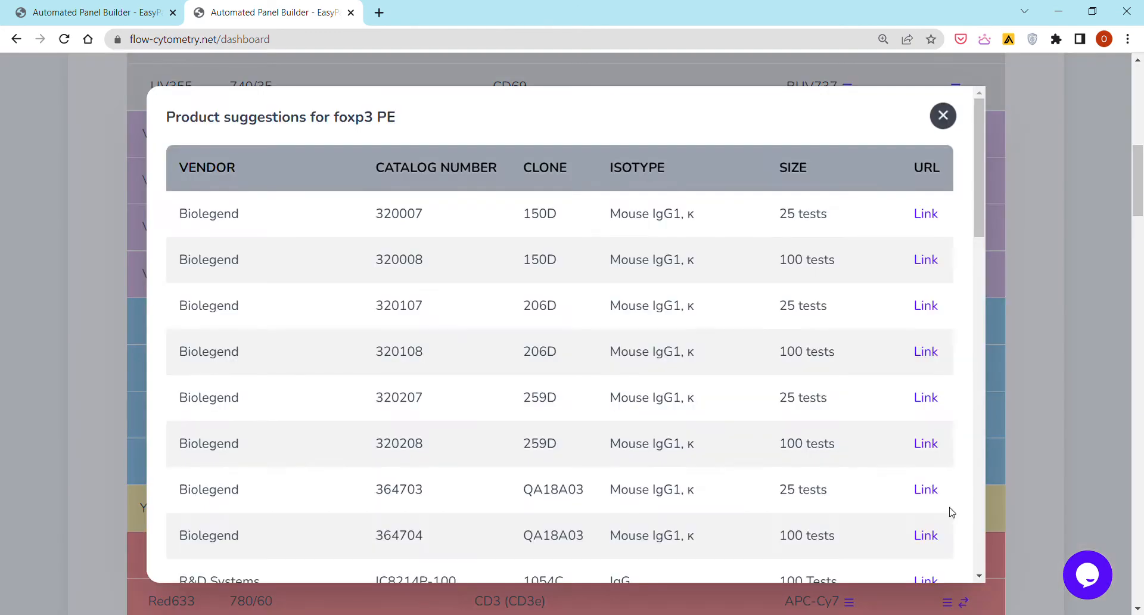
{"action": "mouse_move", "coordinate": [288, 221]}
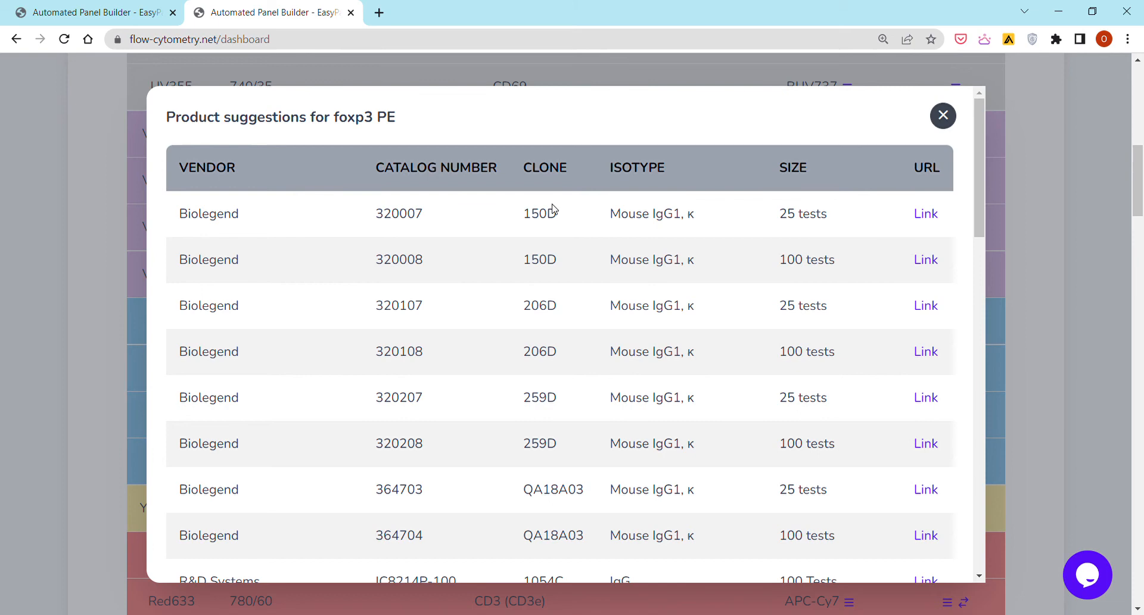
{"action": "double_click", "coordinate": [539, 213]}
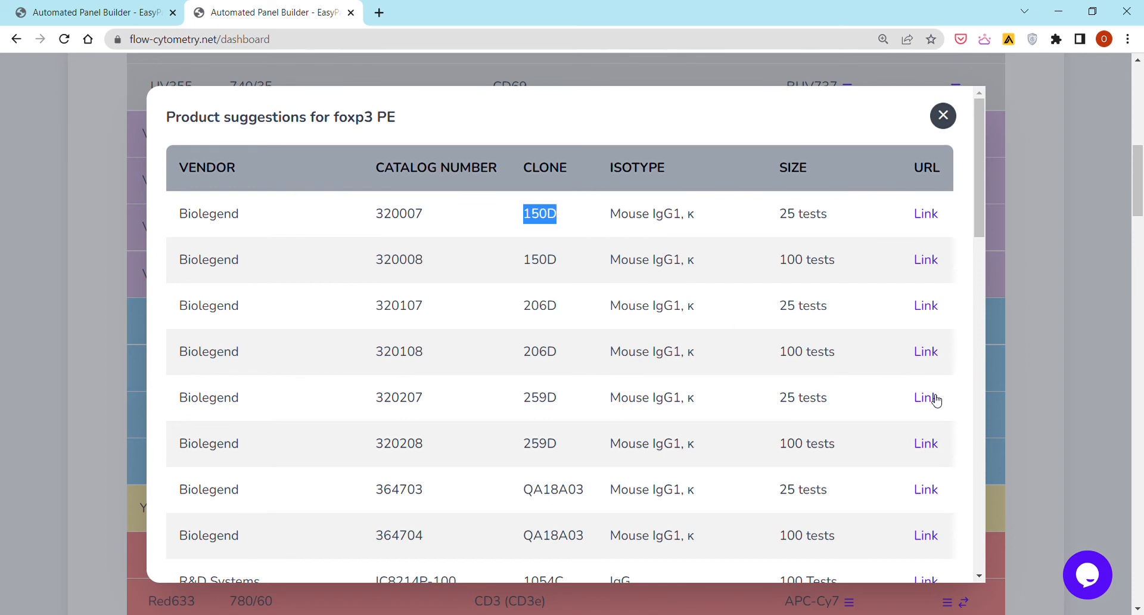
{"action": "left_click", "coordinate": [925, 398]}
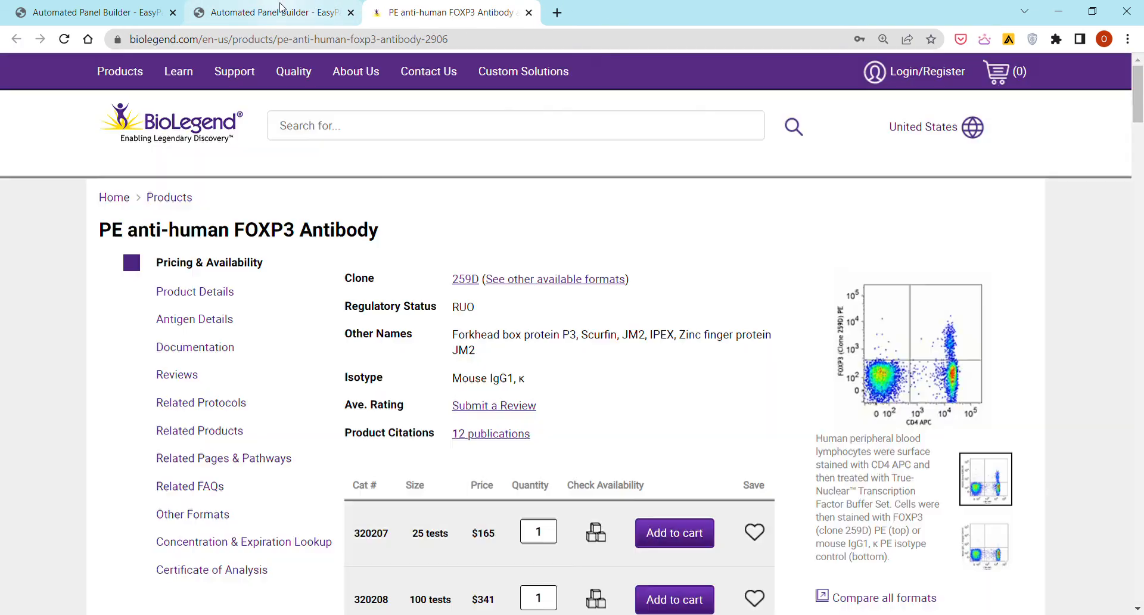
{"action": "left_click", "coordinate": [269, 12]}
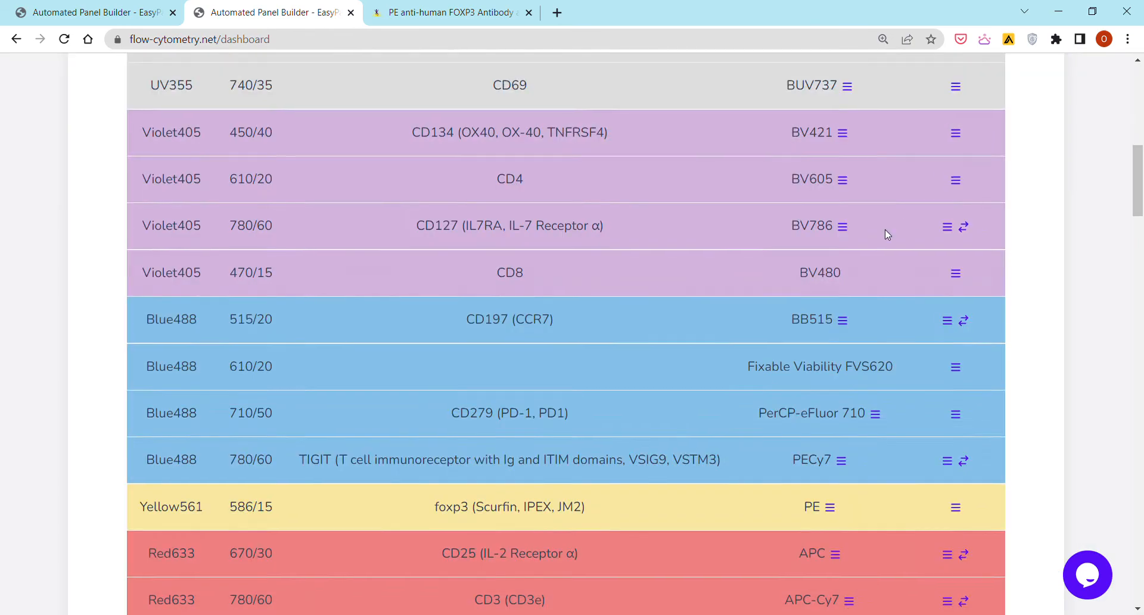
Show the emission spectra under the Violet405 laser, then the Blue488 laser
{"action": "scroll", "scroll_direction": "down", "scroll_amount": 3}
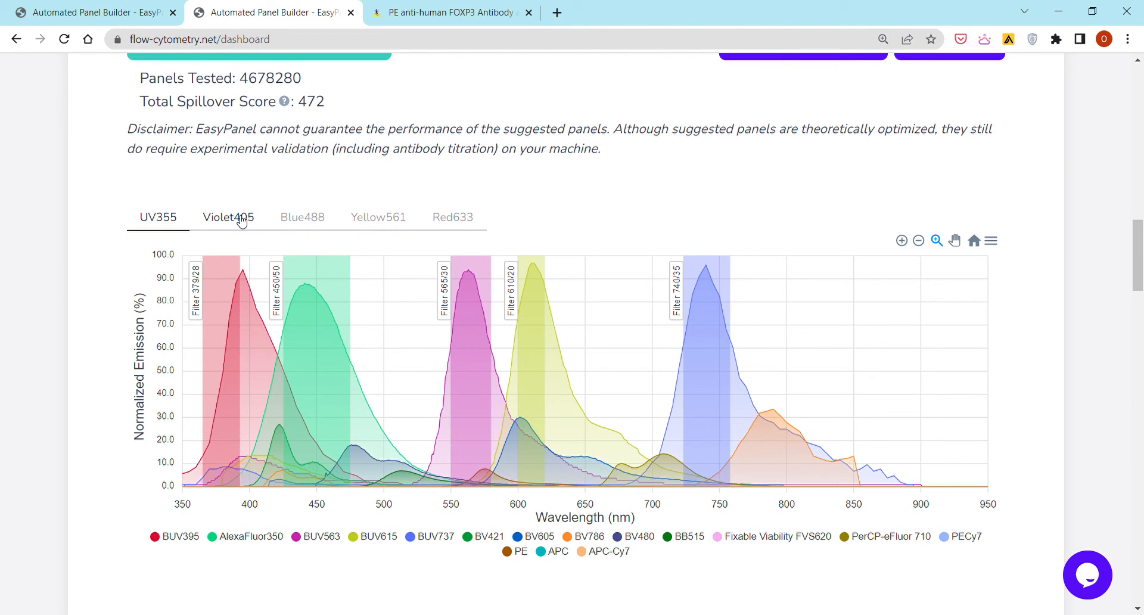
{"action": "left_click", "coordinate": [228, 217]}
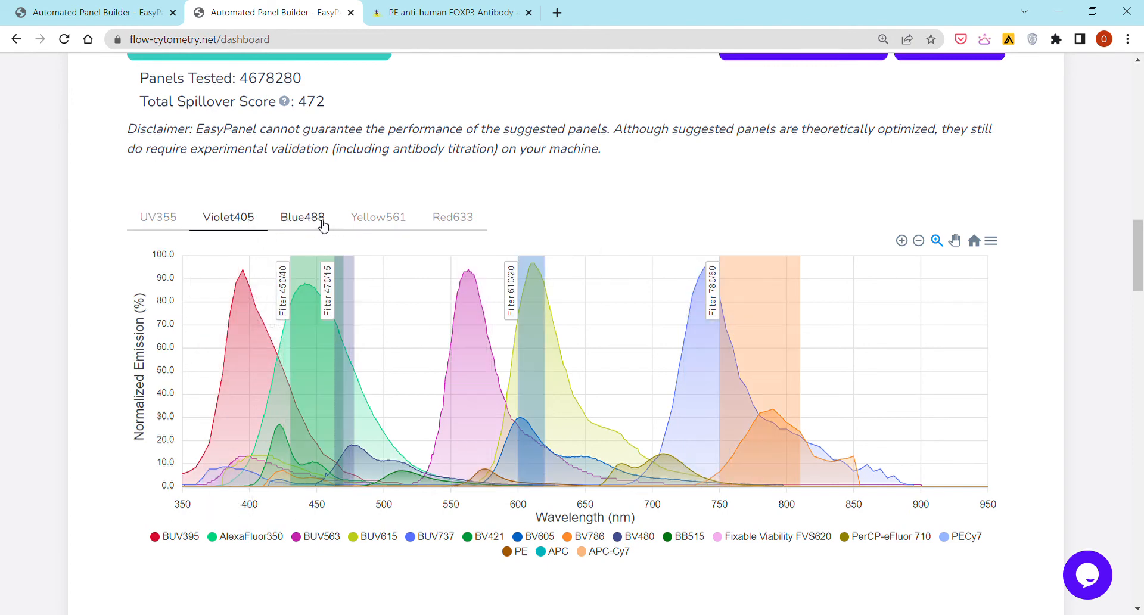
{"action": "left_click", "coordinate": [302, 217]}
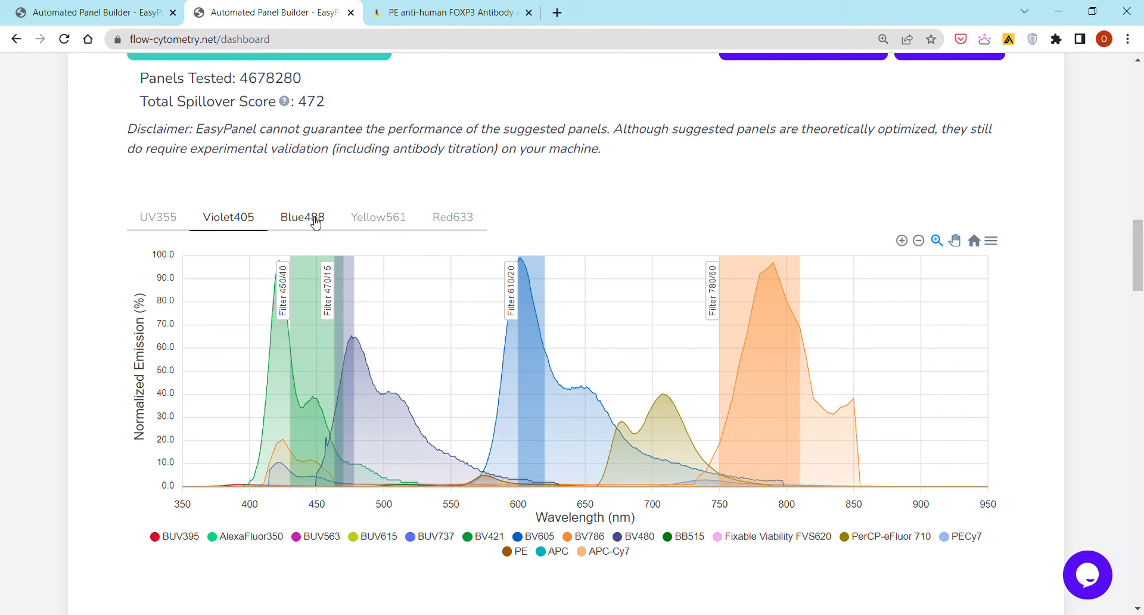
{"action": "left_click", "coordinate": [302, 217]}
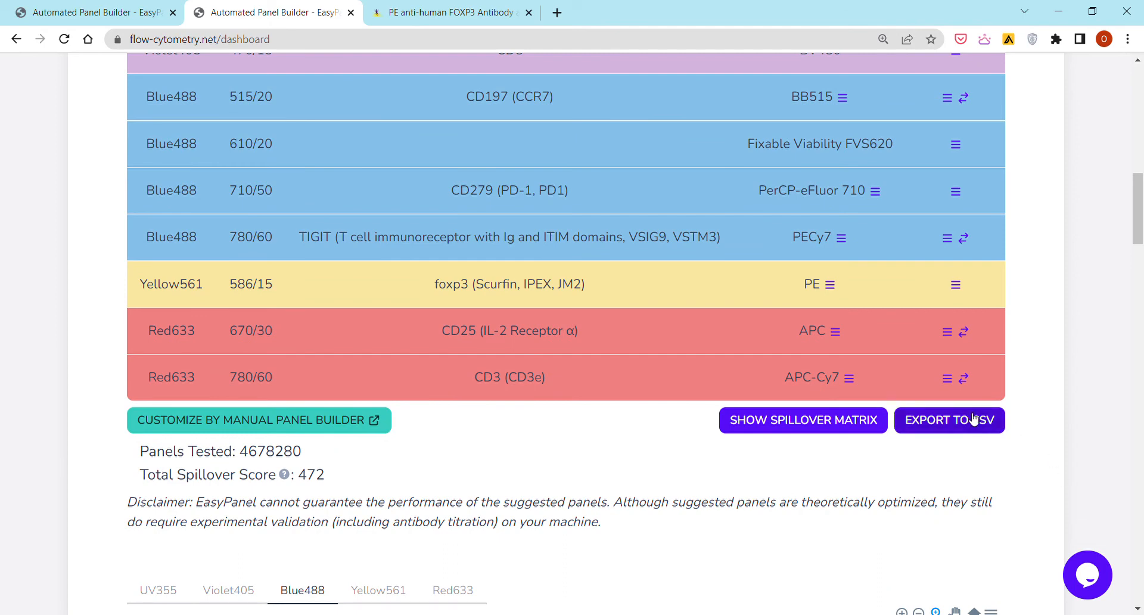
Export the panel to CSV and save it as 'test demo'
{"action": "left_click", "coordinate": [948, 420]}
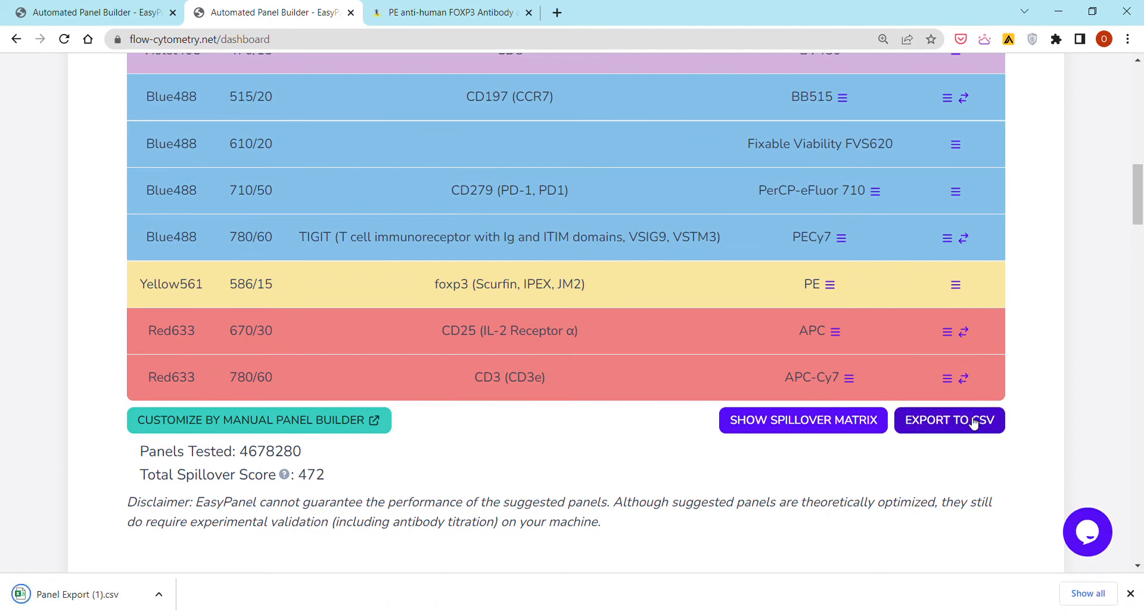
{"action": "scroll", "scroll_direction": "up", "scroll_amount": 3}
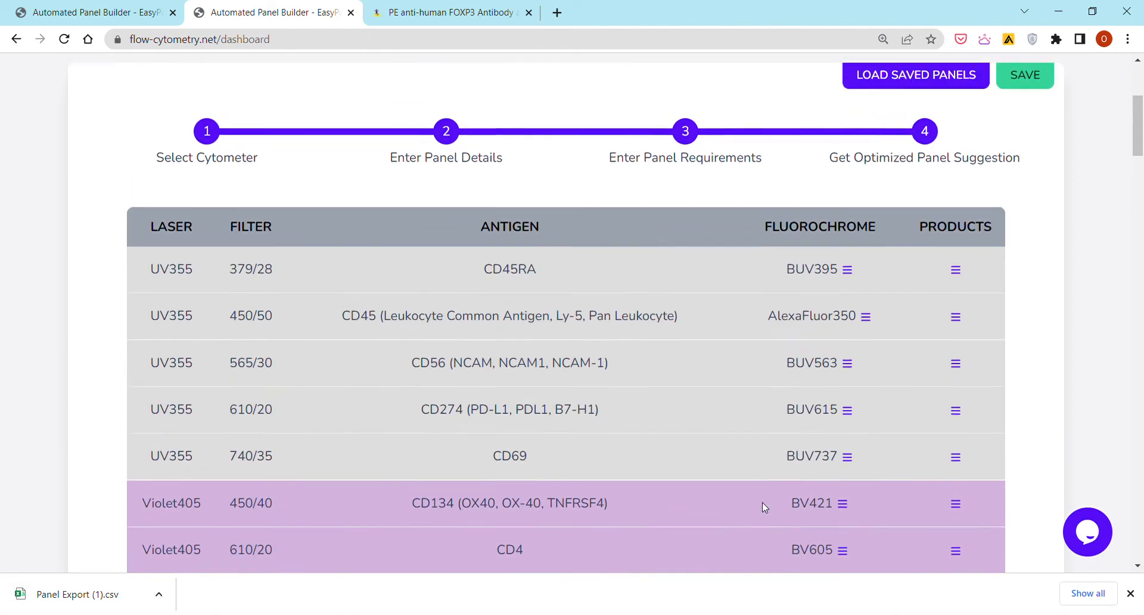
{"action": "left_click", "coordinate": [1025, 75]}
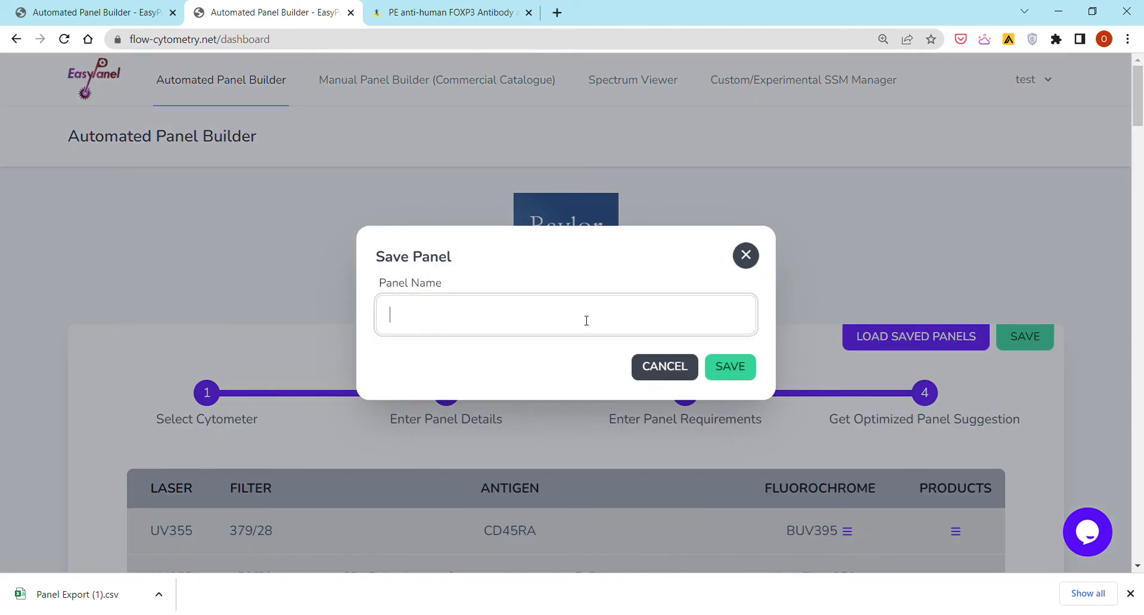
{"action": "type", "text": "test demo"}
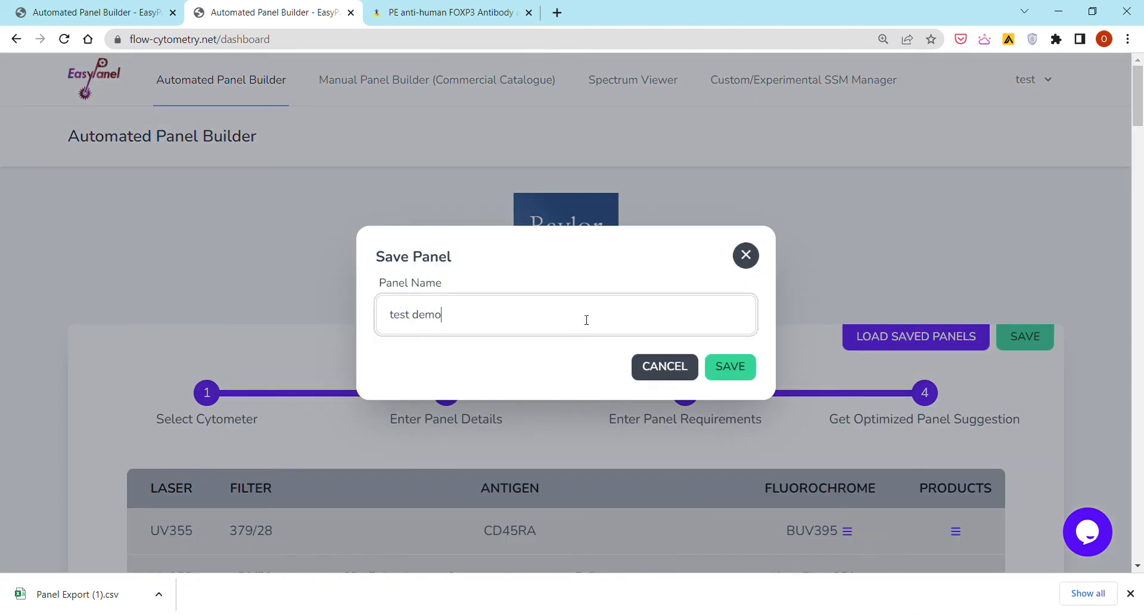
{"action": "left_click", "coordinate": [730, 366]}
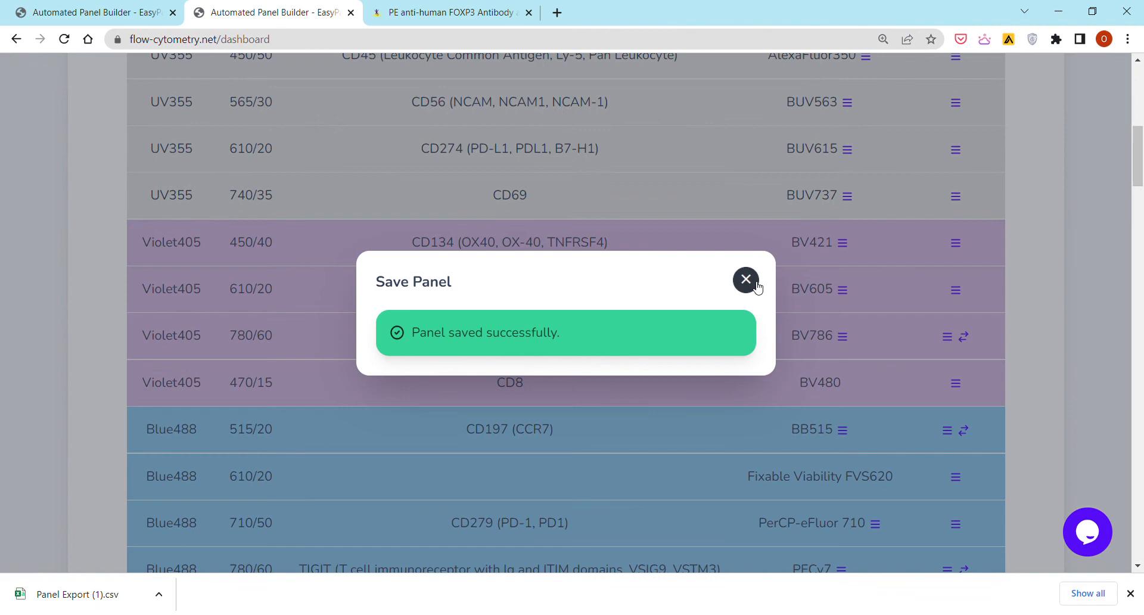
{"action": "left_click", "coordinate": [746, 279]}
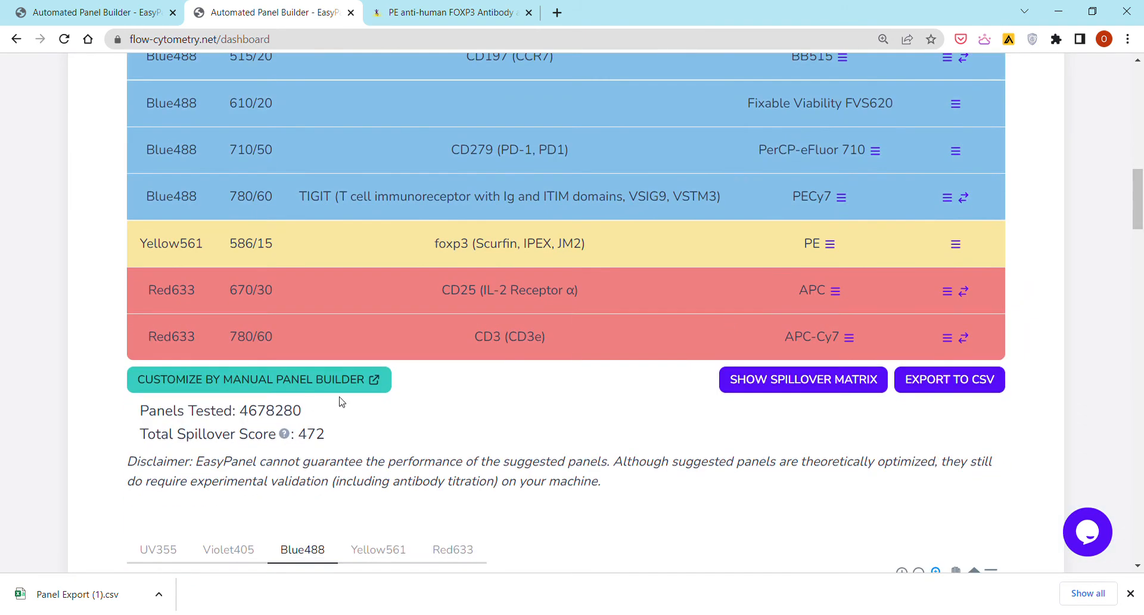
{"action": "mouse_move", "coordinate": [512, 405]}
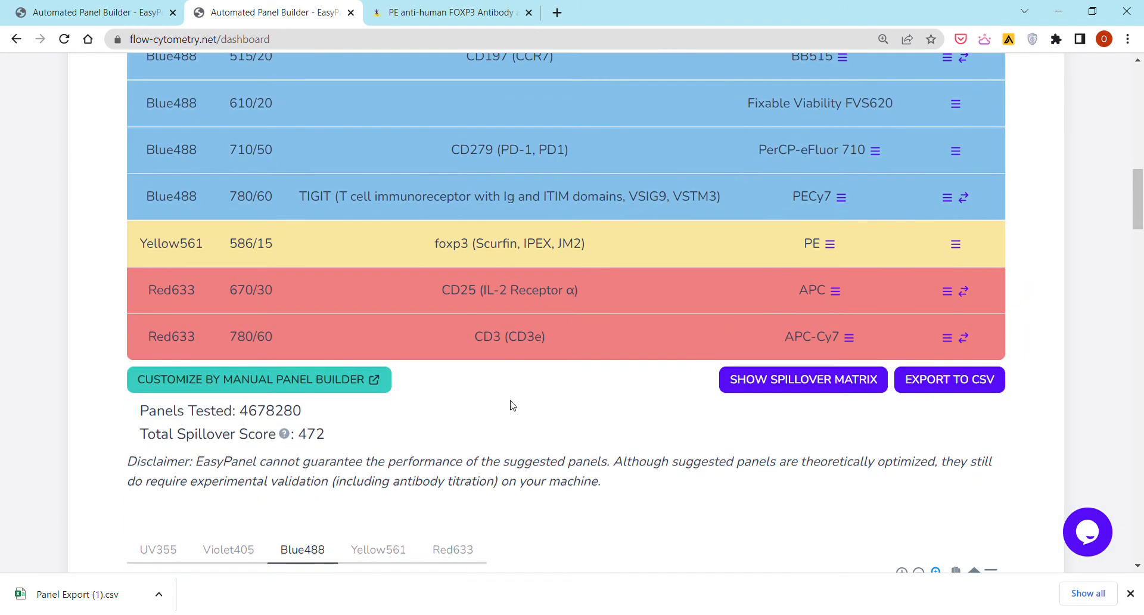
Open the panel in the Manual Panel Builder, browse its product grid, and return to the automated results
{"action": "left_click", "coordinate": [258, 379]}
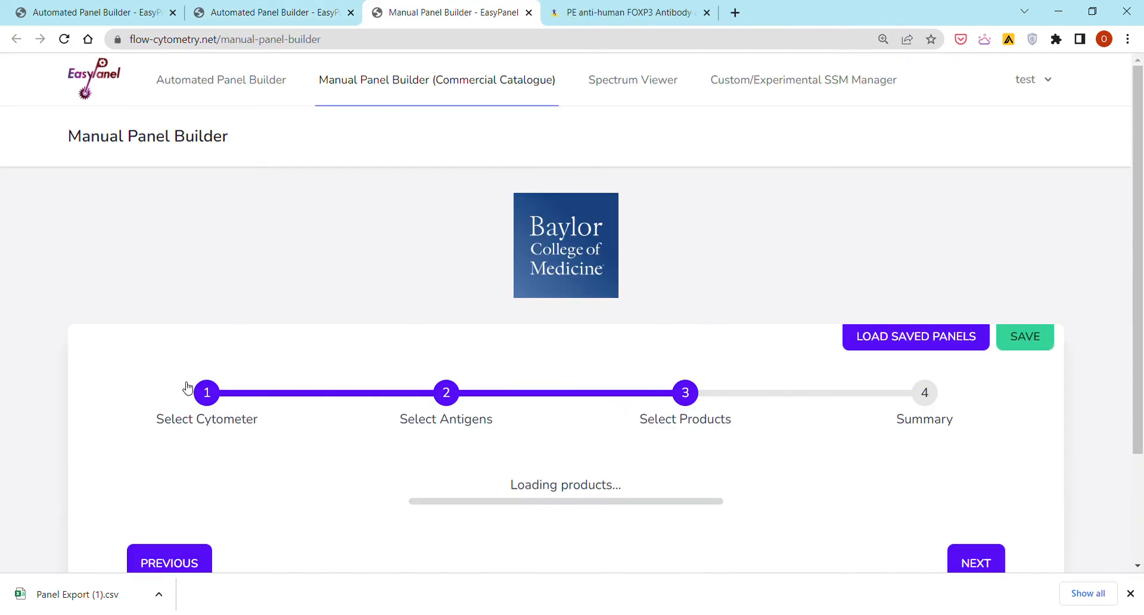
{"action": "left_click", "coordinate": [271, 12]}
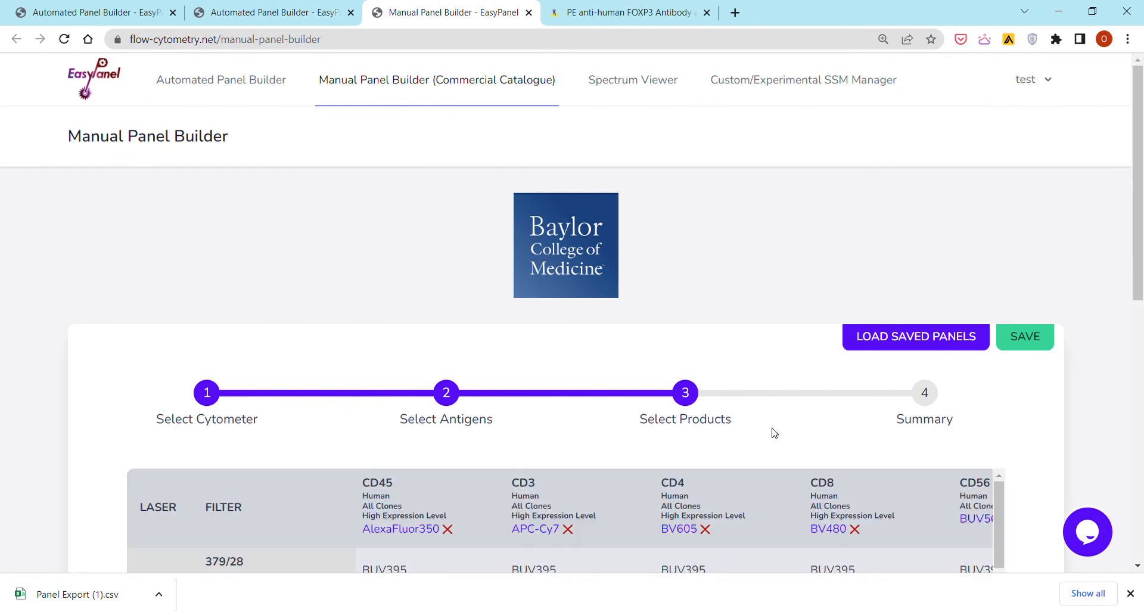
{"action": "scroll", "scroll_direction": "down", "scroll_amount": 3}
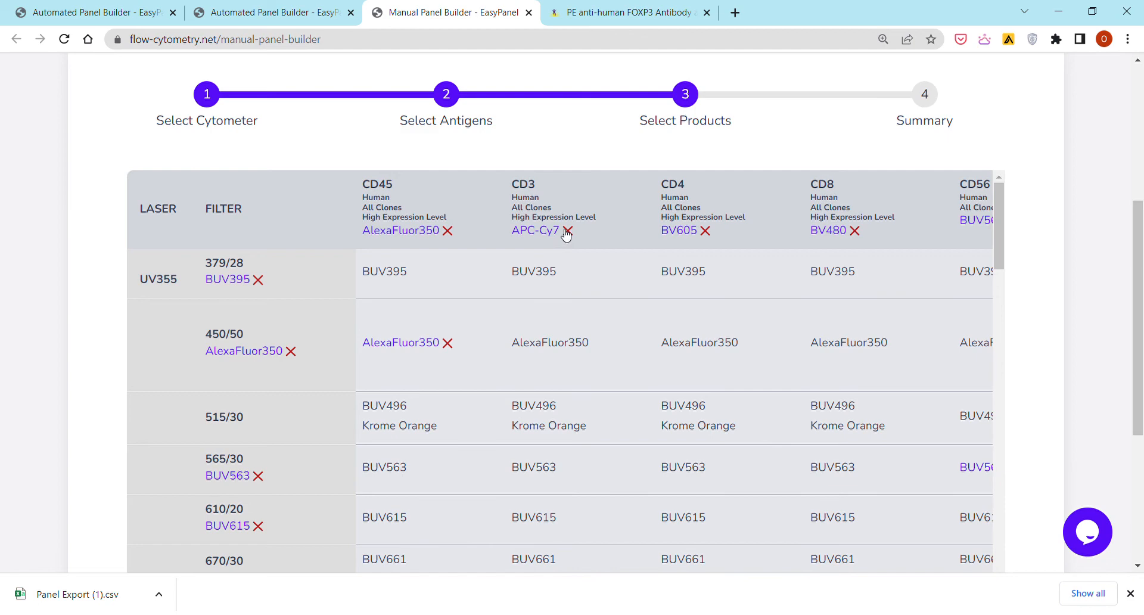
{"action": "mouse_move", "coordinate": [669, 246]}
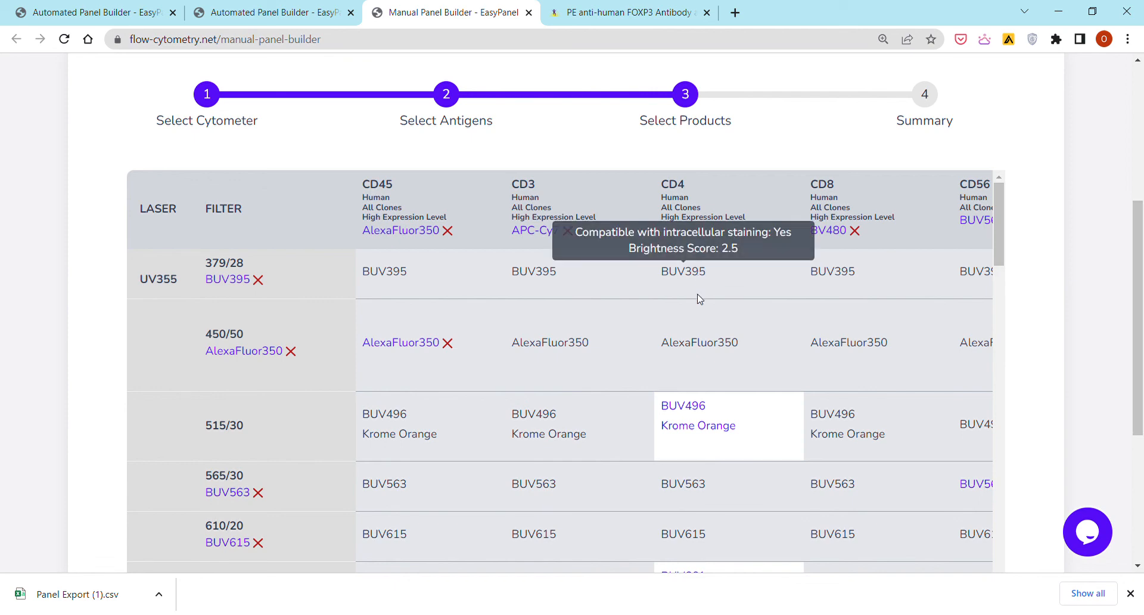
{"action": "scroll", "scroll_direction": "down", "scroll_amount": 3}
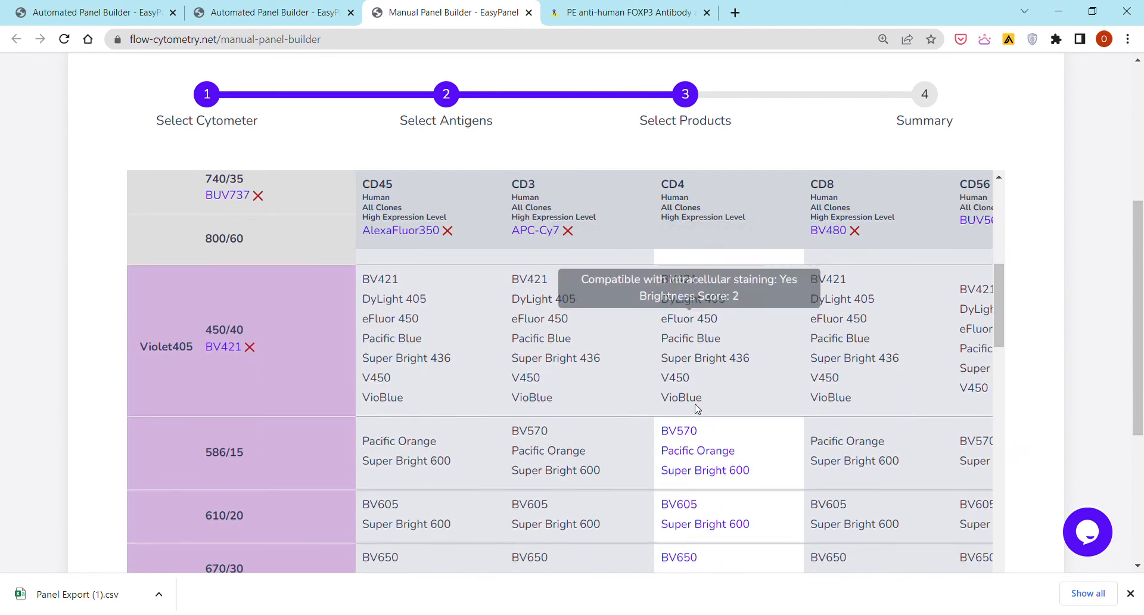
{"action": "left_click", "coordinate": [277, 13]}
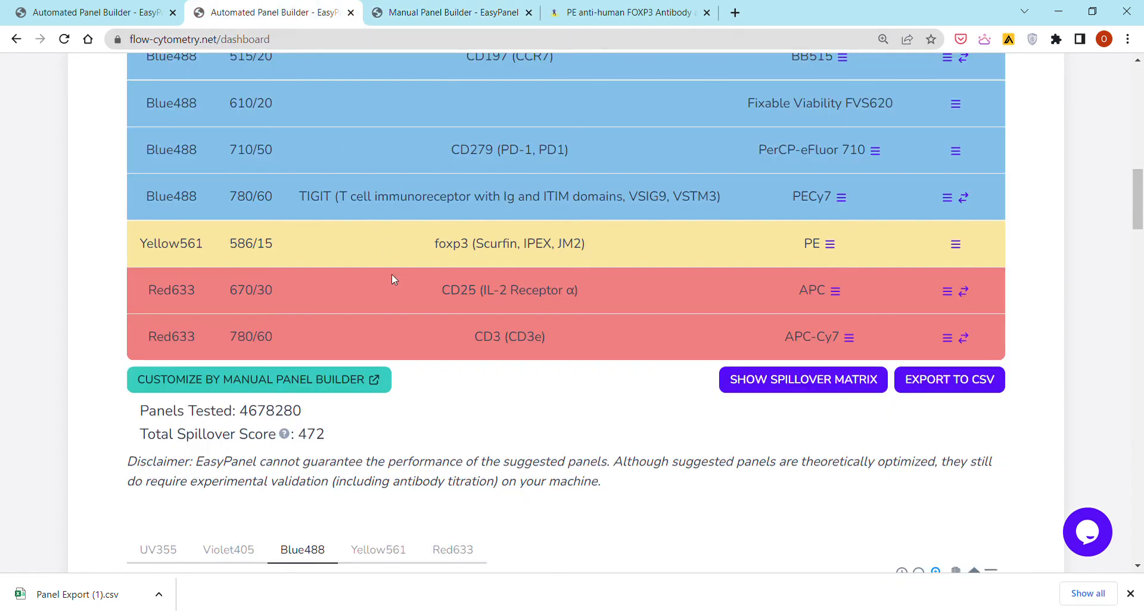
Highlight the Panels Tested count (4678280) beside the Total Spillover Score of 472
{"action": "triple_click", "coordinate": [220, 410]}
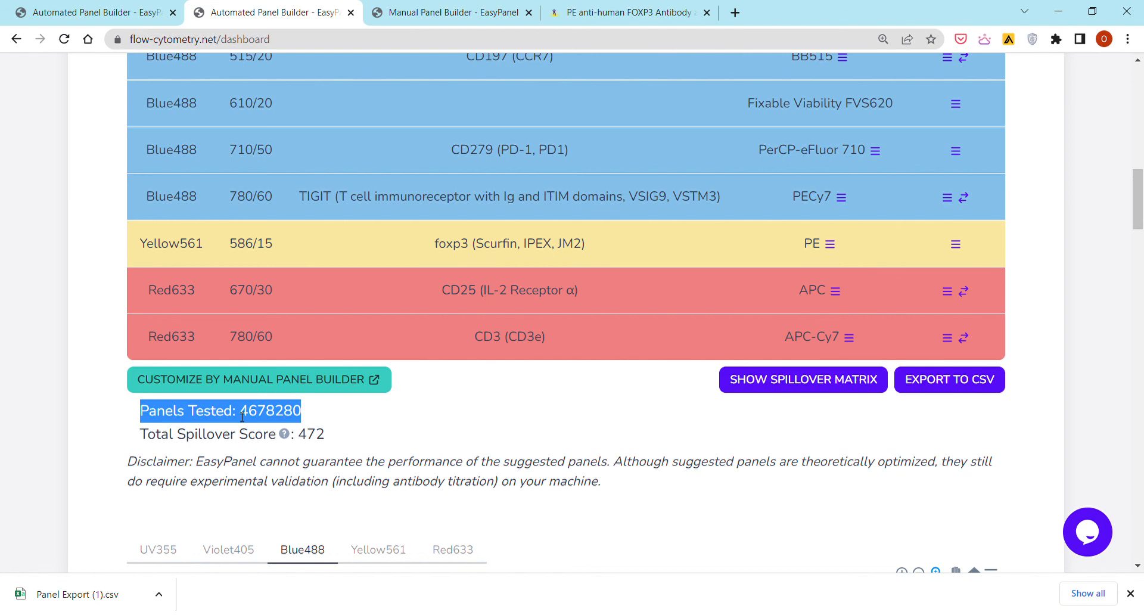
{"action": "mouse_move", "coordinate": [267, 429]}
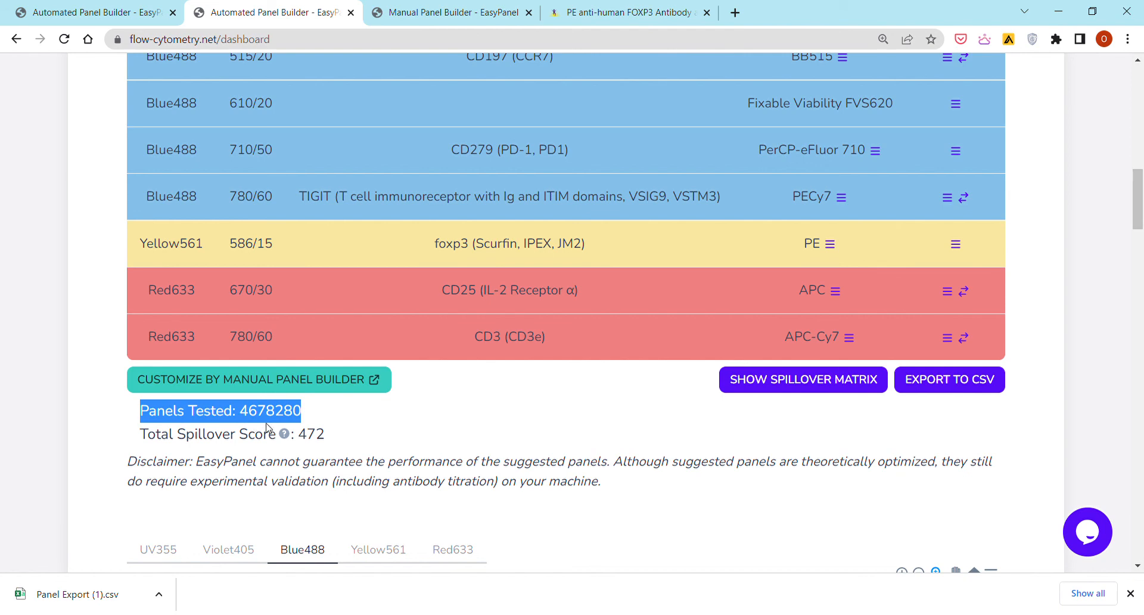
{"action": "mouse_move", "coordinate": [256, 421]}
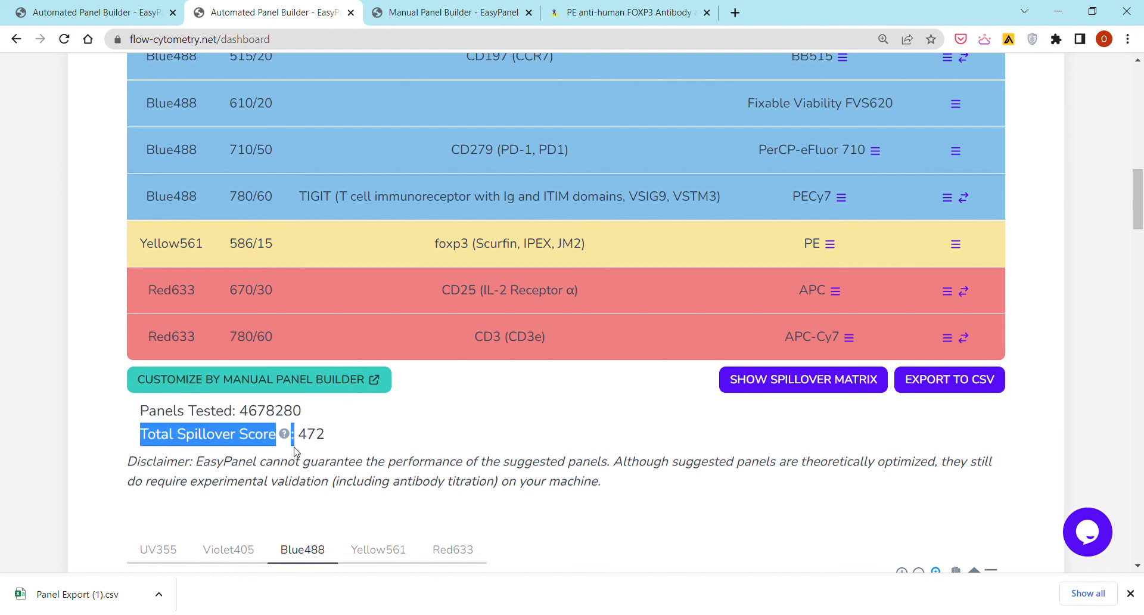
{"action": "mouse_move", "coordinate": [282, 434]}
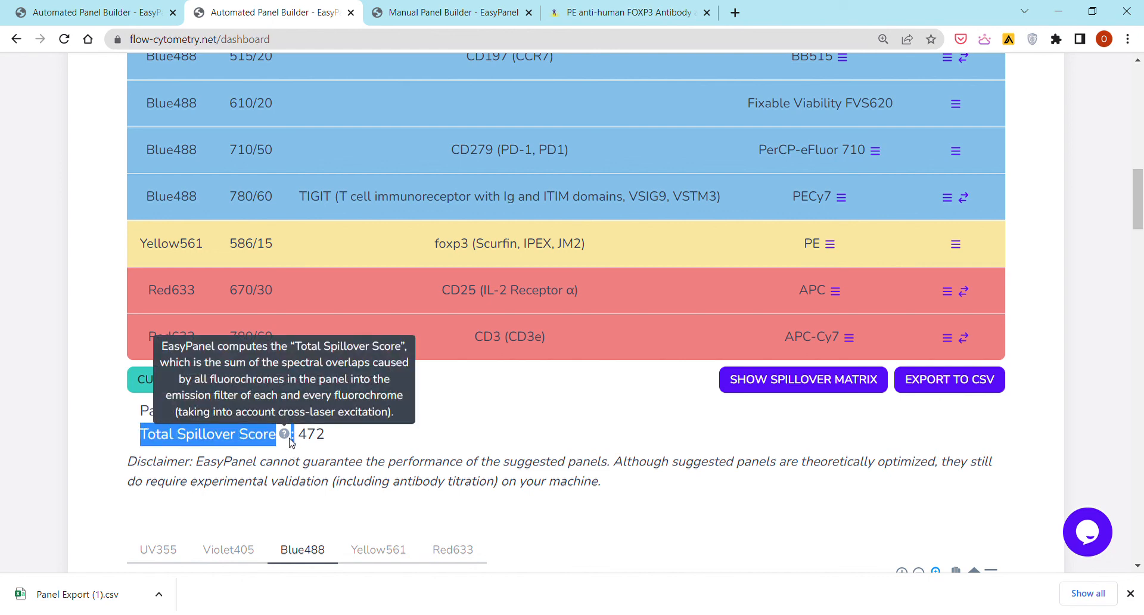
{"action": "left_click", "coordinate": [803, 380]}
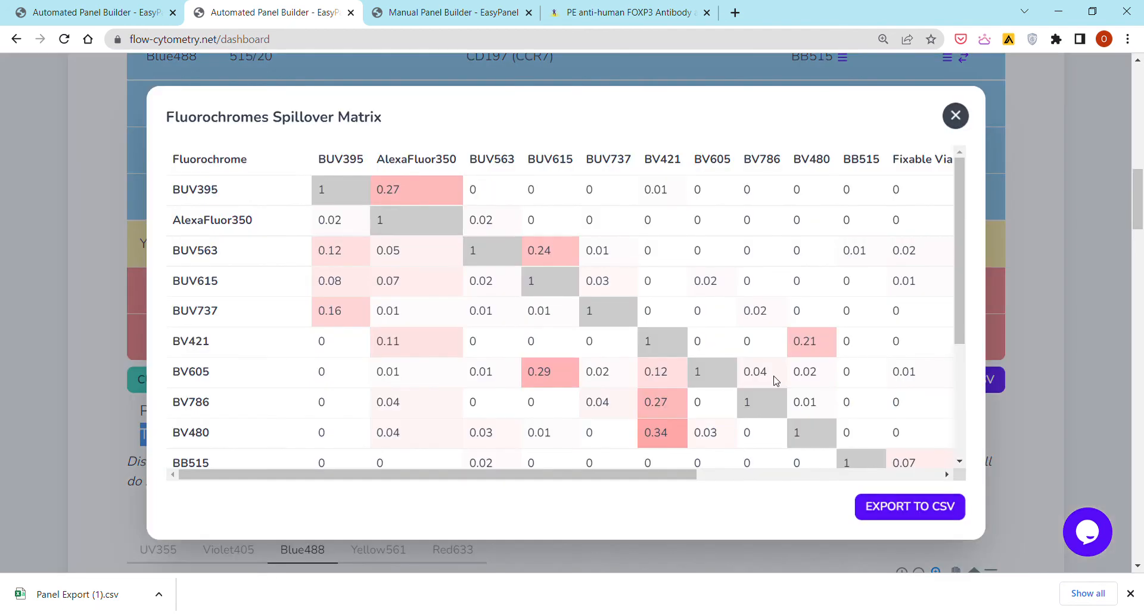
{"action": "mouse_move", "coordinate": [705, 284]}
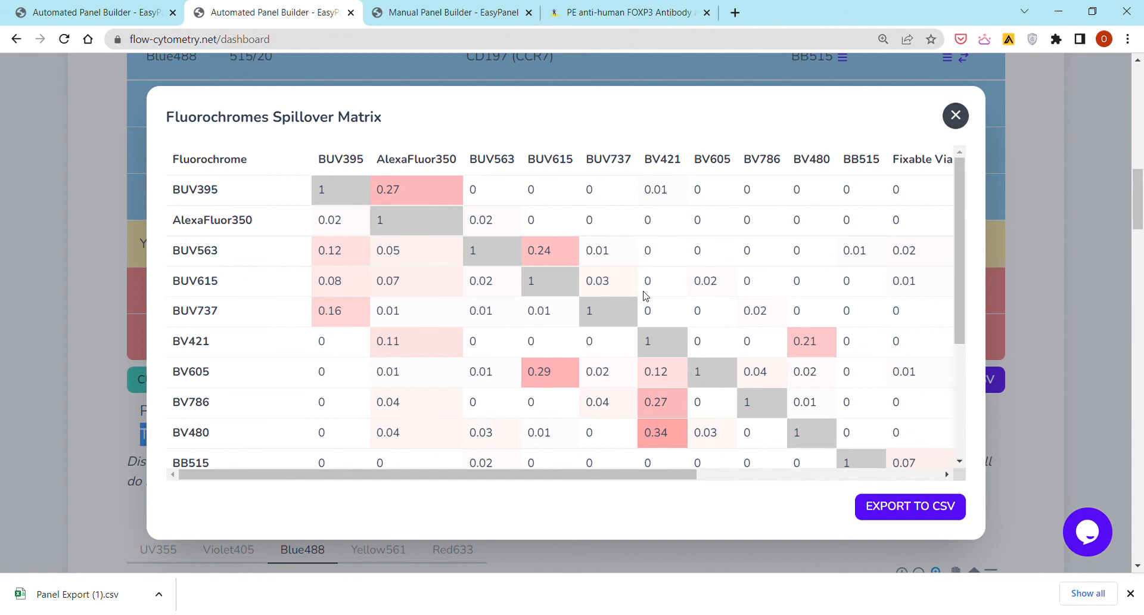
{"action": "mouse_move", "coordinate": [670, 248]}
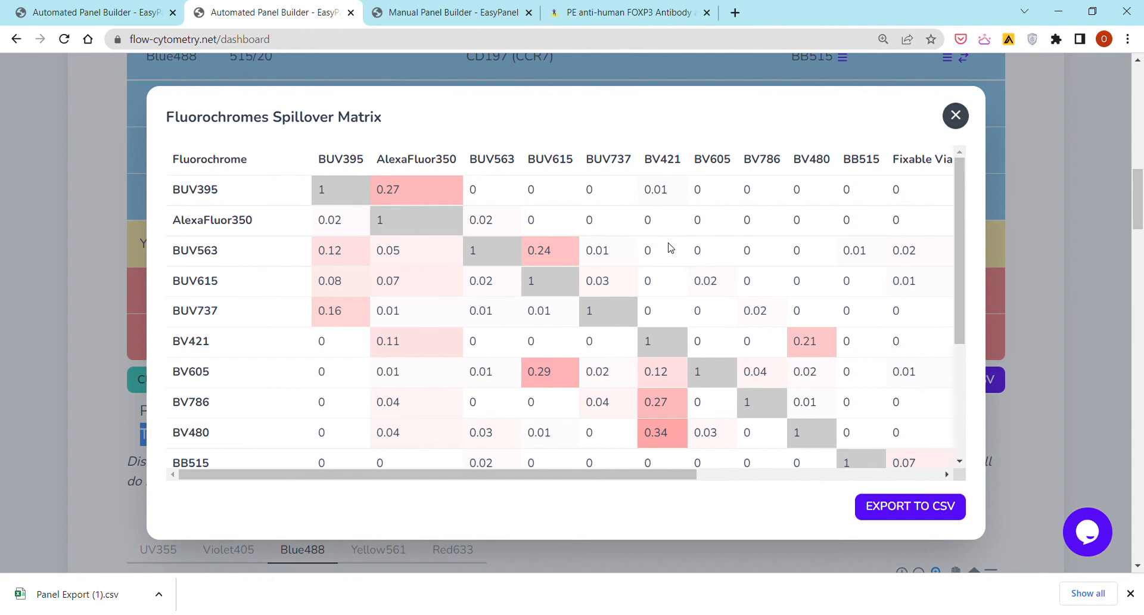
{"action": "mouse_move", "coordinate": [955, 116]}
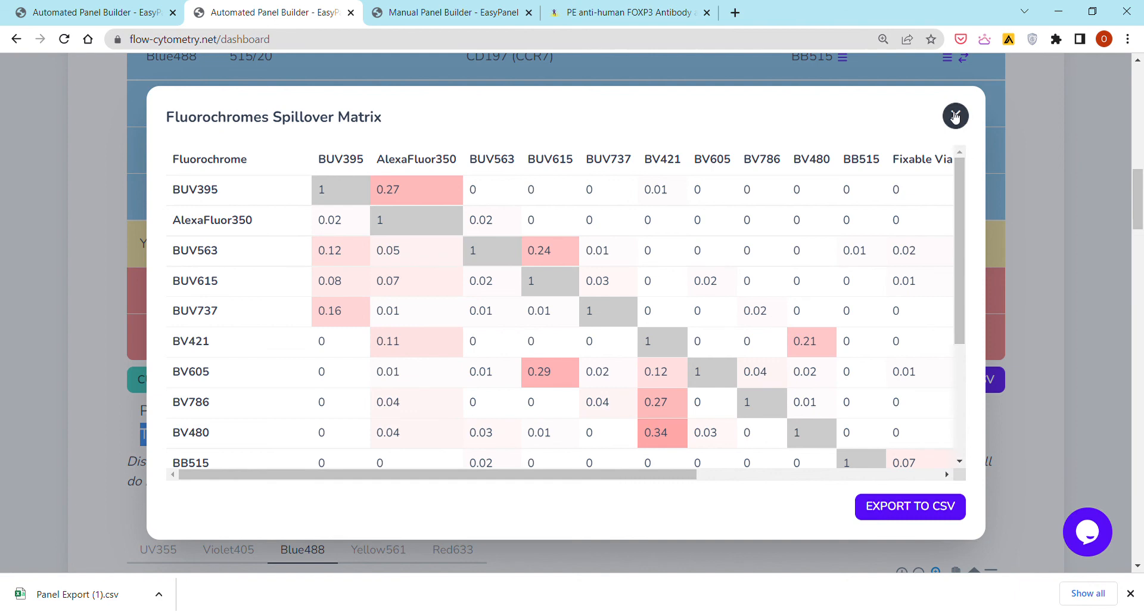
{"action": "left_click", "coordinate": [955, 115]}
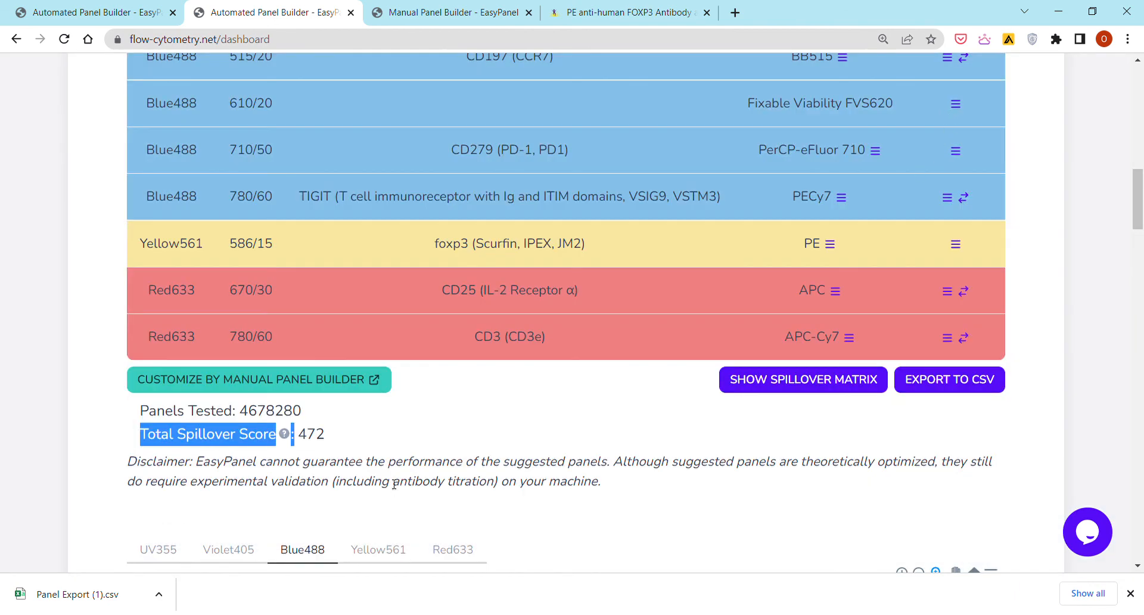
{"action": "mouse_move", "coordinate": [390, 484]}
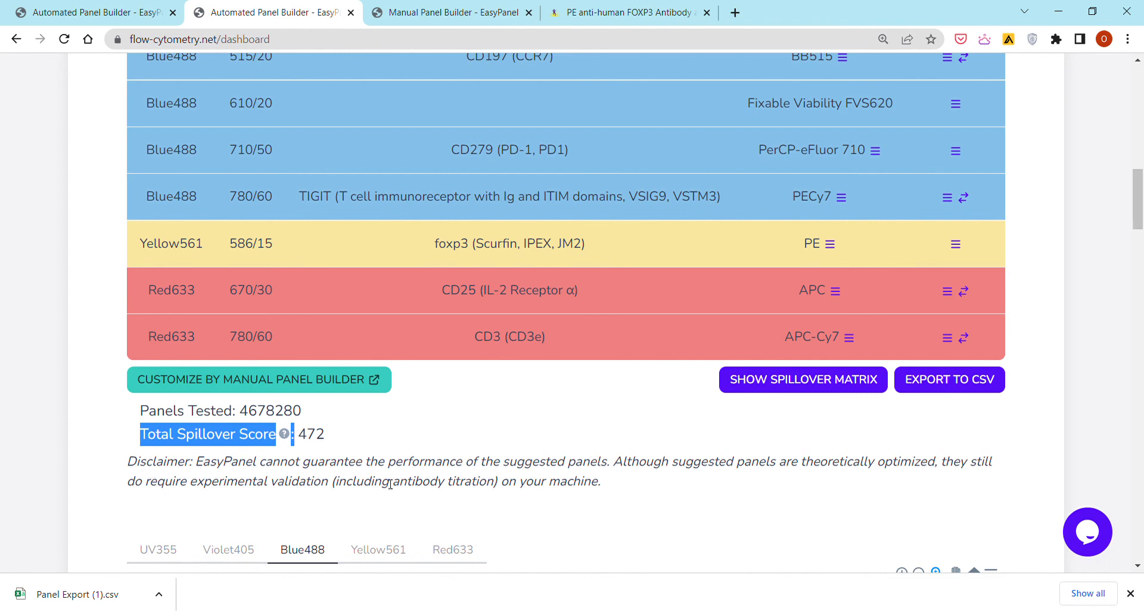